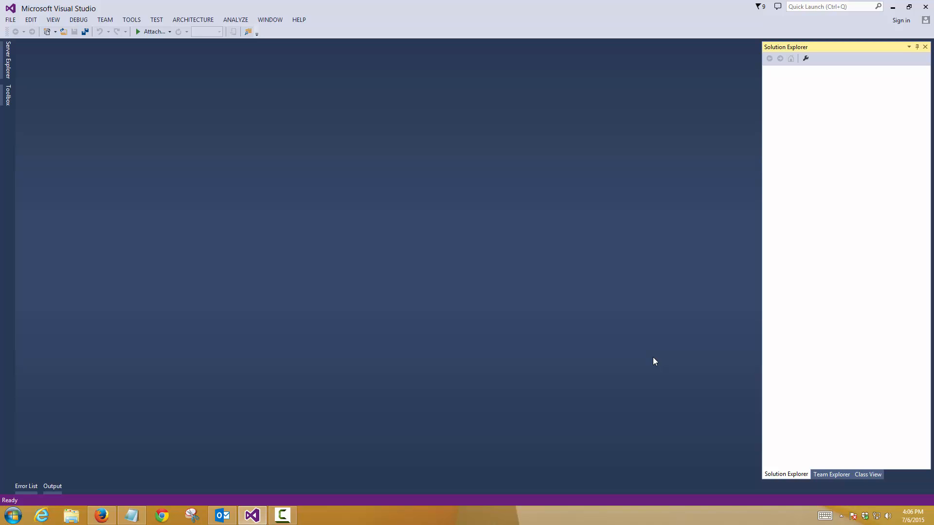
Bring up the FILE menu to reach the New command.
click(10, 19)
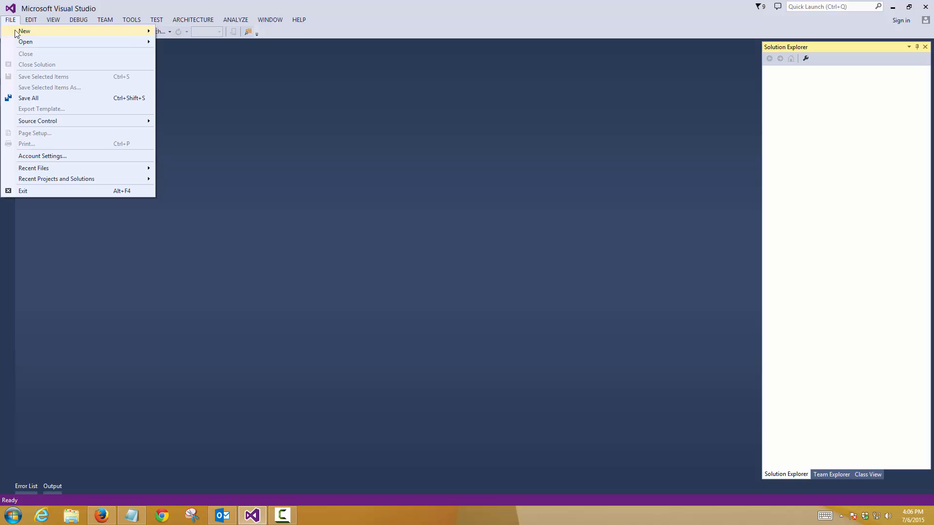
Start a new Visual C++ Win32 Console Application and name it LinkedList_Tutorial.
click(23, 31)
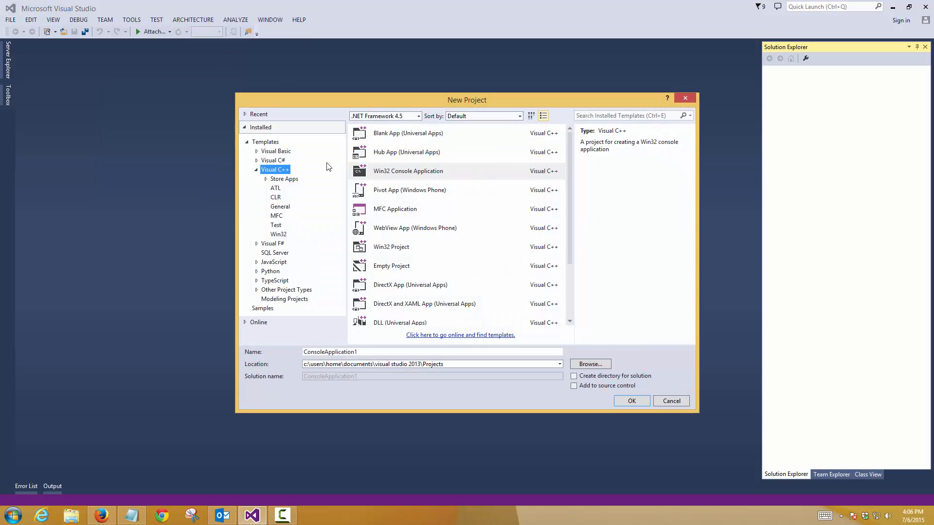
click(407, 171)
text(Link)
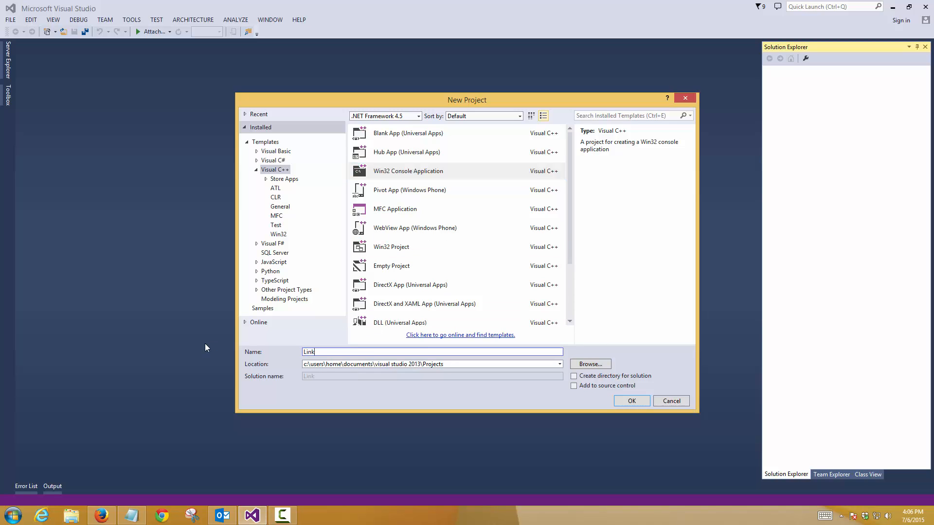
text(edList_)
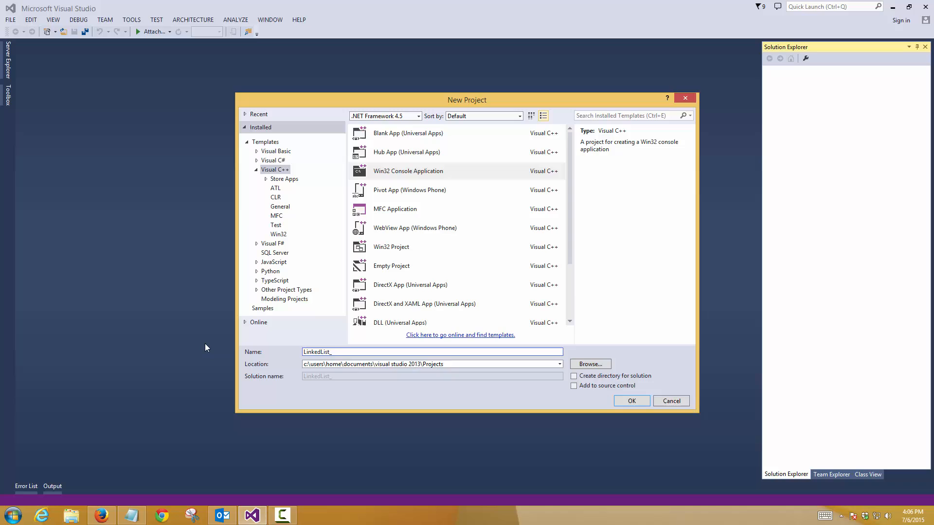
text(Tutorial)
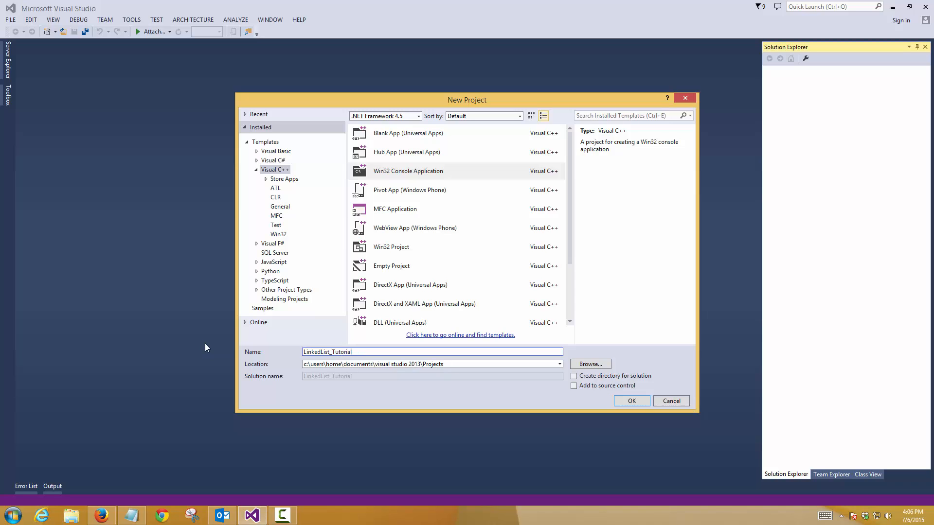
mouse_move(574, 376)
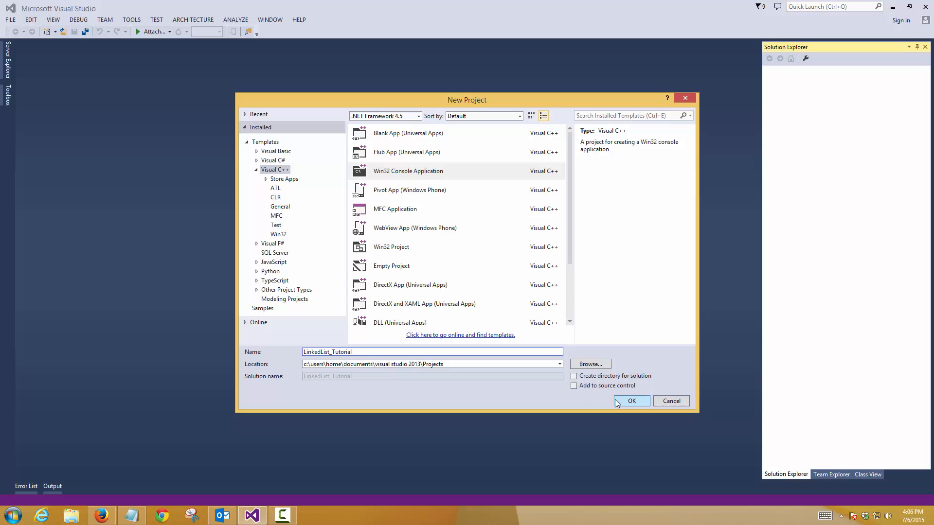
Confirm the project and finish the Win32 wizard as an Empty project.
click(630, 401)
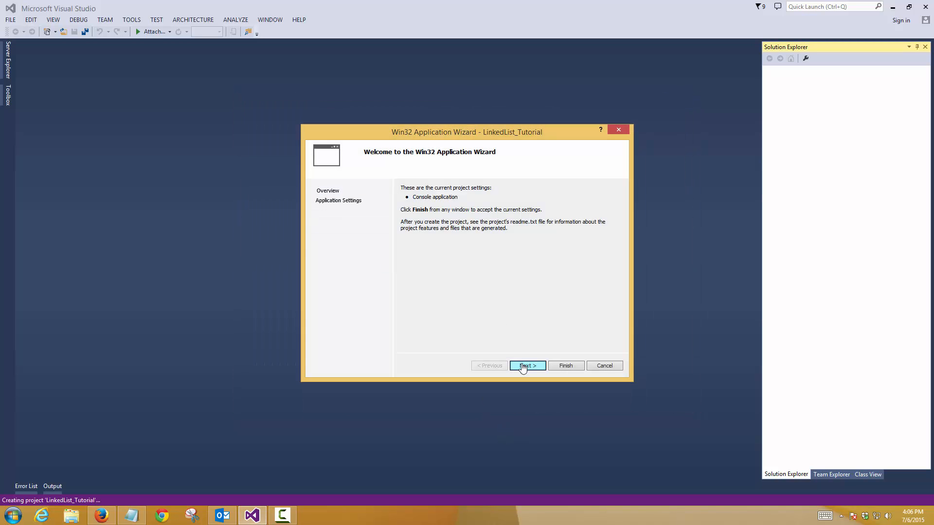
click(525, 364)
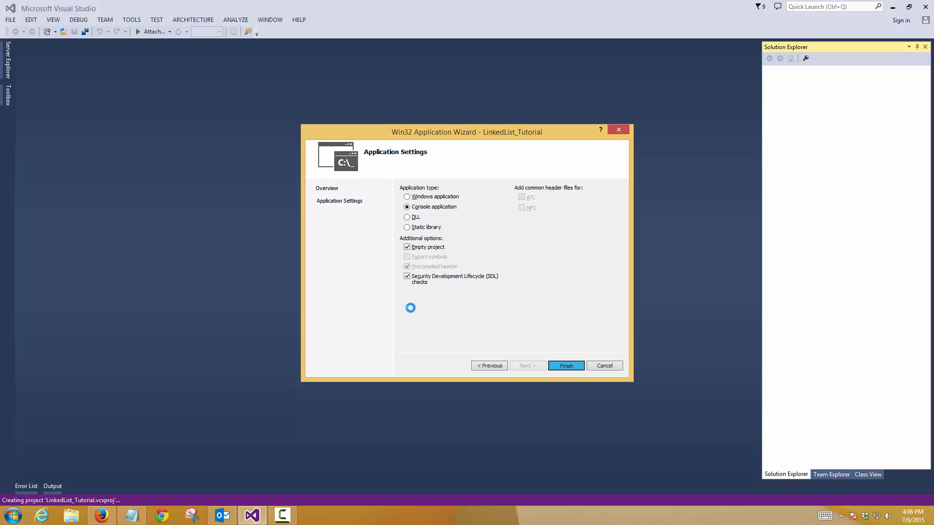
click(565, 364)
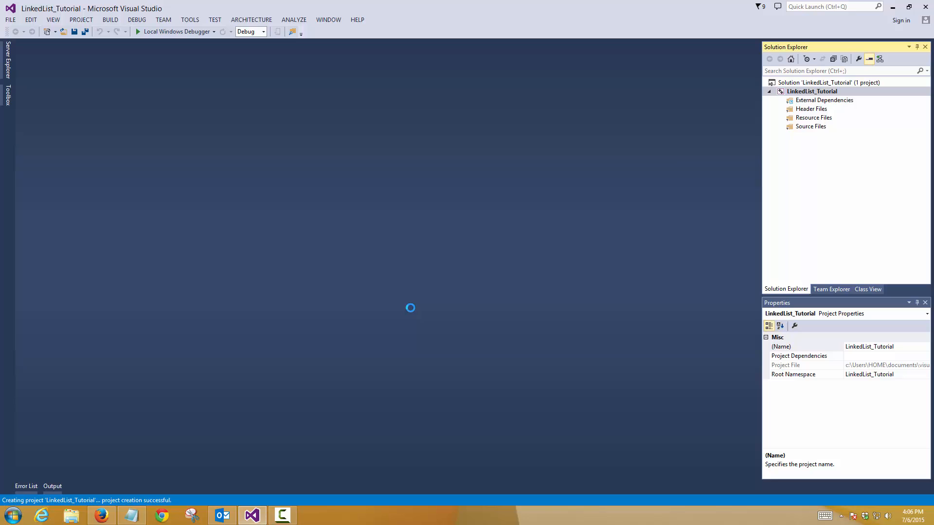
From the Source Files folder in Solution Explorer, begin adding a new C++ file Source.cpp.
click(811, 127)
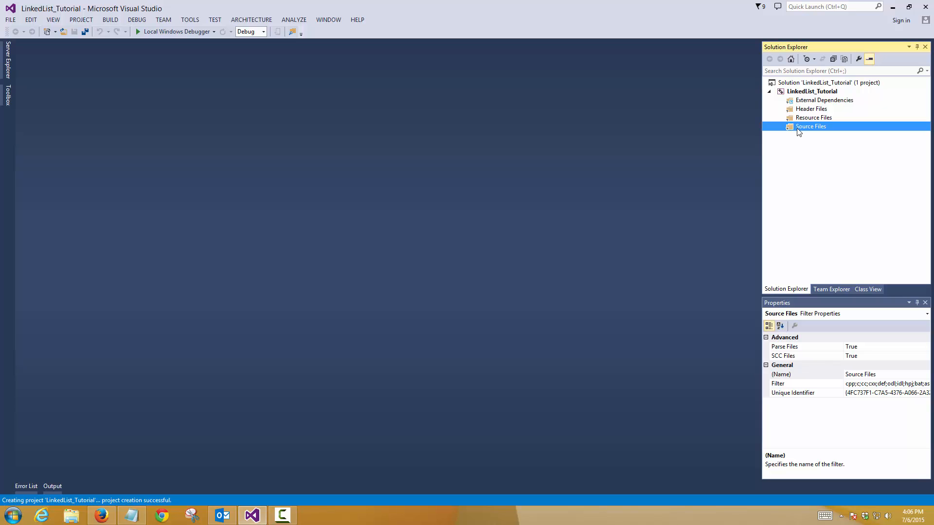
right_click(810, 126)
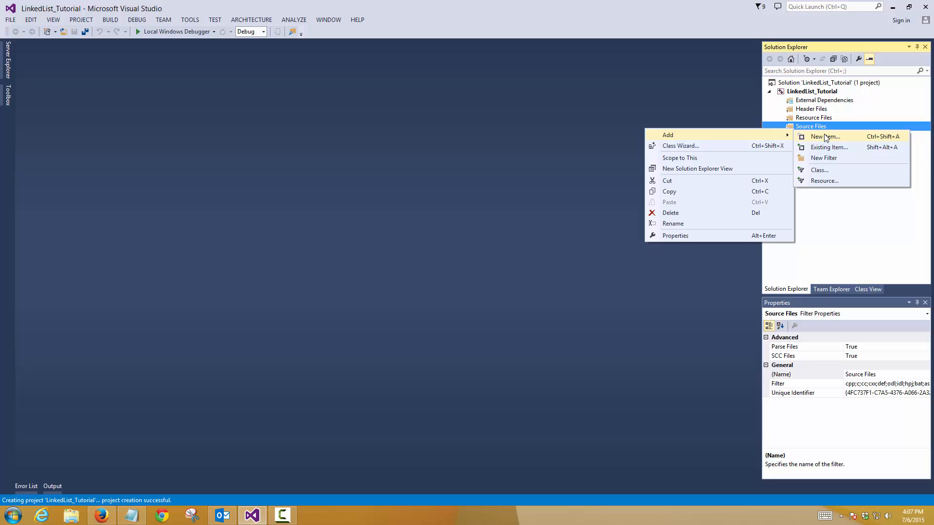
click(824, 136)
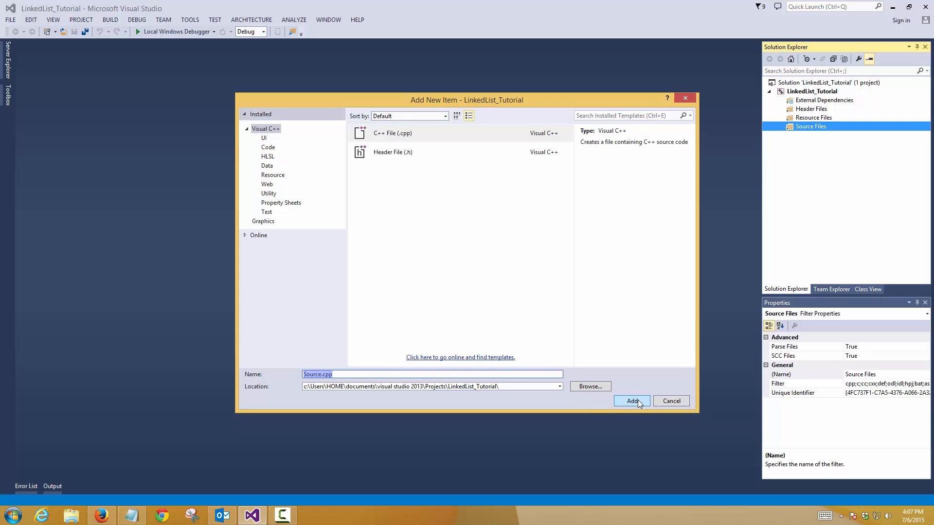
Add Source.cpp and write #include<iostream>, #include<conio.h> and using namespace std;.
click(632, 401)
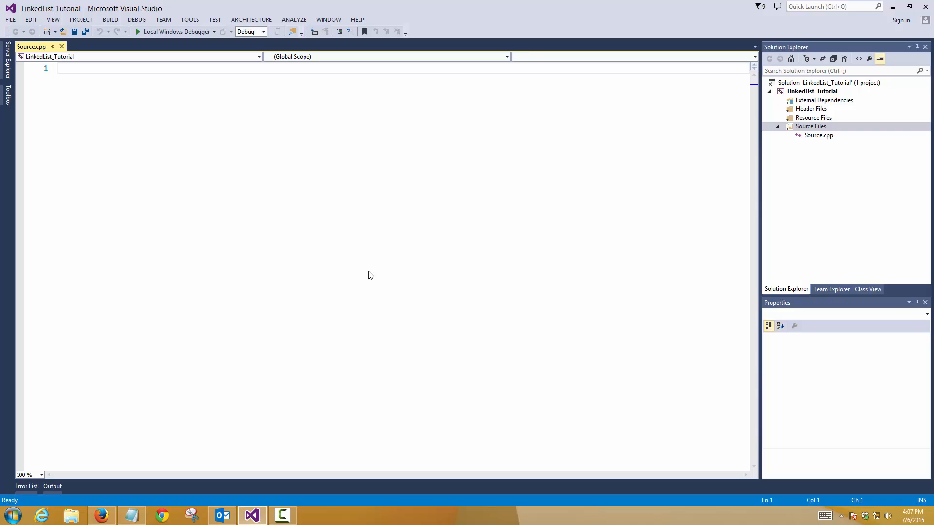
text(#)
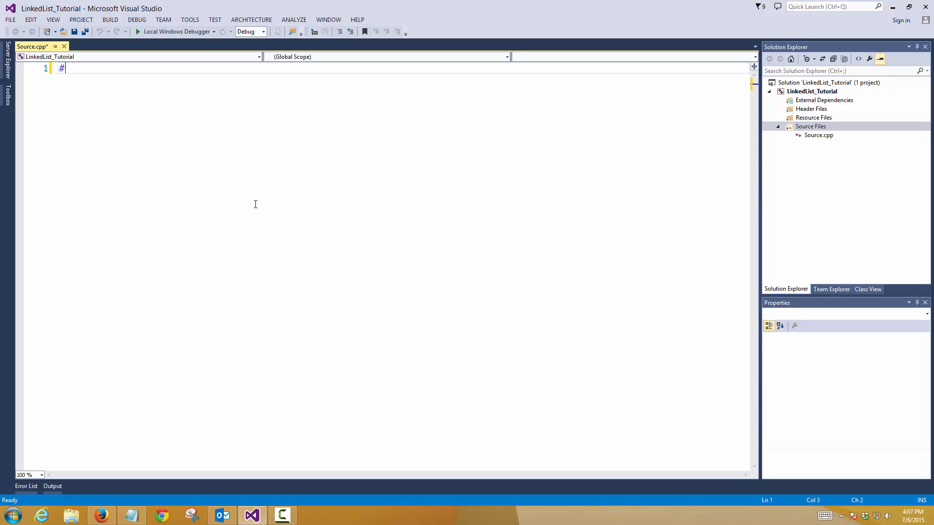
text(include)
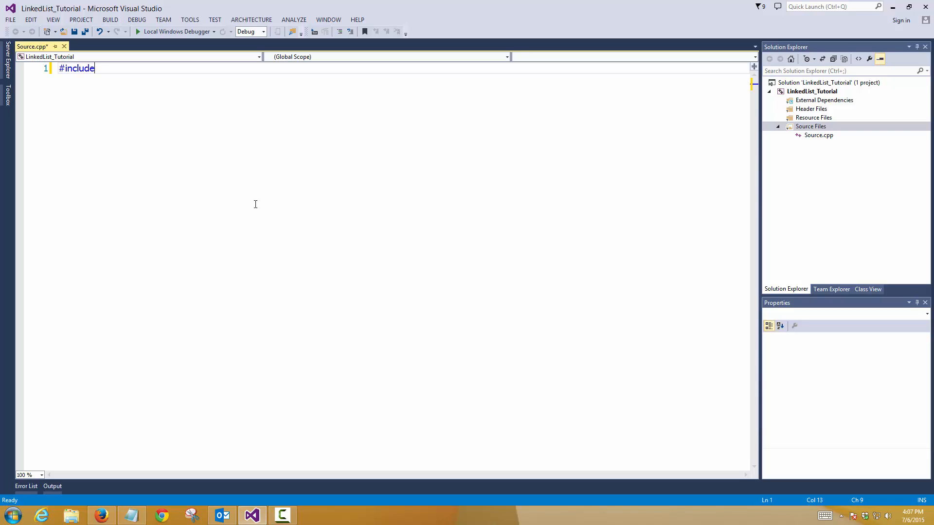
text(<iosr)
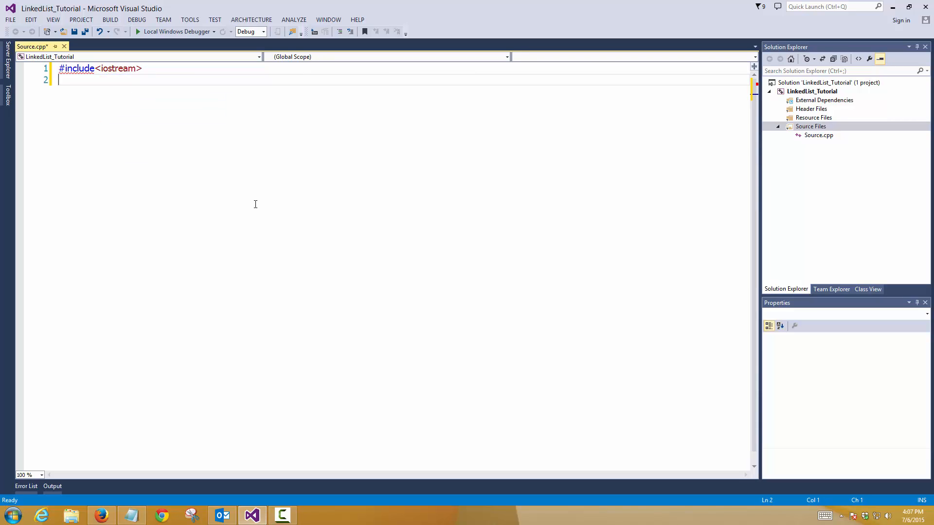
text(#include<)
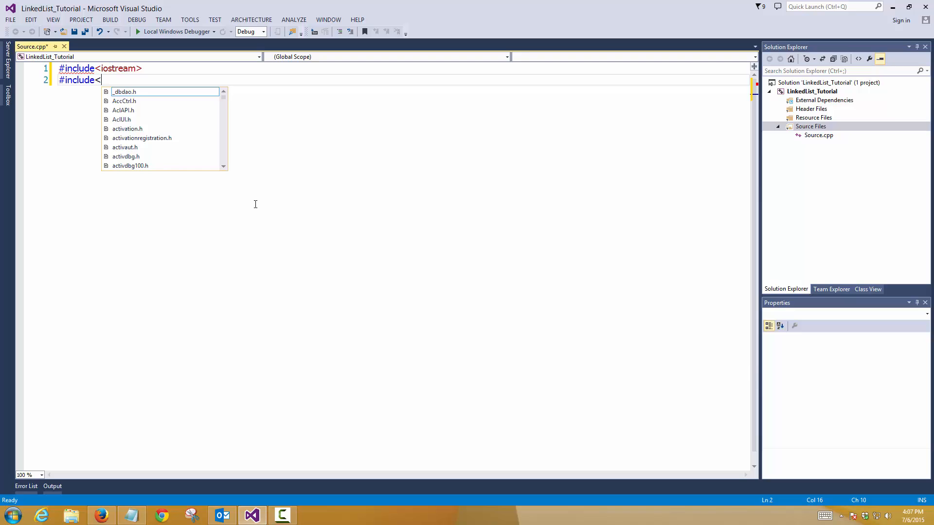
text(conio.h>)
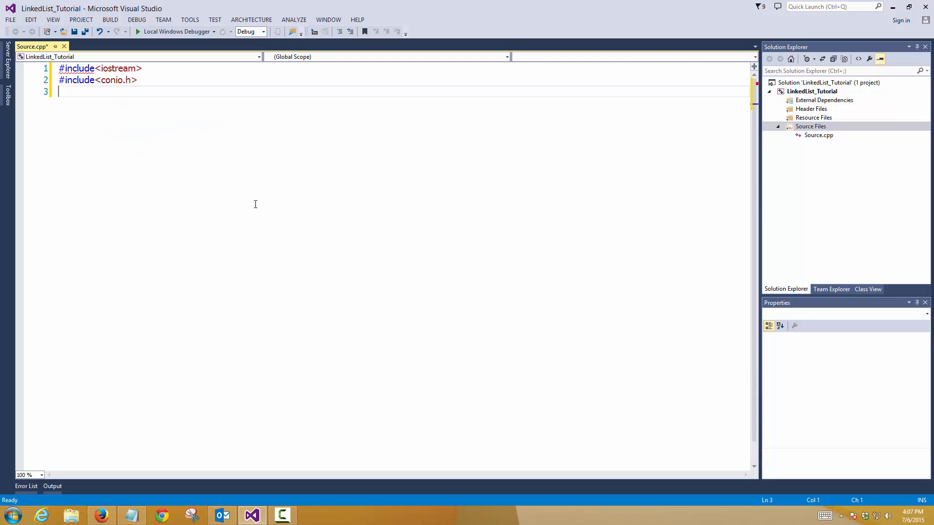
text(us)
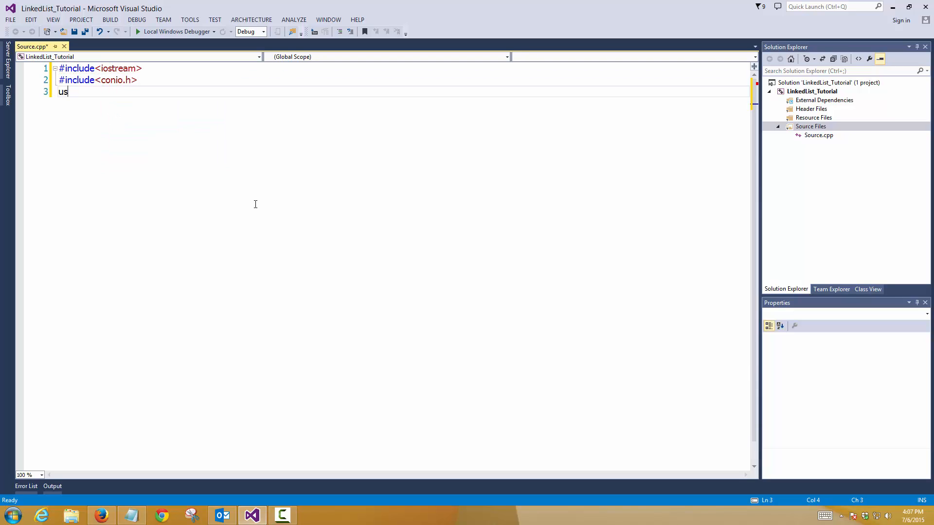
text(ing)
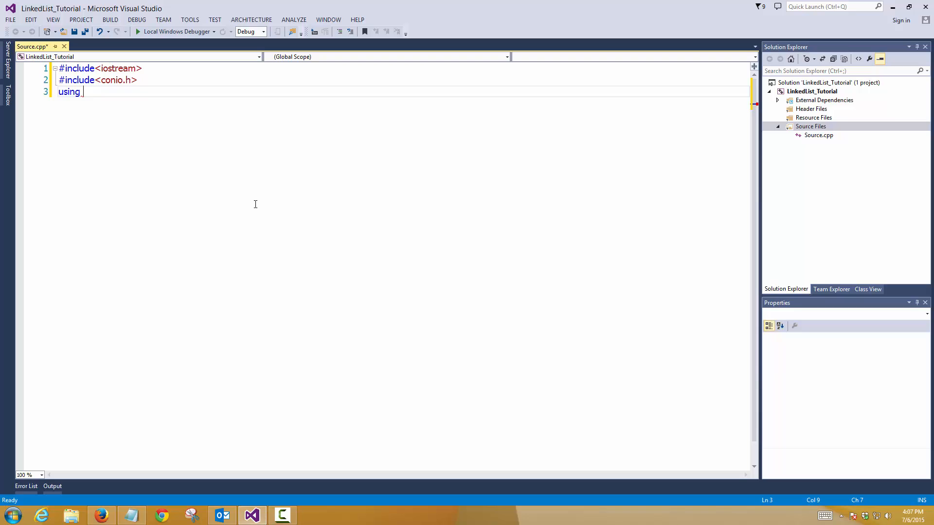
text(namespace std;)
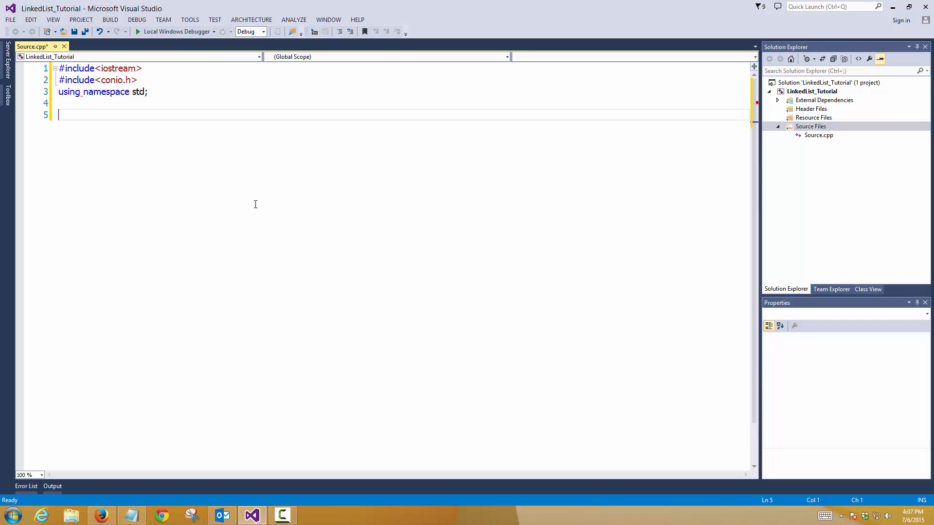
Define struct Book with members int pageNumber; and Book *nextNode;.
text(struct)
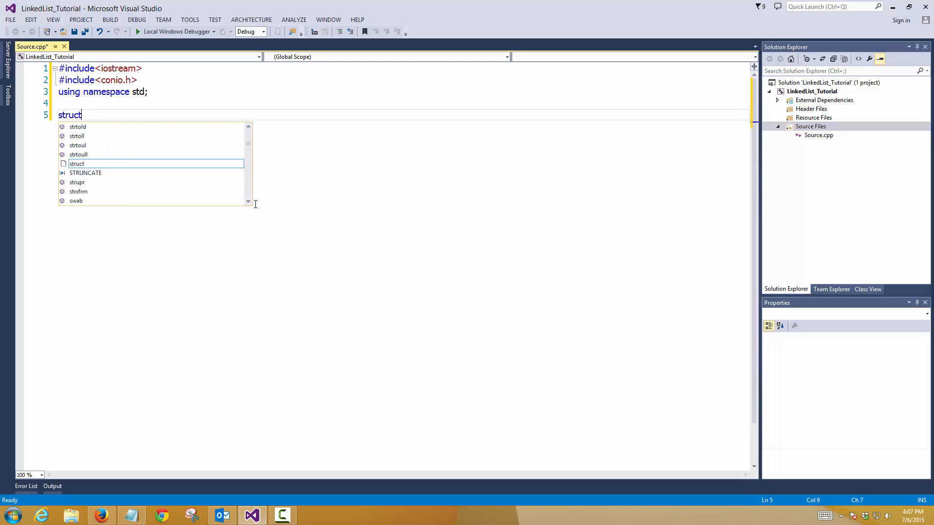
text(Book{};)
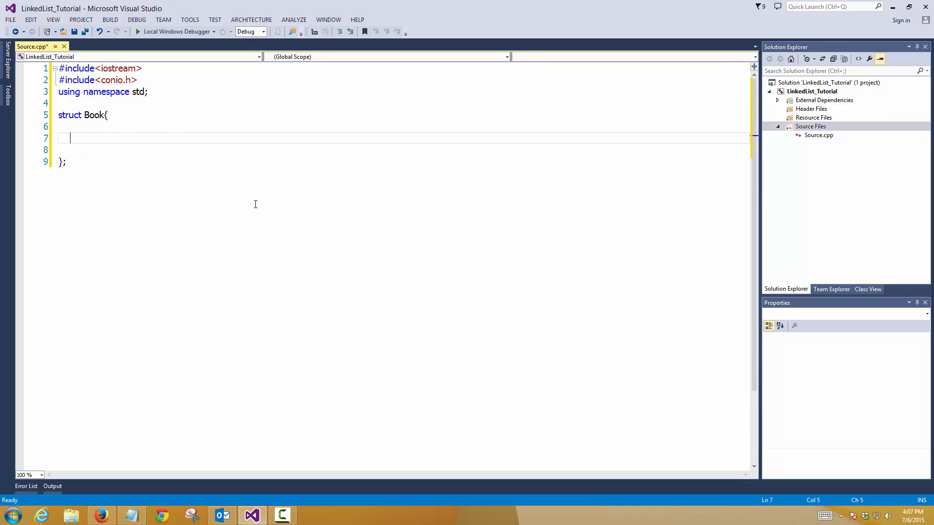
click(93, 115)
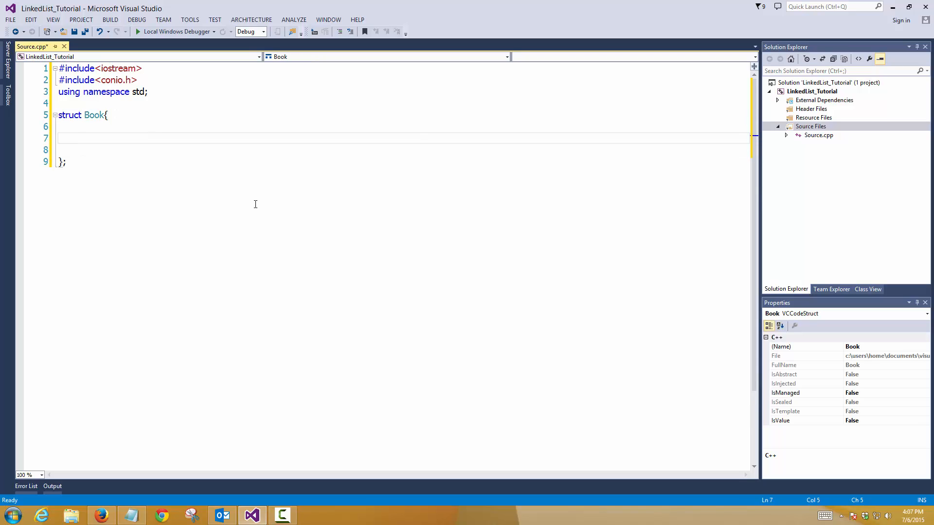
text(int)
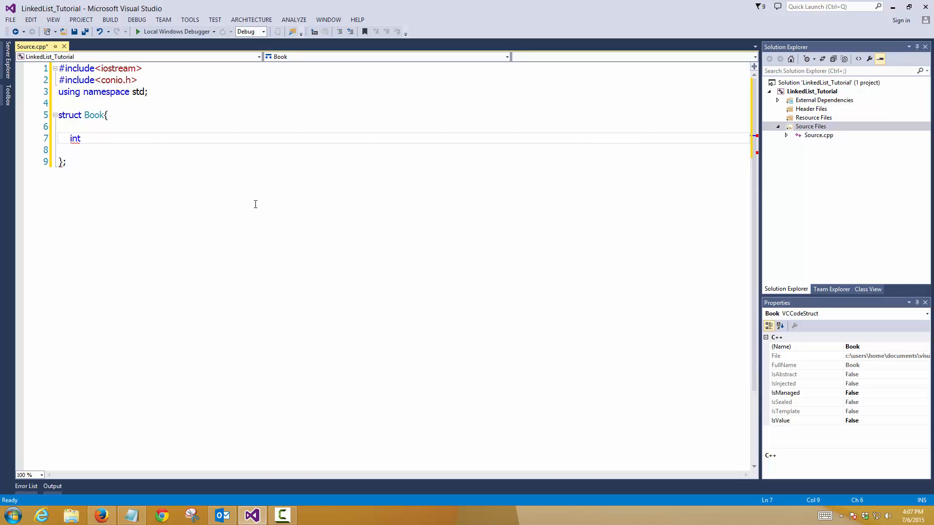
text(pageNumbe)
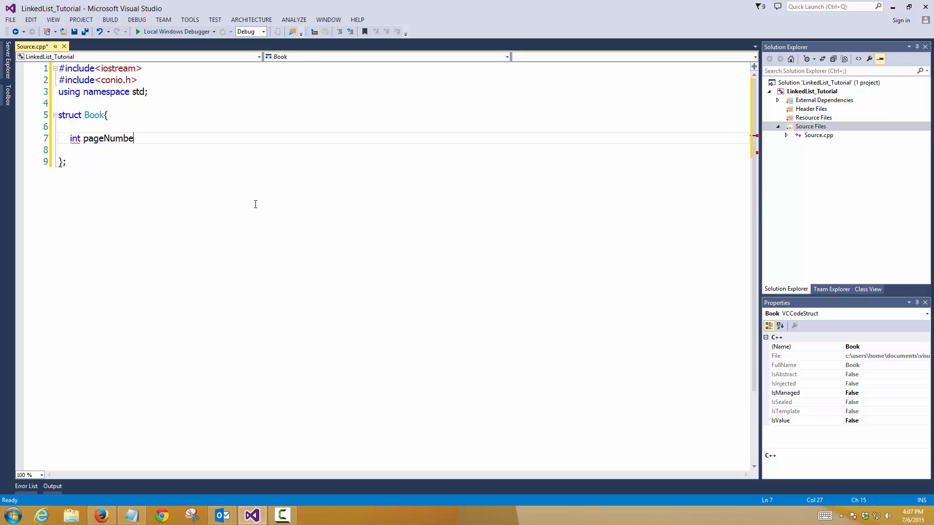
text(r;)
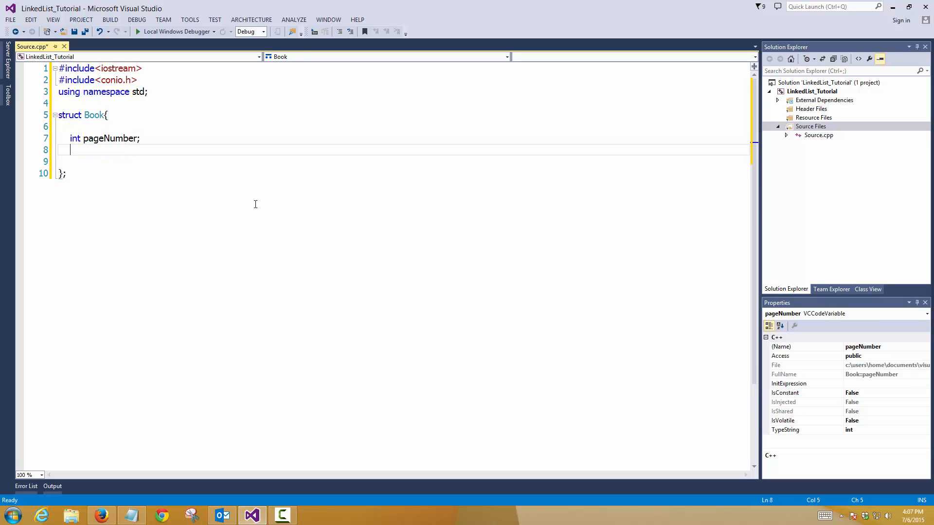
text(Book)
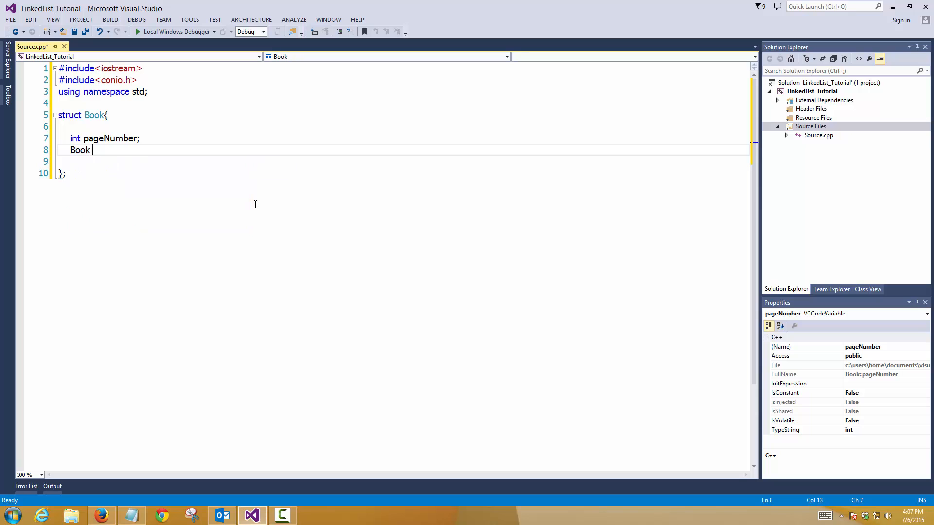
text(nextN)
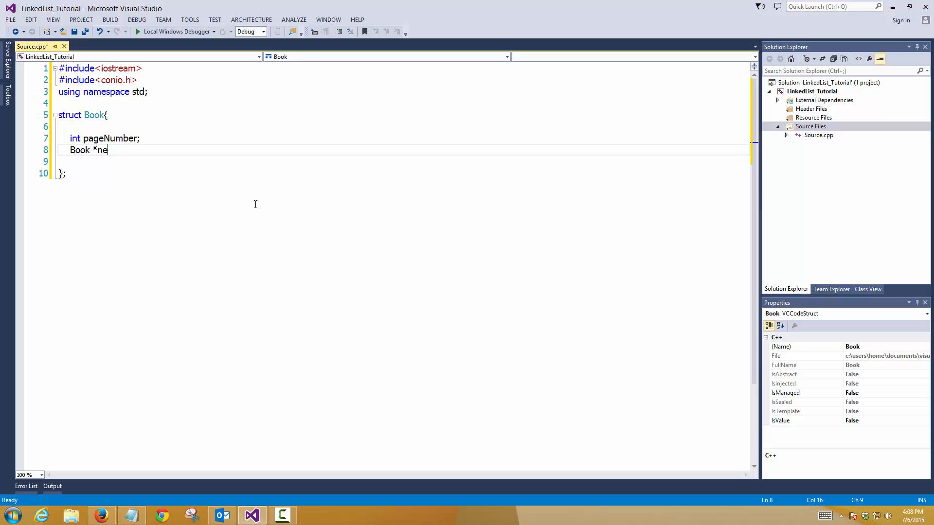
text(xtNode;)
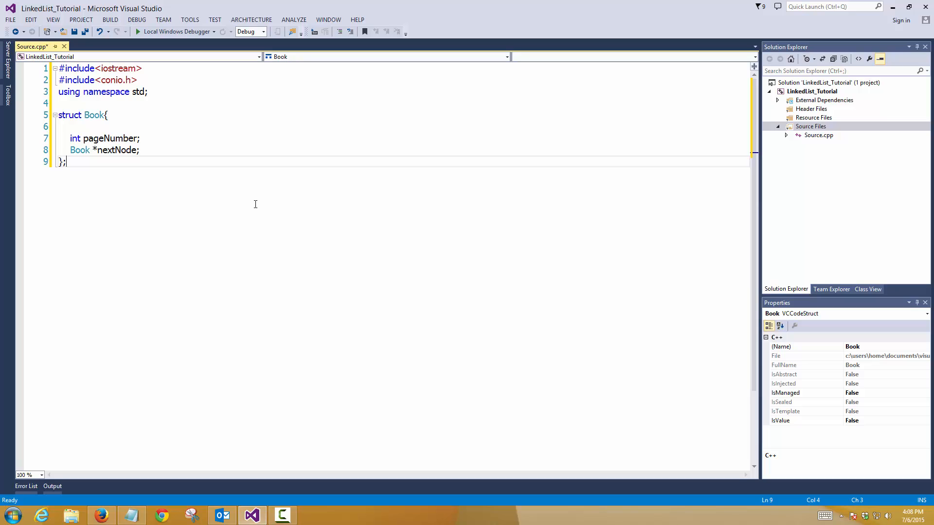
Declare globals Book *bottomNodes = NULL; and Book *topNode = NULL; below the struct.
key(enter)
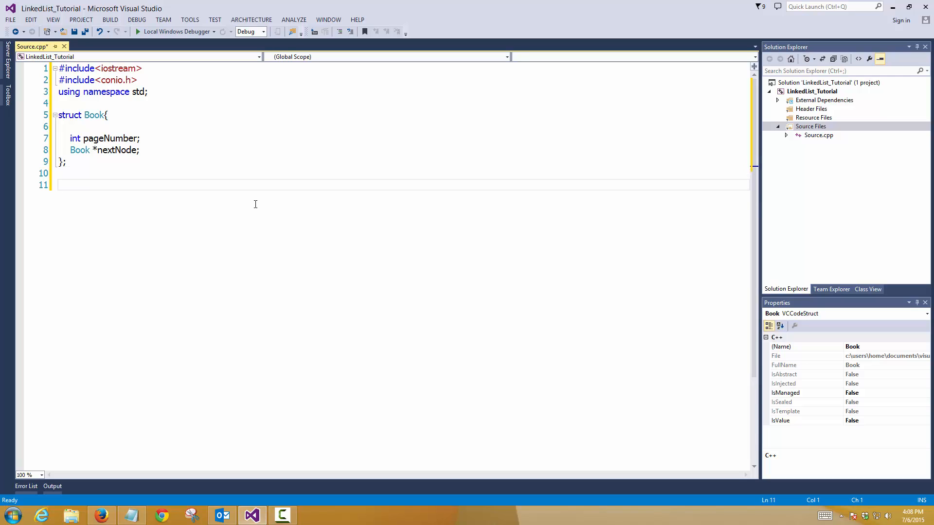
text(Book)
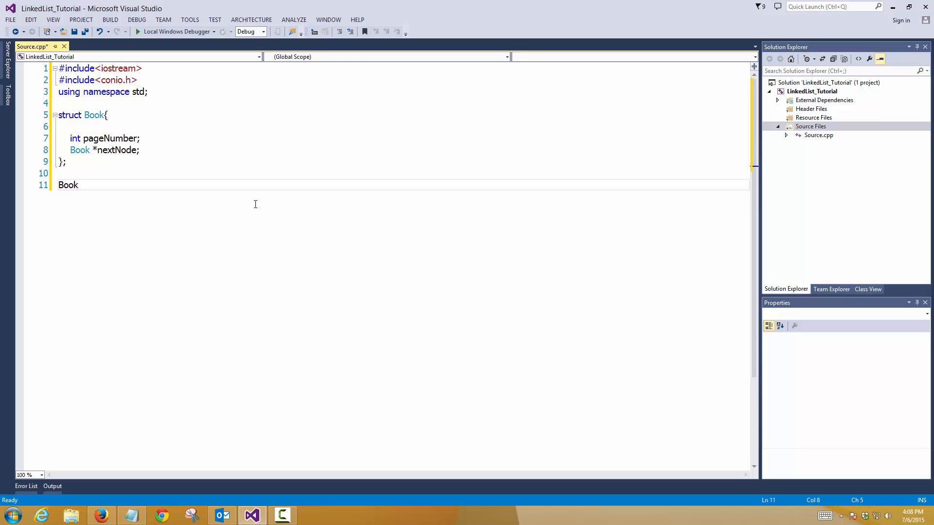
text(*bottomNode)
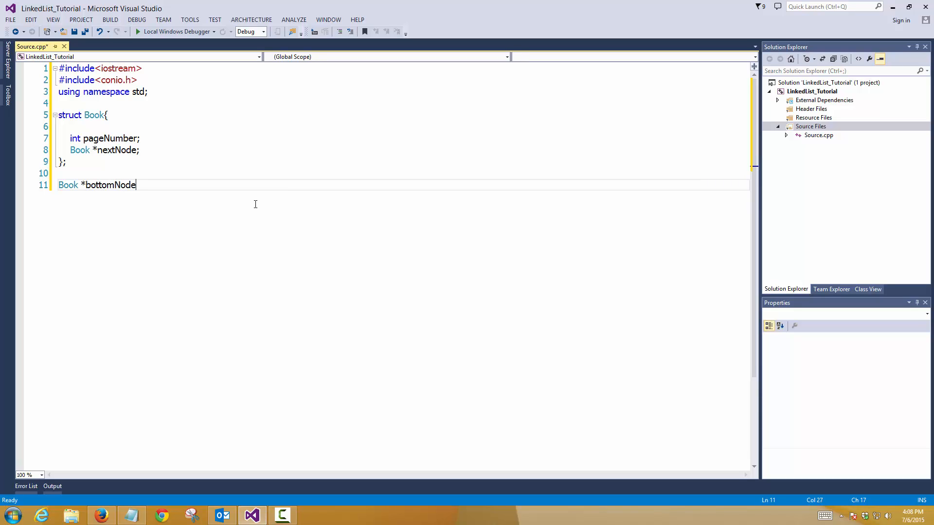
text(s)
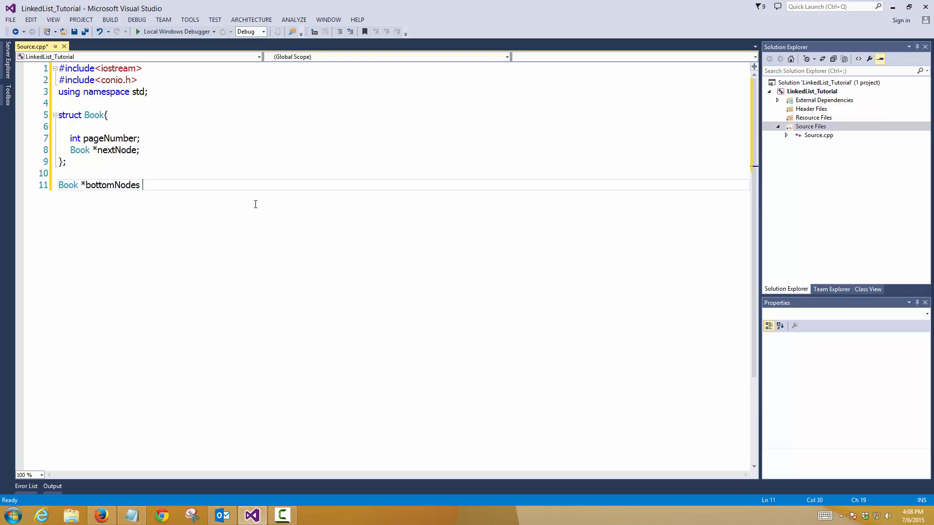
text(= NULL;)
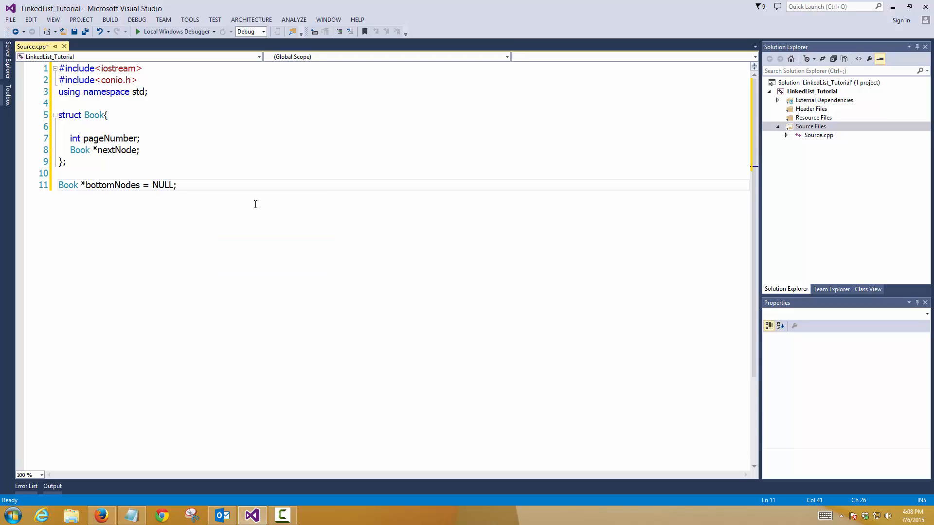
text(Book)
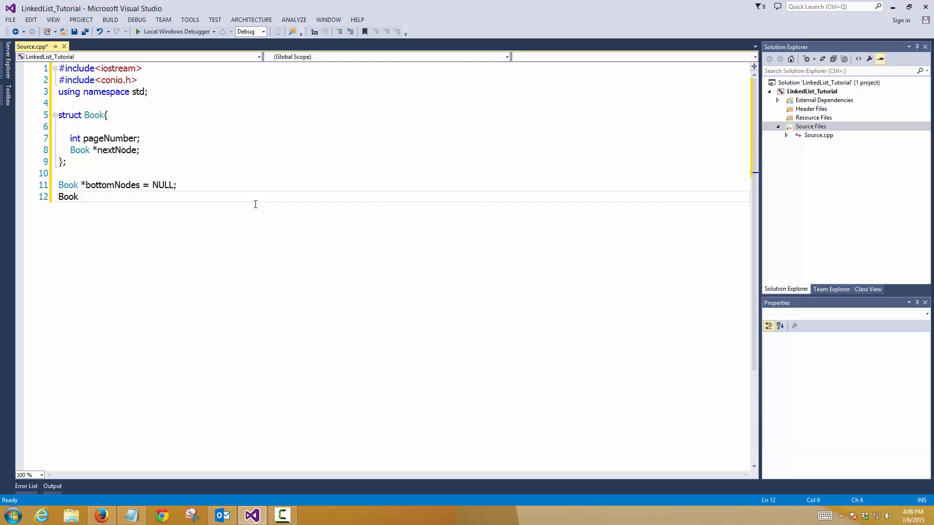
text(*)
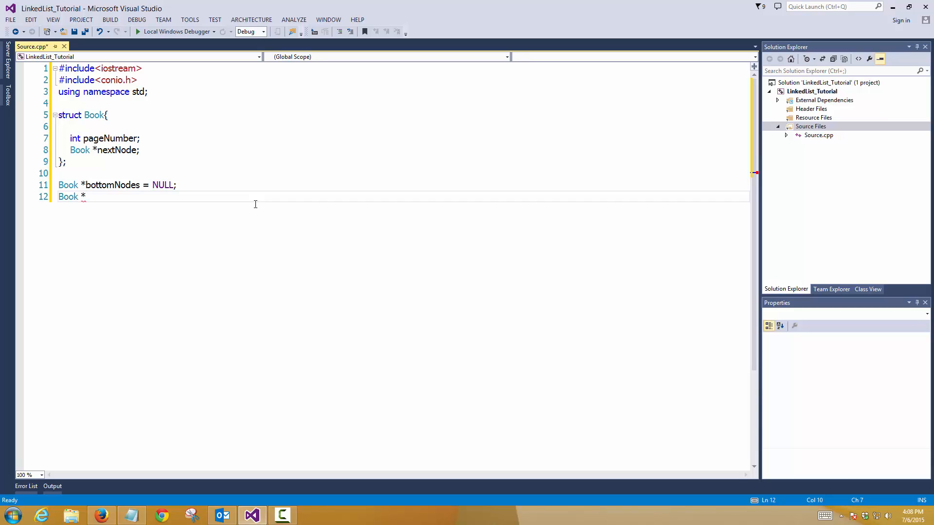
text(topNod)
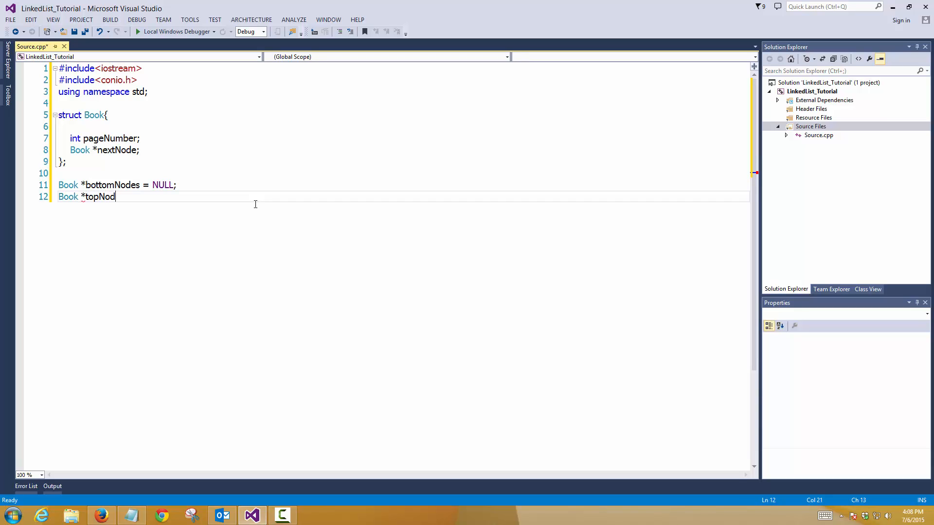
text(e =)
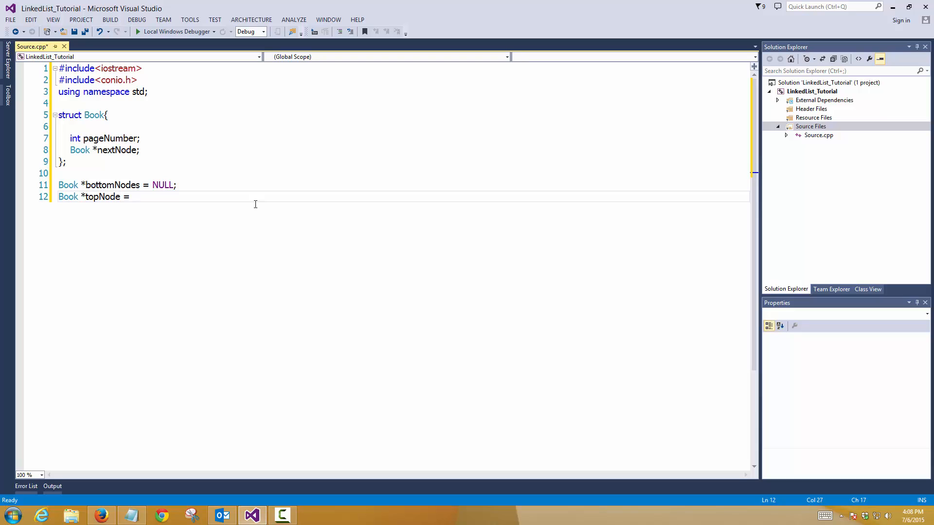
text(NULL;)
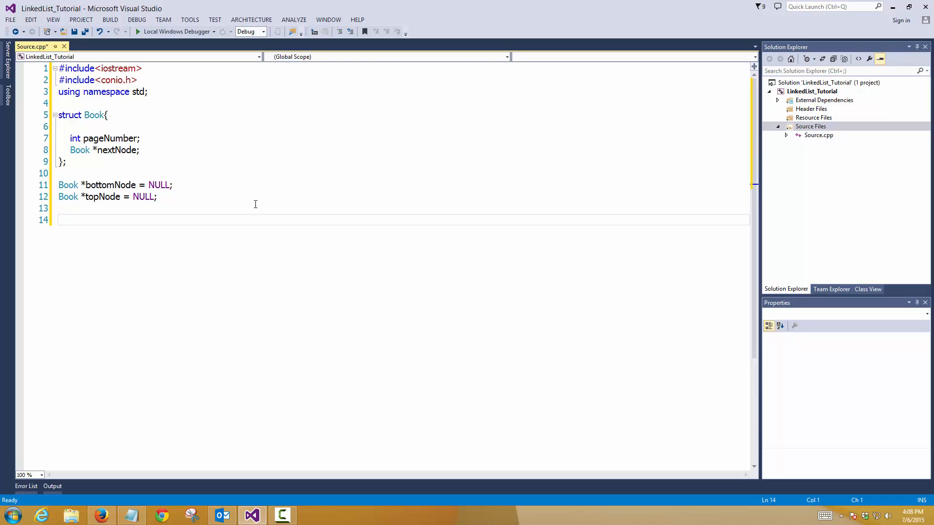
Write an empty Book *addNode(int data) function with braces and place the cursor in its body.
text(Book)
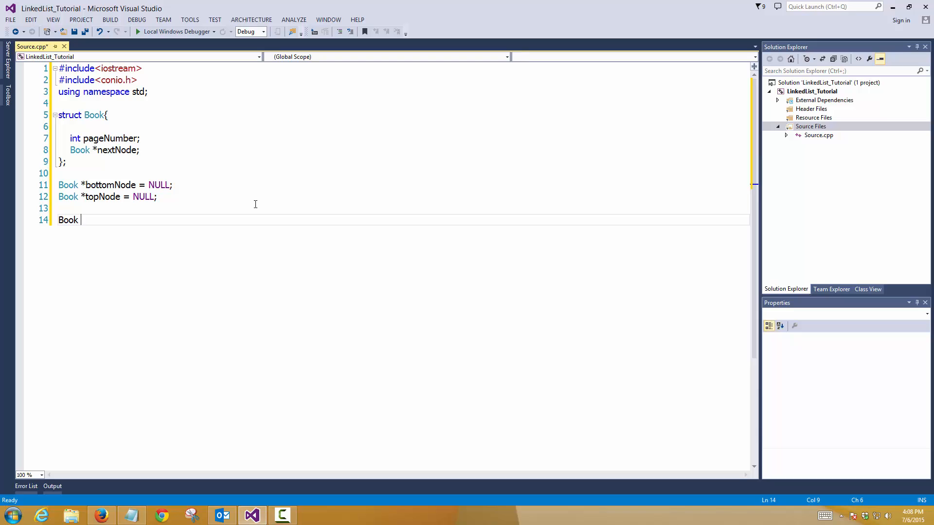
text(*a)
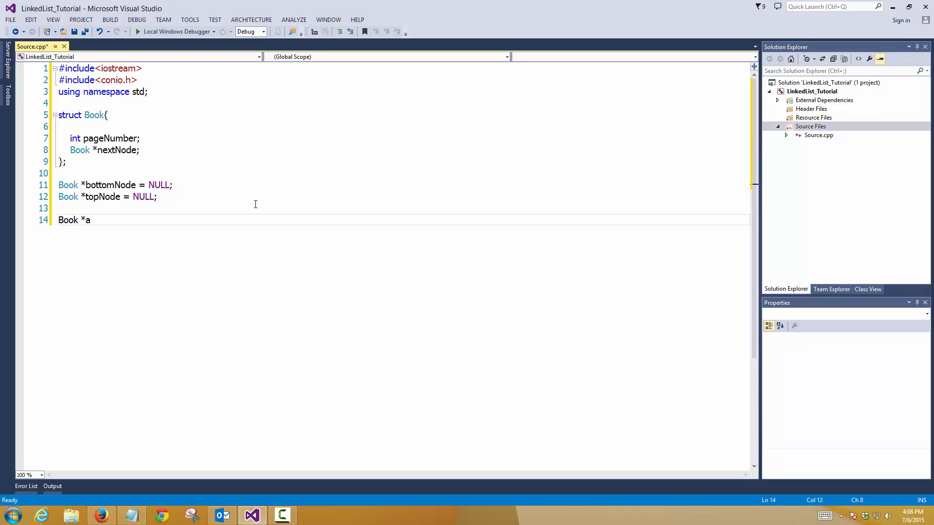
text(ddNode())
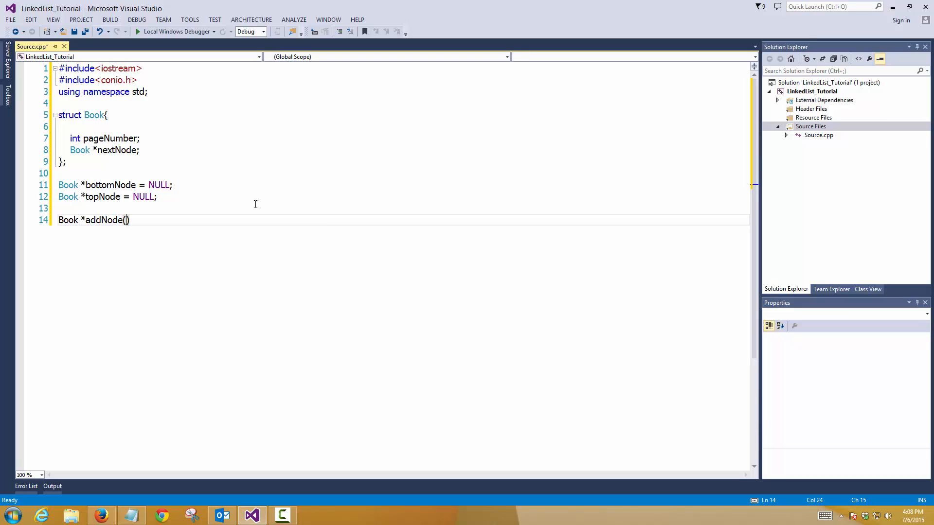
text(int data)
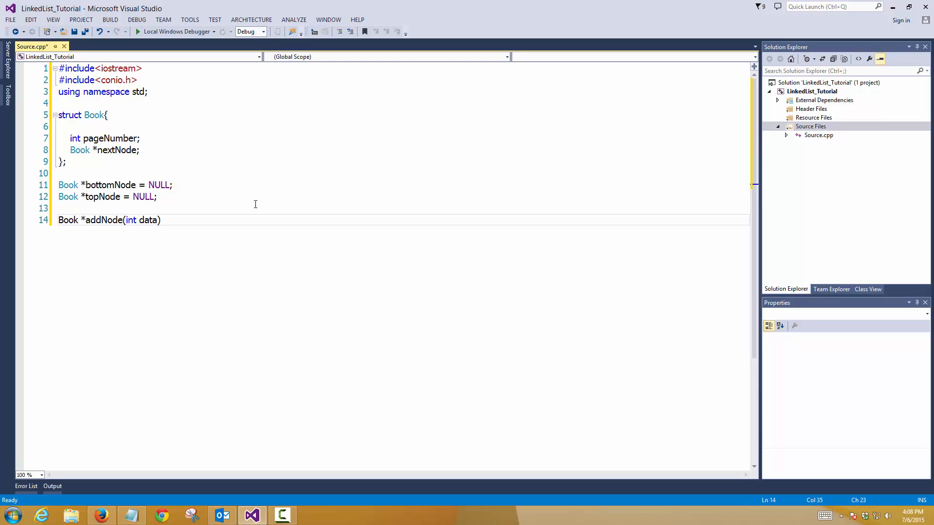
text({)
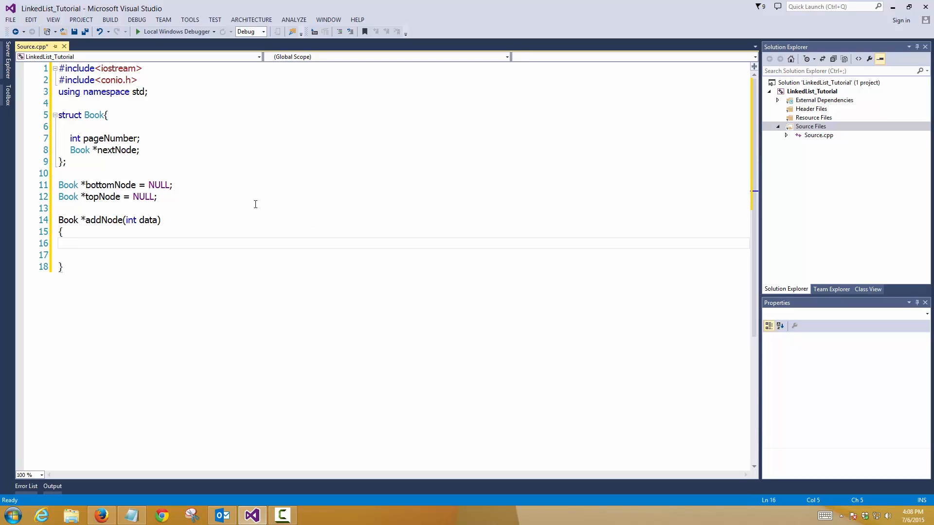
click(70, 243)
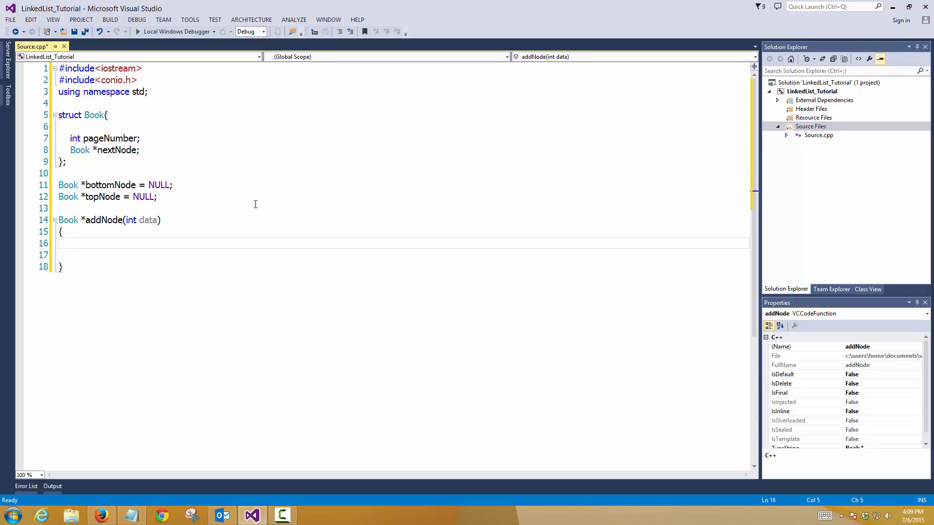
Inside addNode declare Book *temp = topNode; and begin the next statement.
text(Book *)
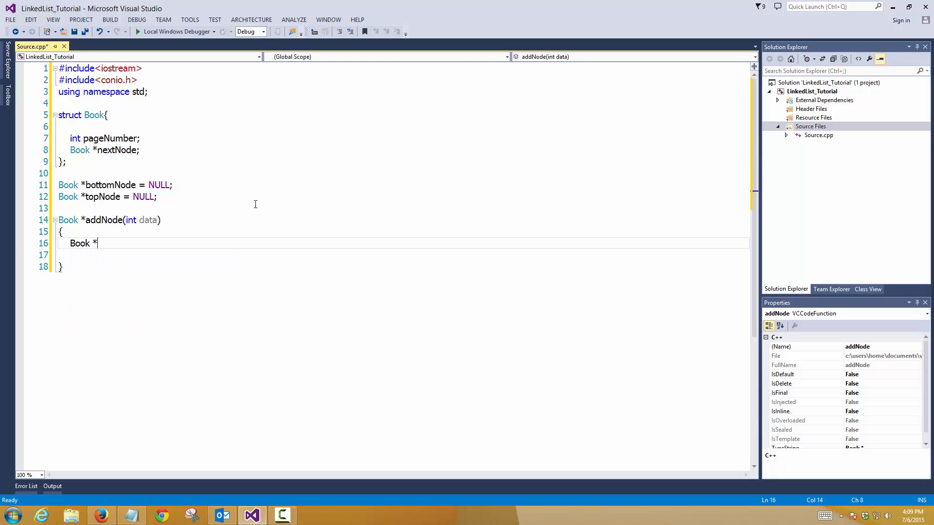
text(temp =)
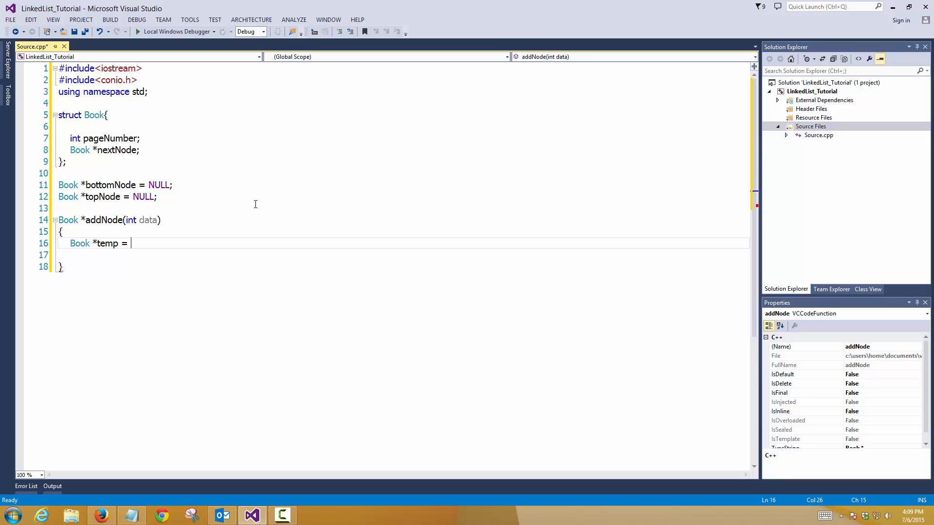
text(bo)
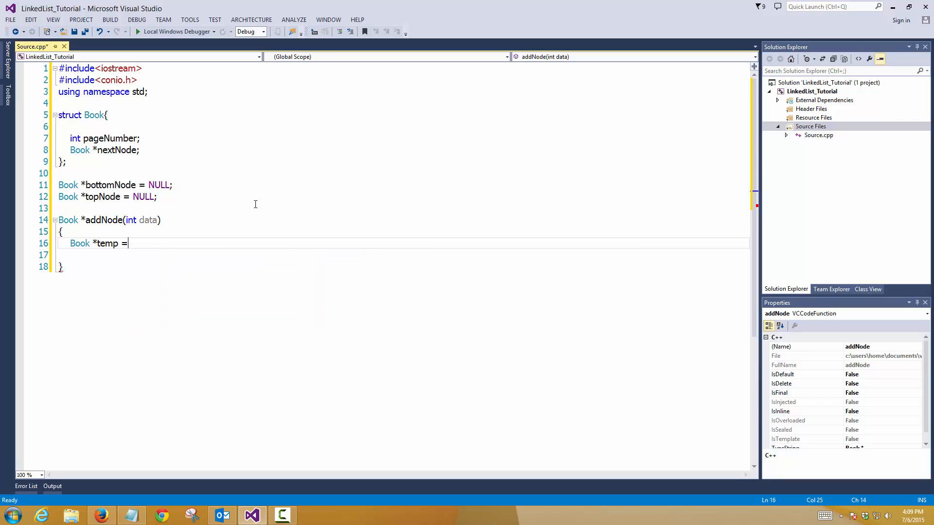
text(topNode;)
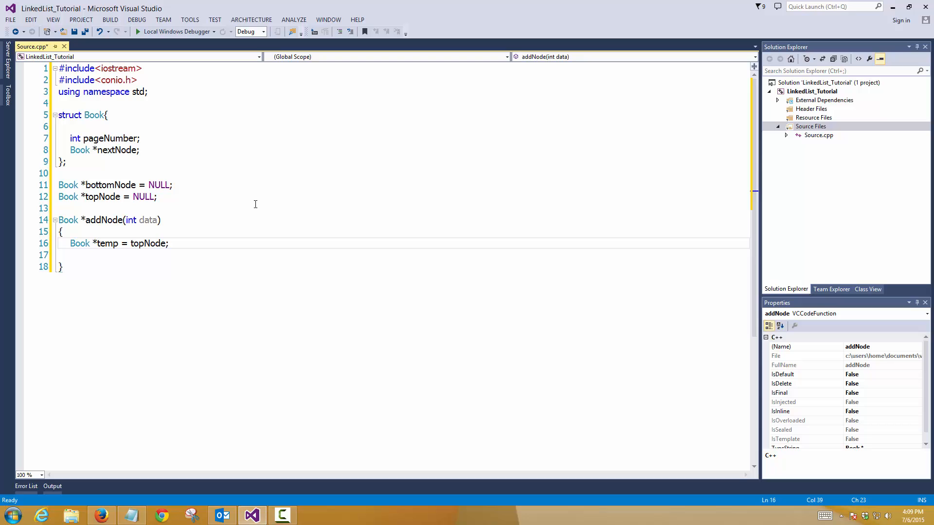
text(i)
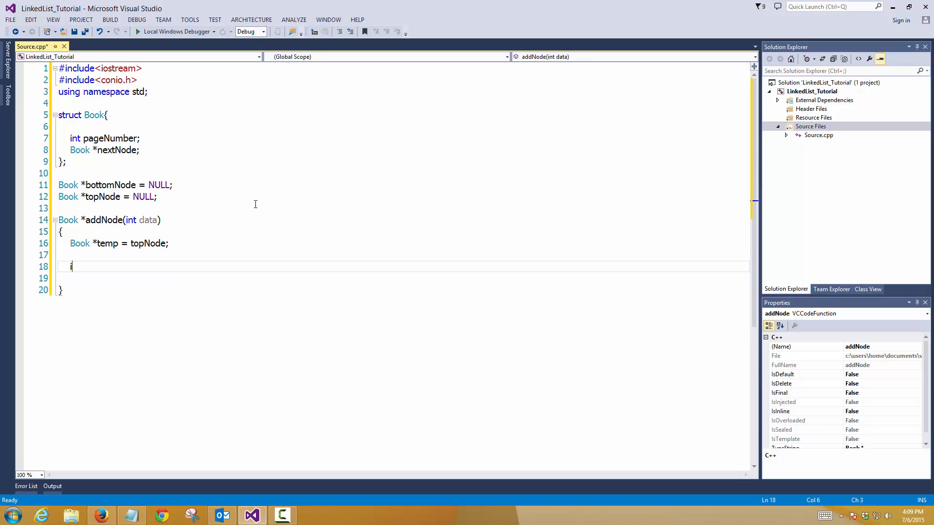
Write the if (temp == NULL) // Empty Stack branch allocating temp = new Book.
text(f ())
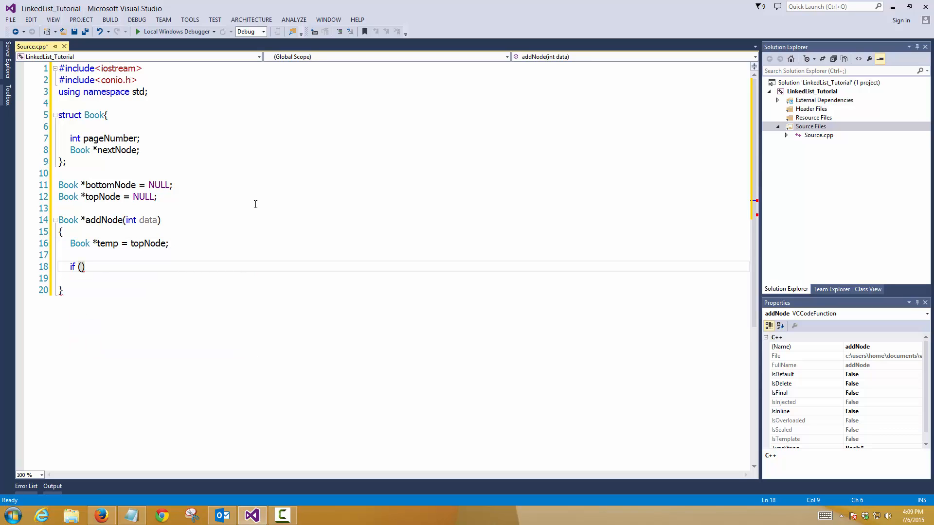
text(temp == N)
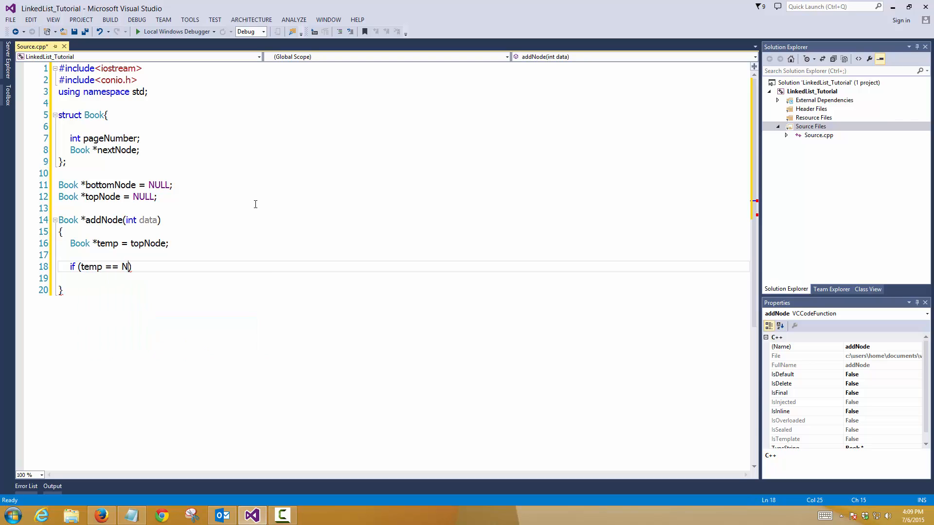
text(ULL))
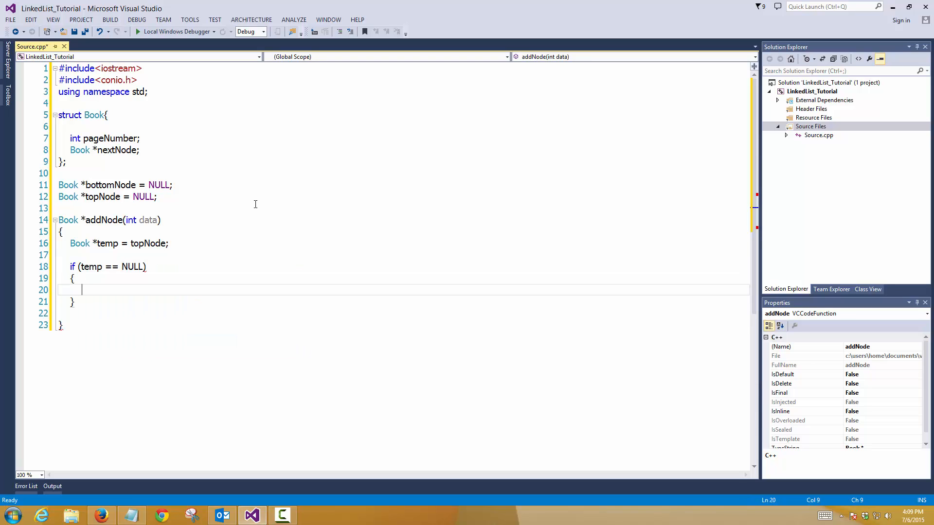
text(// Empty)
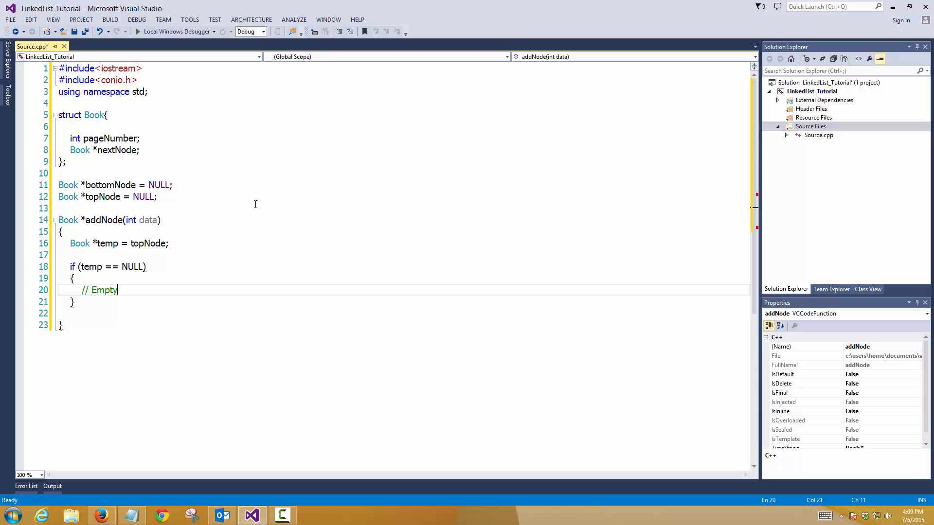
text(Stack)
text(temp)
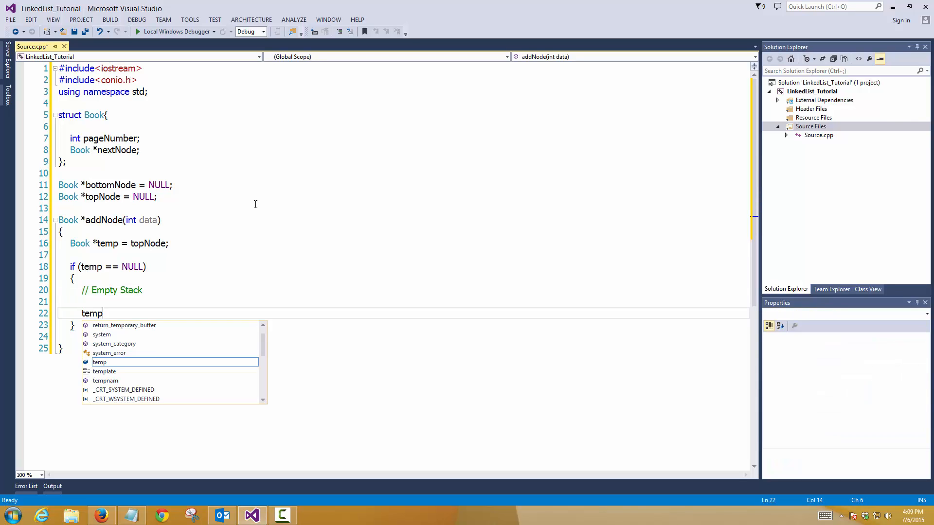
text(= new Book;)
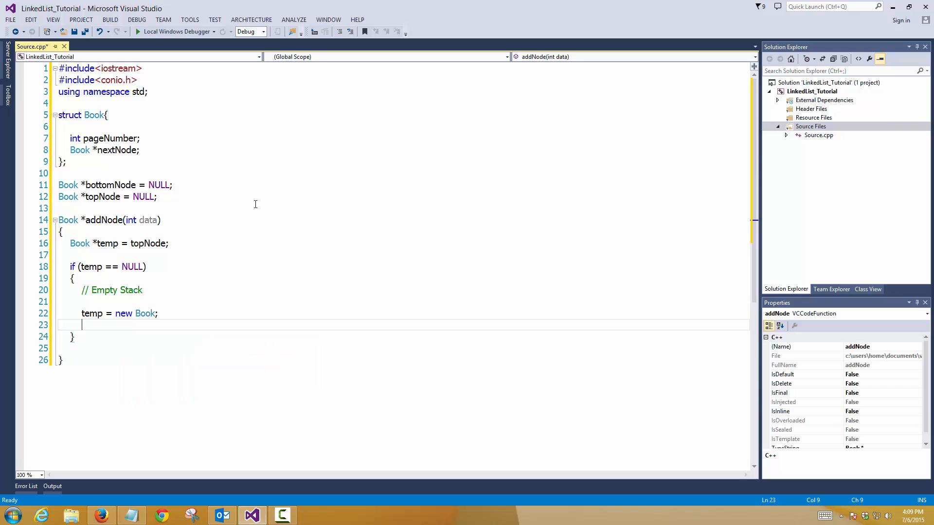
Set temp->pageNumber = data, temp->nextNode = NULL and topNode = bottomNode = temp.
text(temp->)
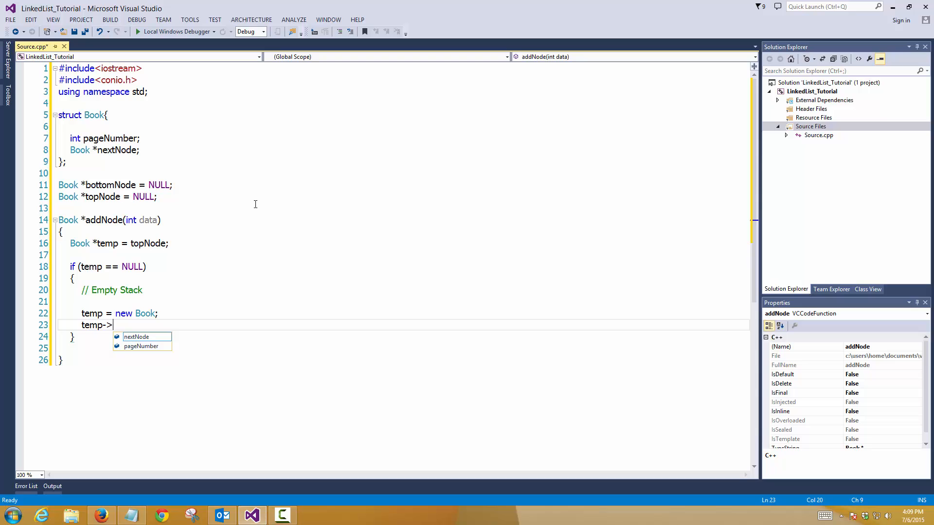
text(pageNumber = data;)
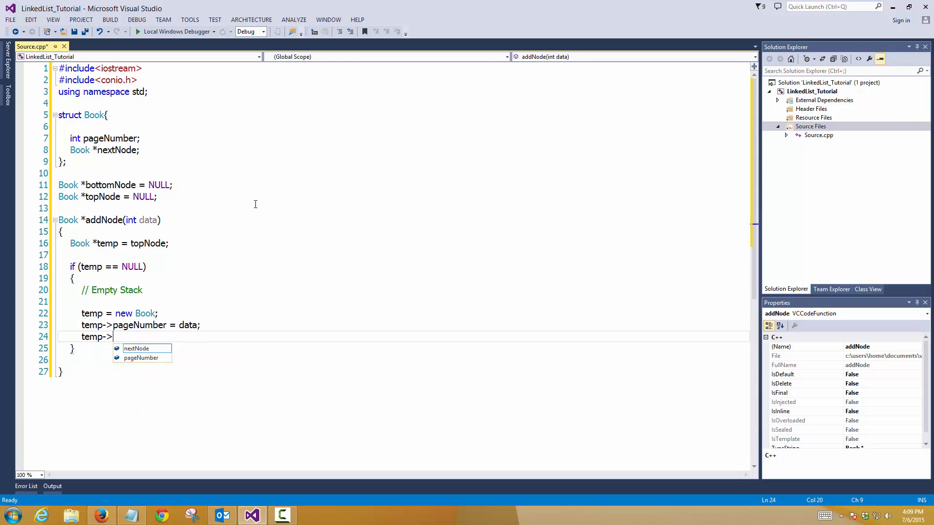
text(nextNode = N)
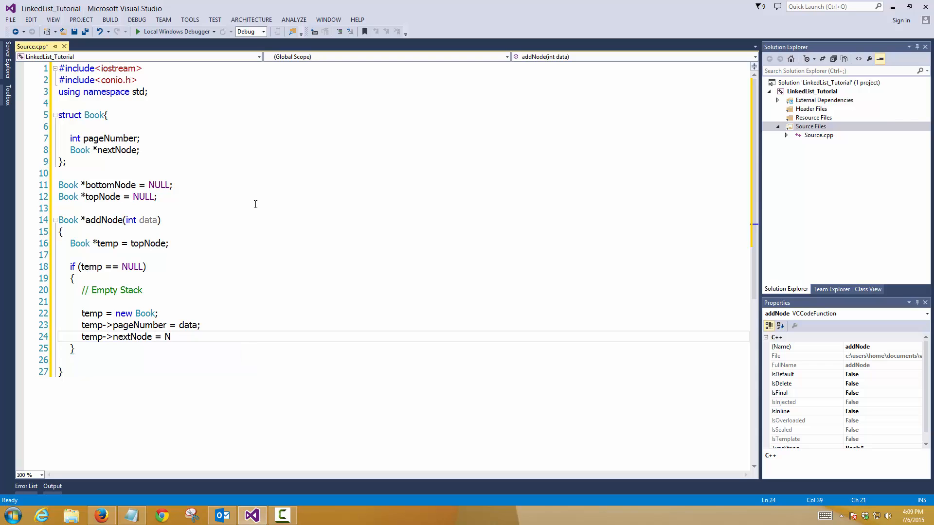
text(ULL;)
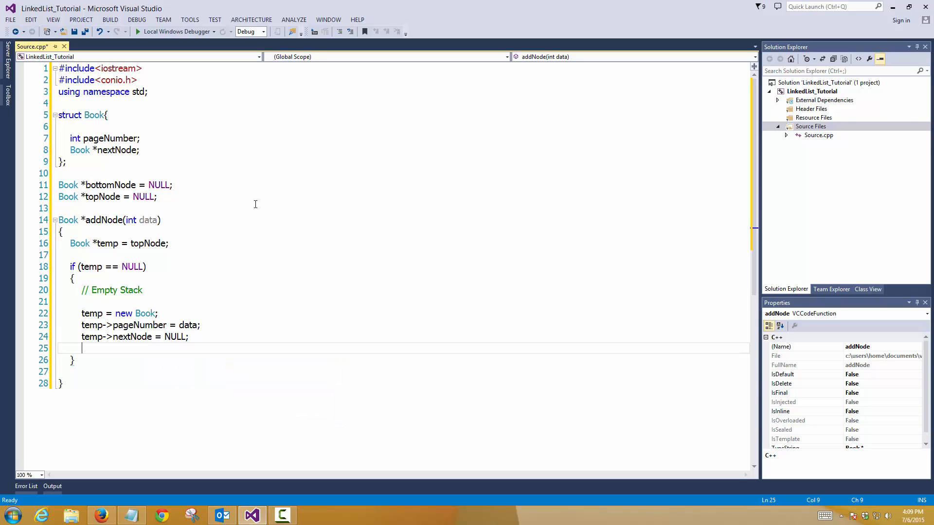
text(t)
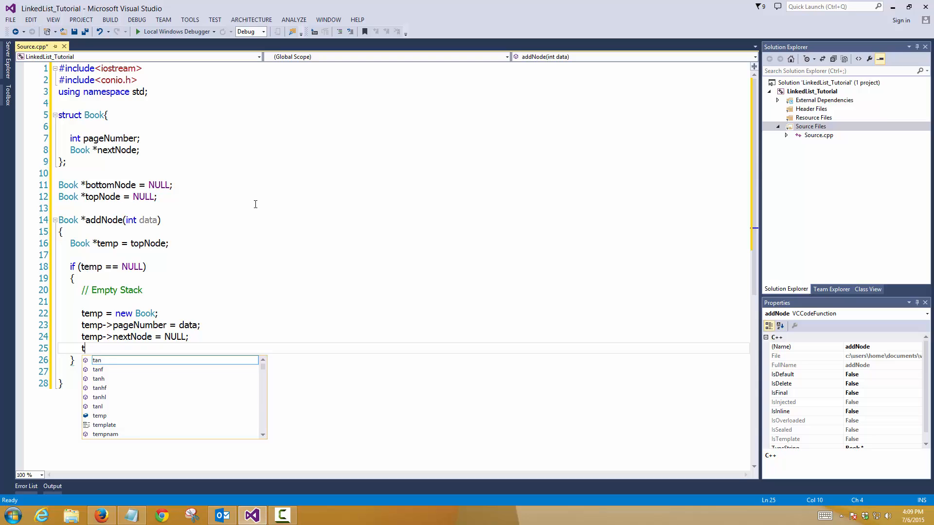
text(opNode = bo)
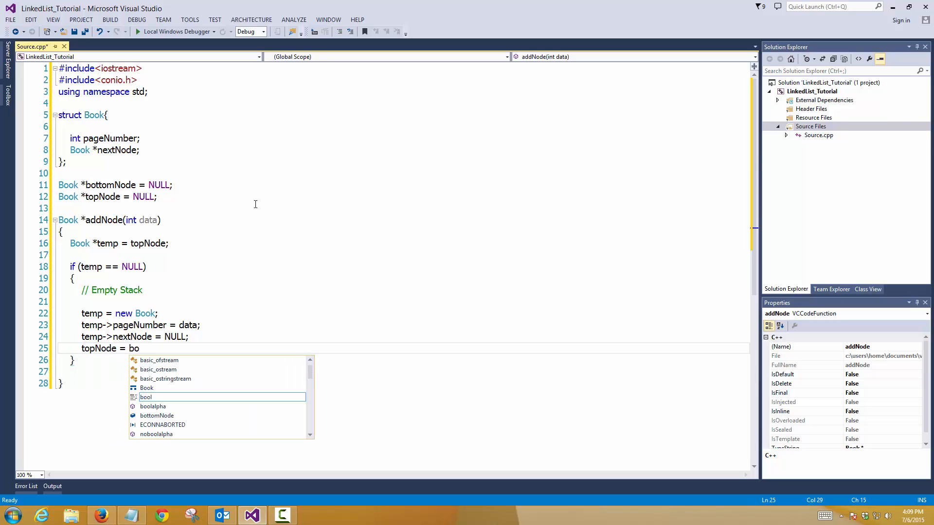
text(ttomNode = temp;)
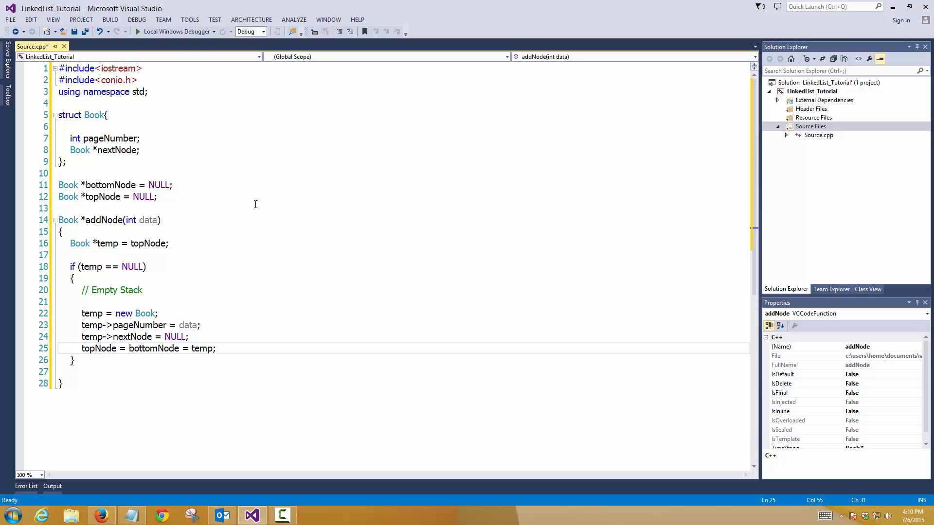
click(216, 349)
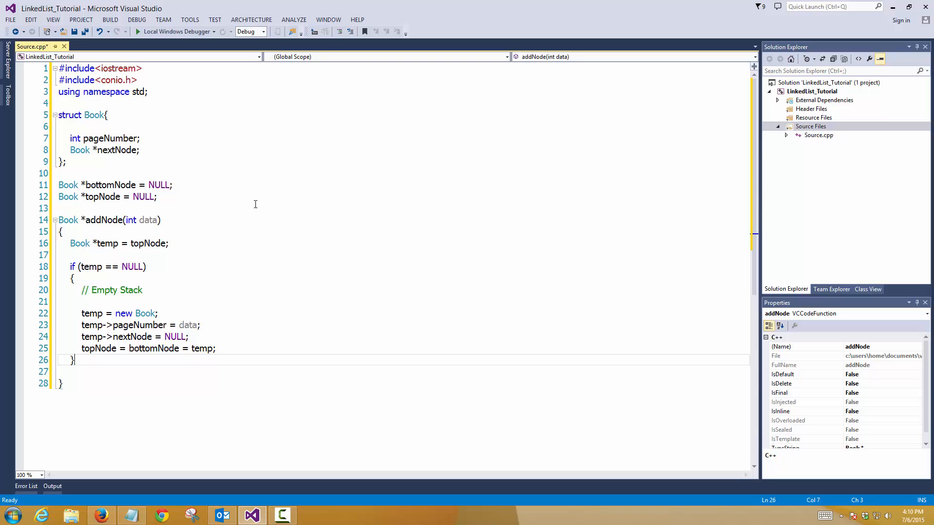
Leave a blank line after the branch and move the // Empty Stack comment beside the if.
key(enter)
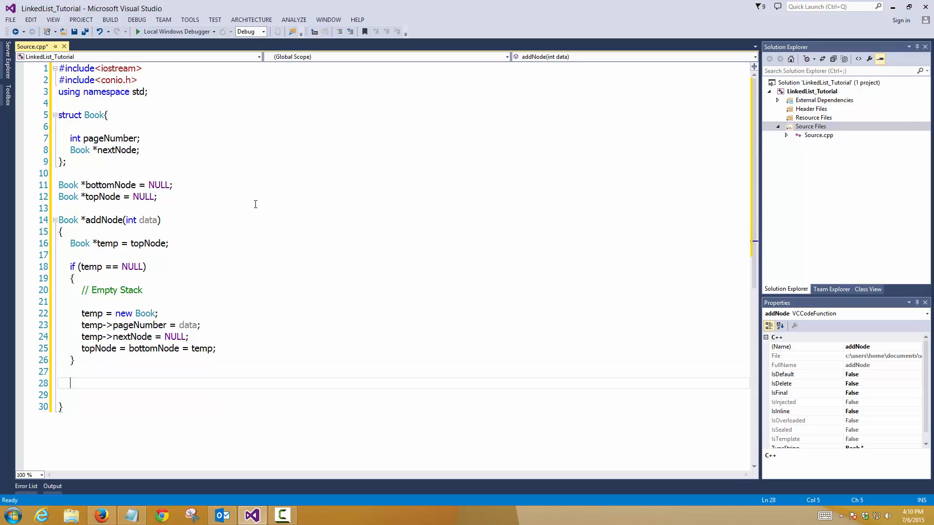
click(82, 302)
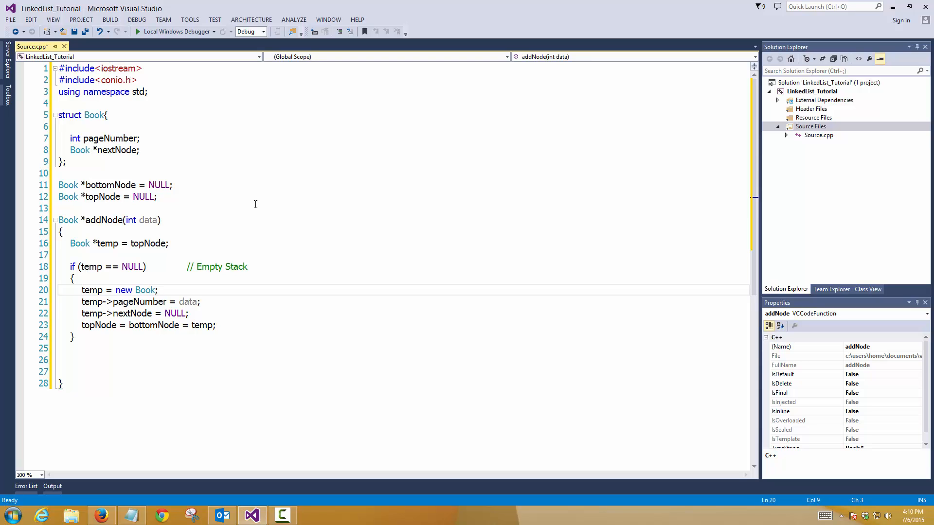
Write else if (temp == bottomNode) after the empty-stack case and open its empty body.
text(e)
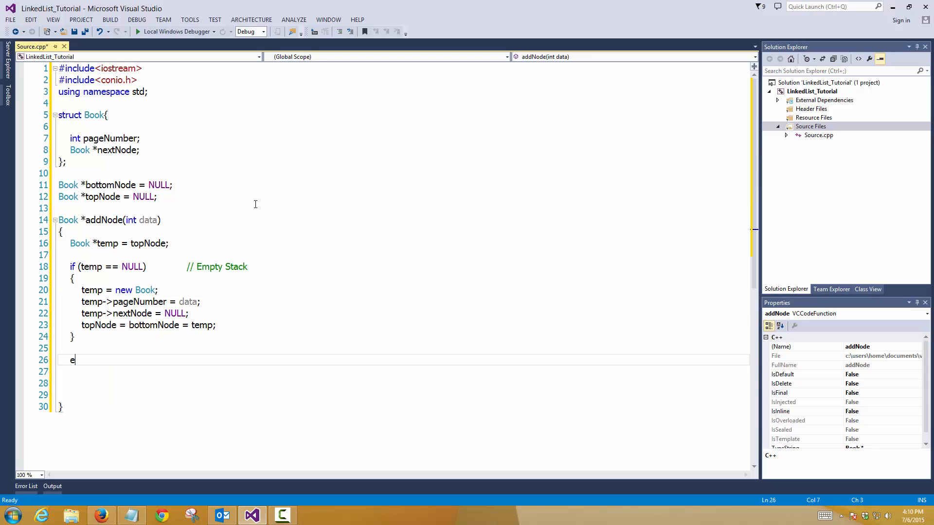
text(lse if (te)
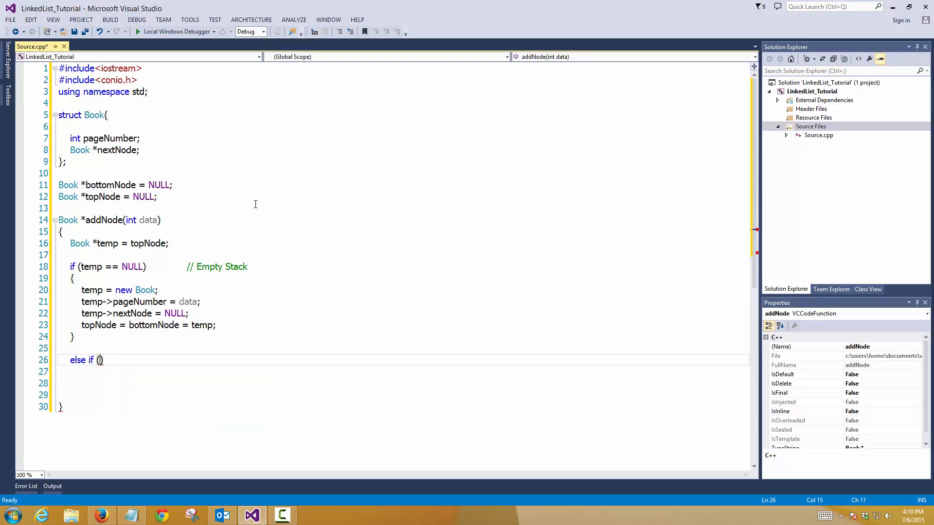
text(temp)
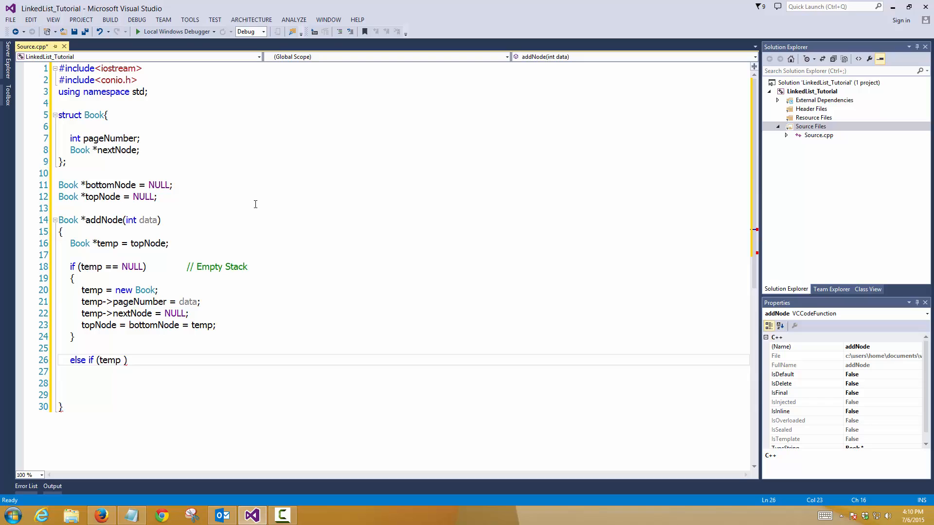
text(==)
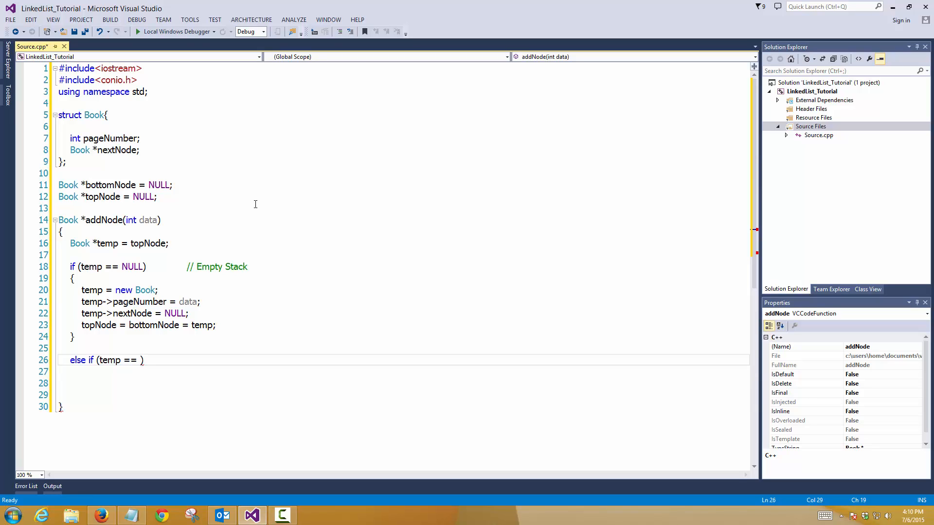
text(bo)
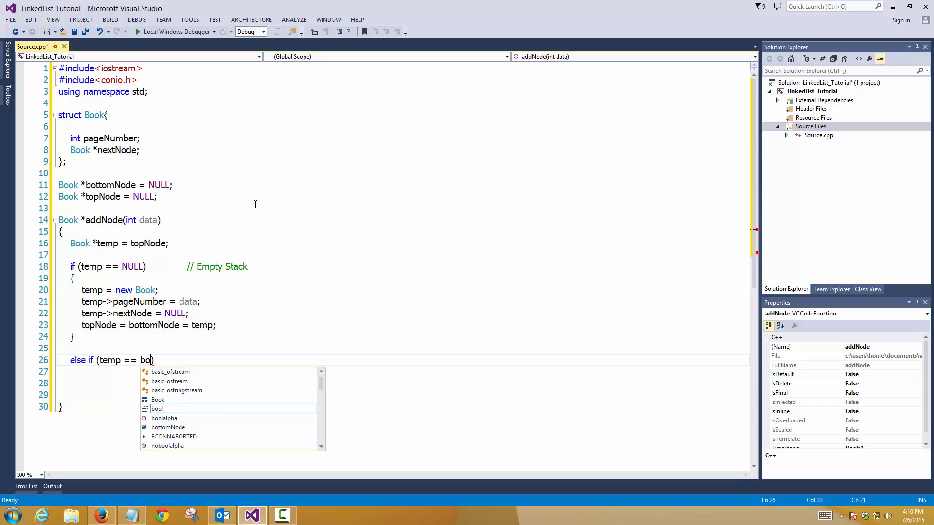
key(Backspace)
text(ttomNode)
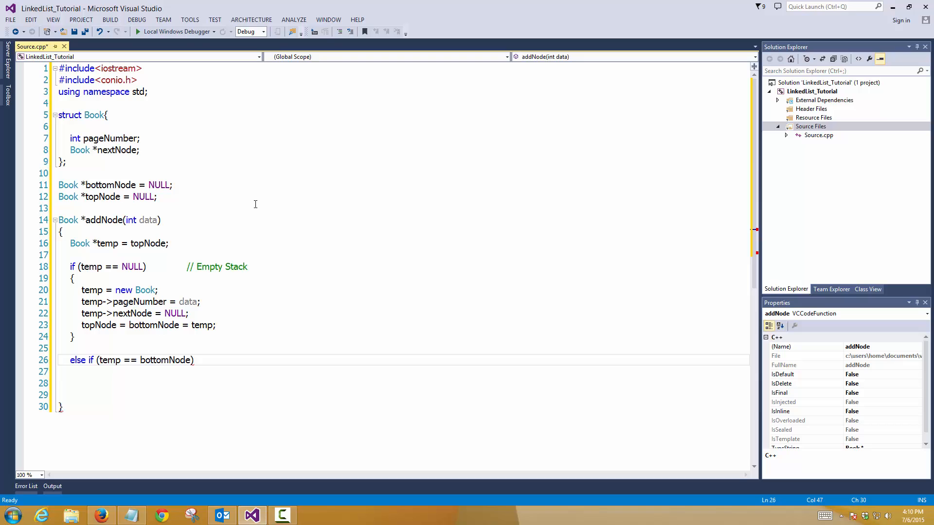
key(Return)
text({)
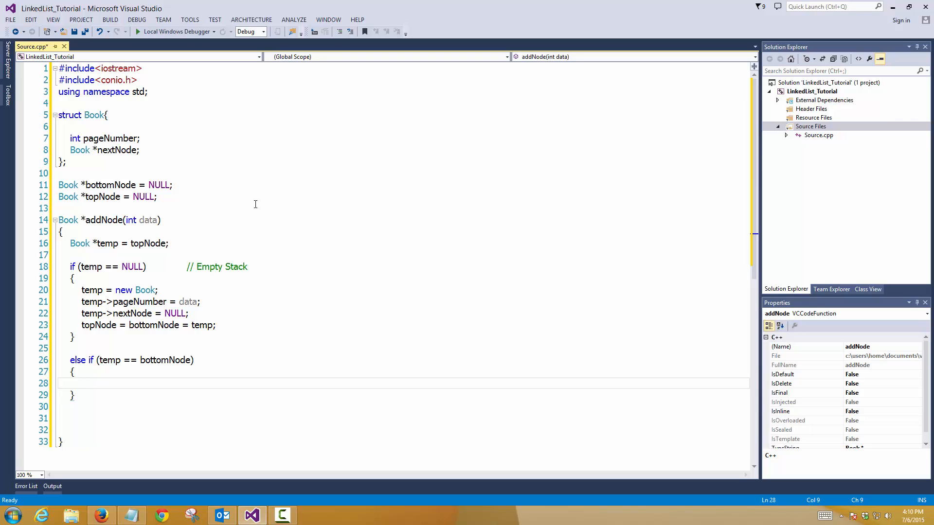
Comment the else if line: // Only one node in the stack, creating the second one.
click(194, 360)
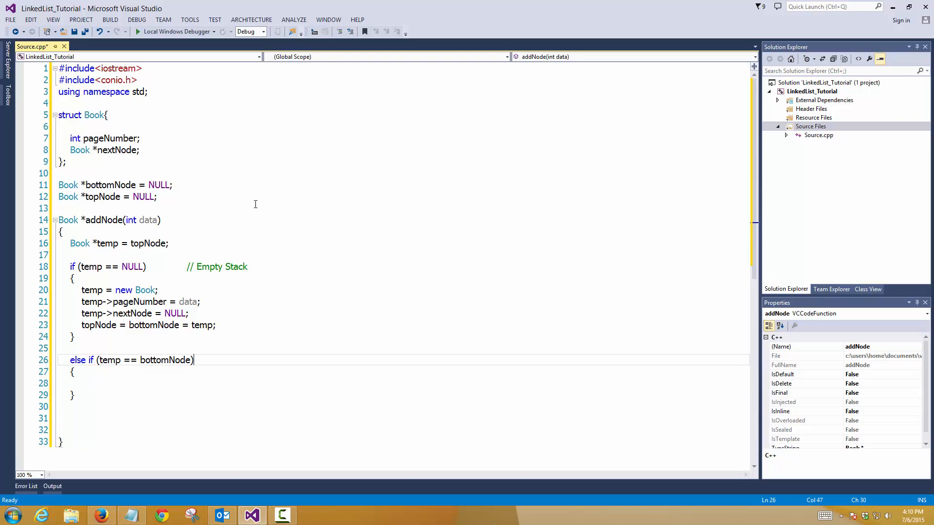
text(//)
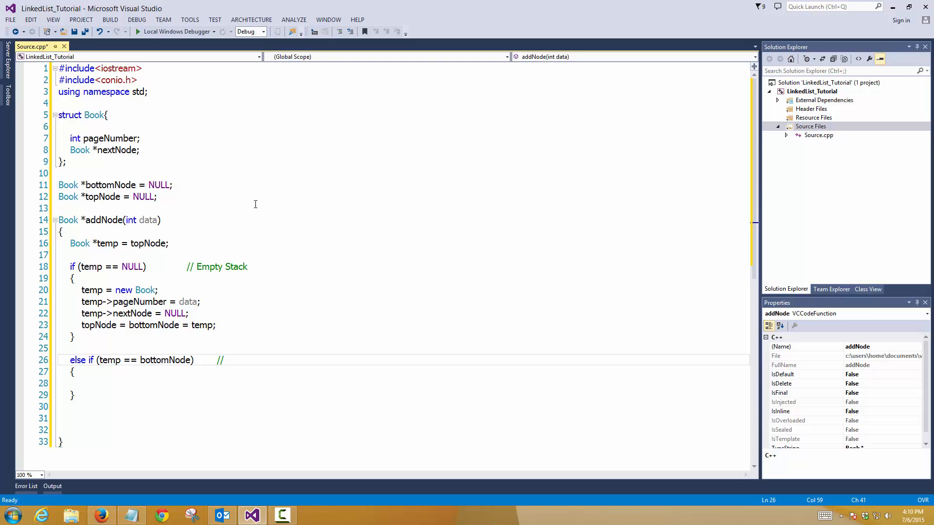
text(Only one node)
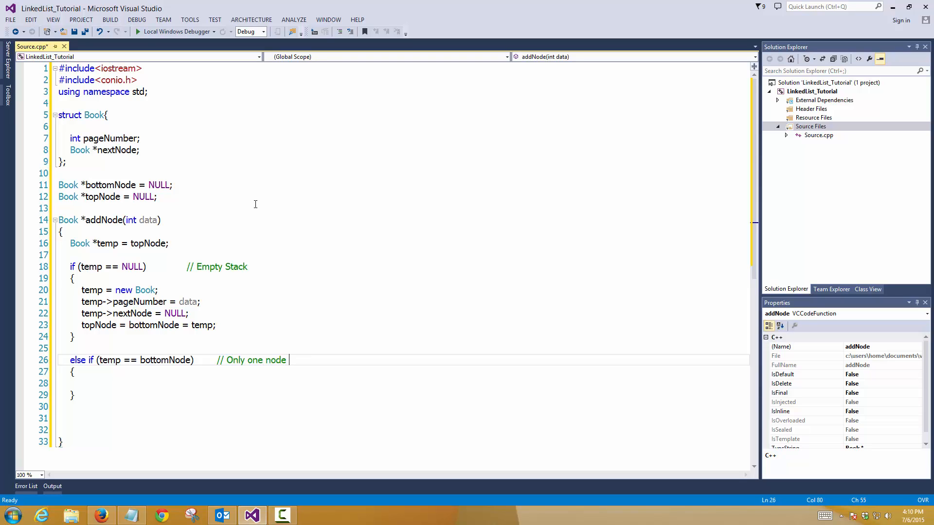
text(in the stack)
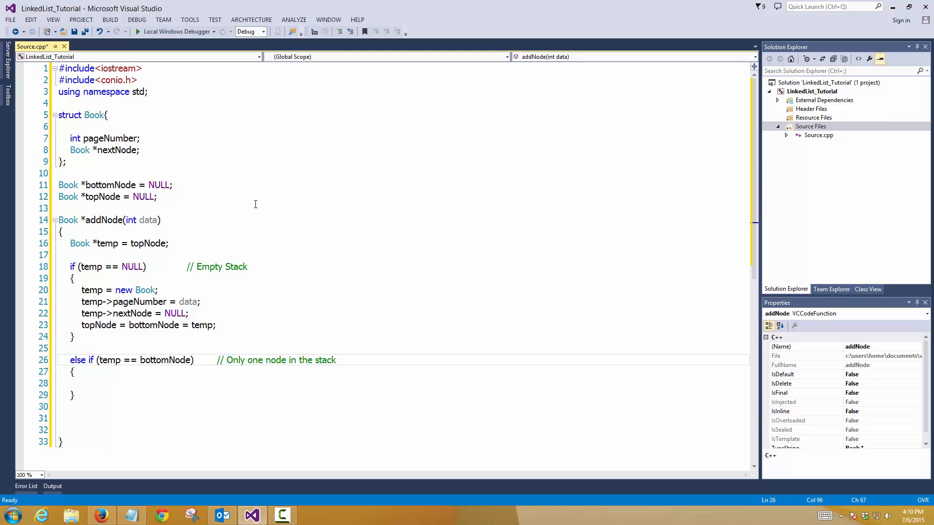
text(, creati)
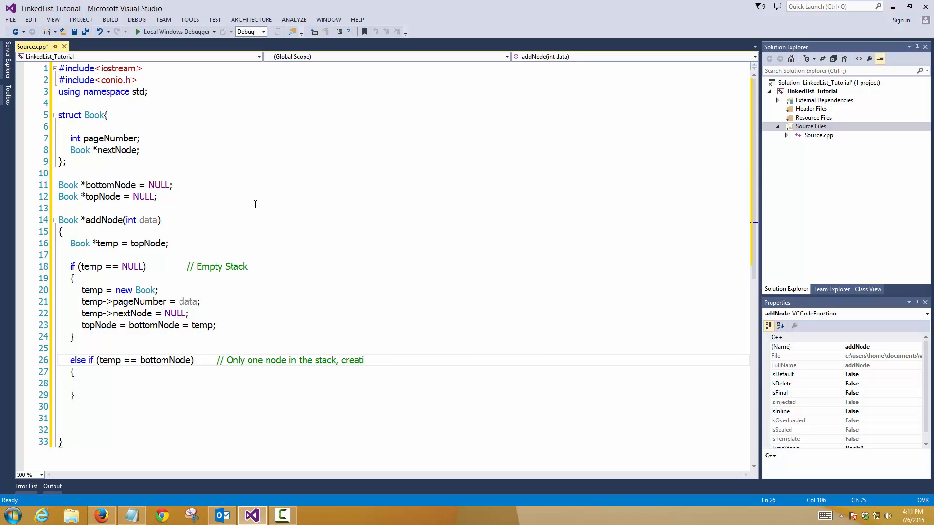
text(ng the second)
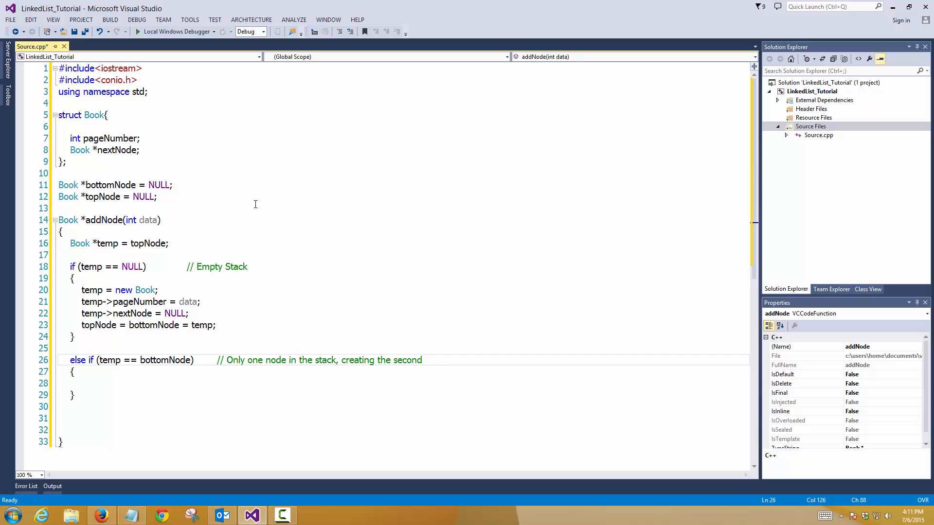
text(one)
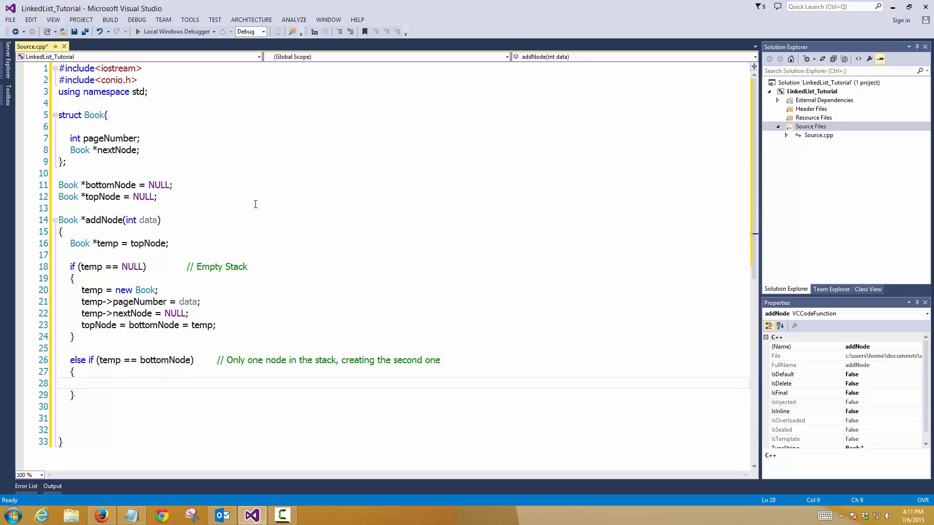
Inside the branch, create a new Book with pageNumber = data, nextNode = bottomNode and topNode = temp.
text(temp = new Book)
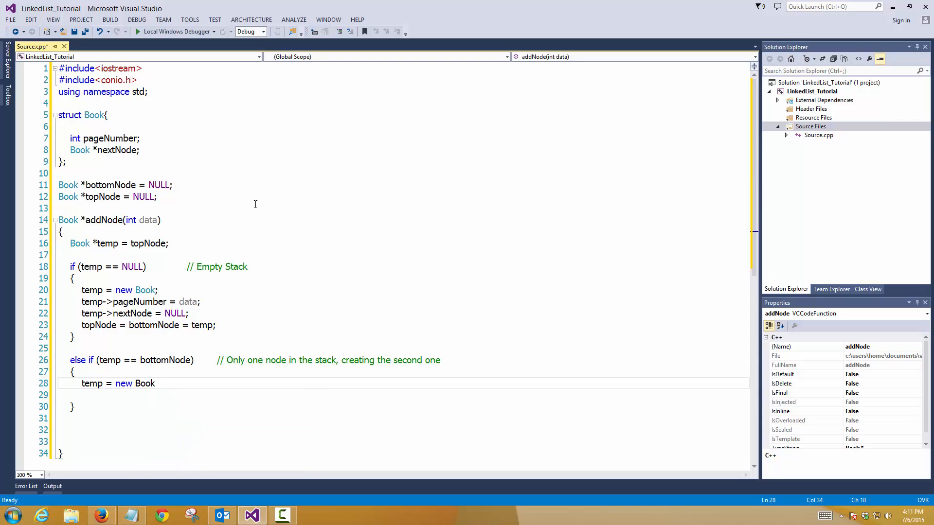
text(temp->)
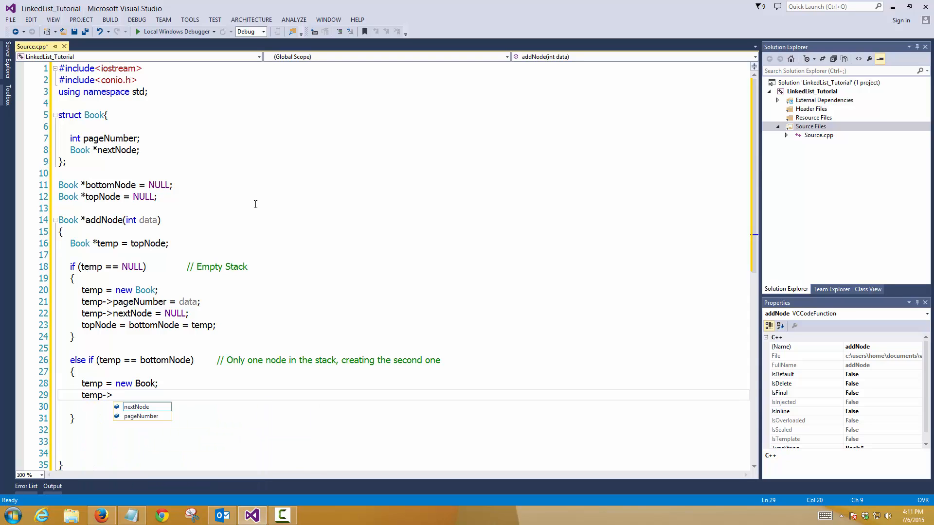
text(pageNumber = dta)
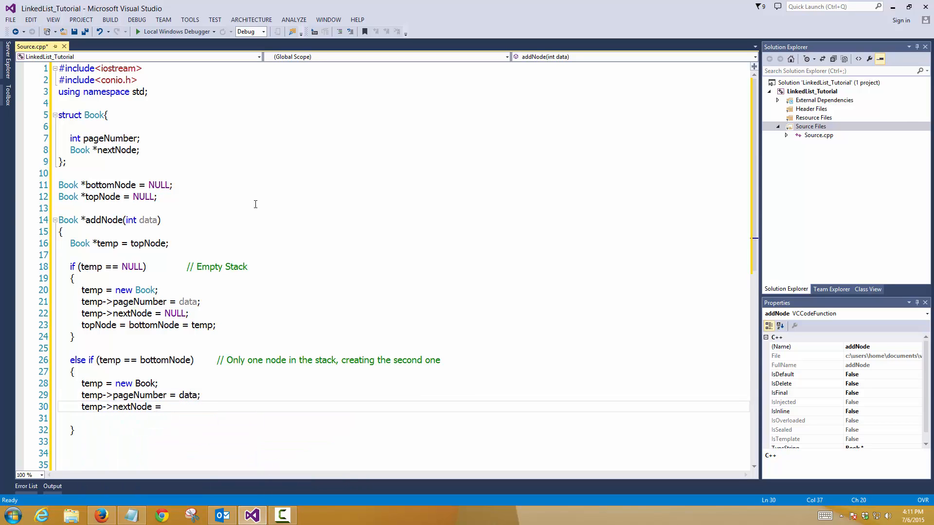
click(164, 407)
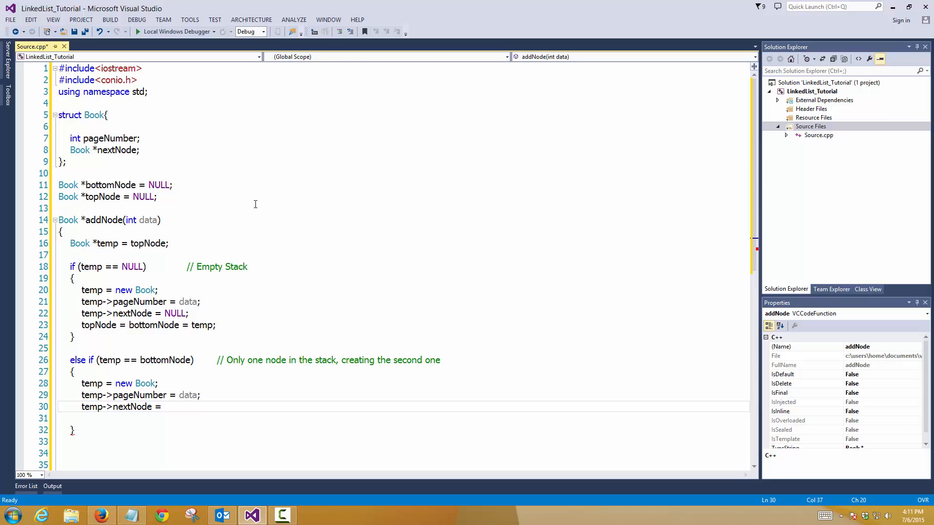
text(bot;)
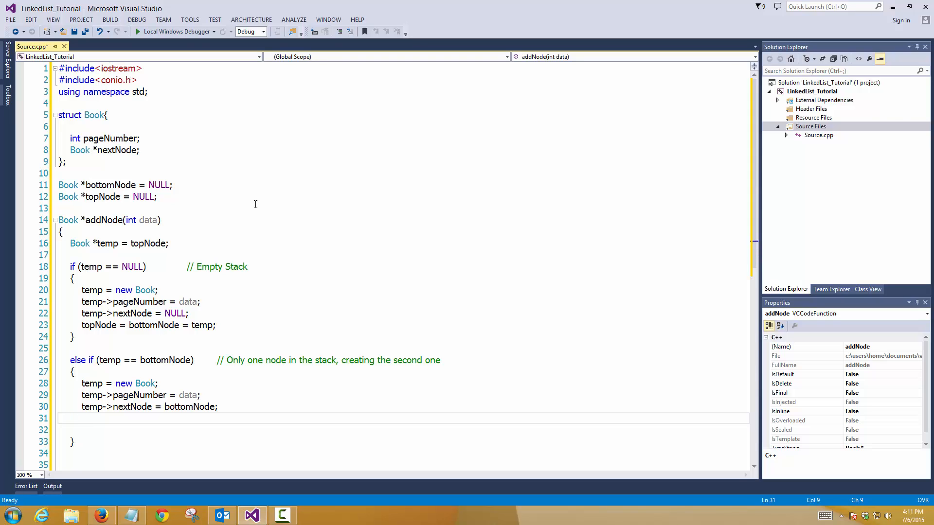
text(topNode = temp;)
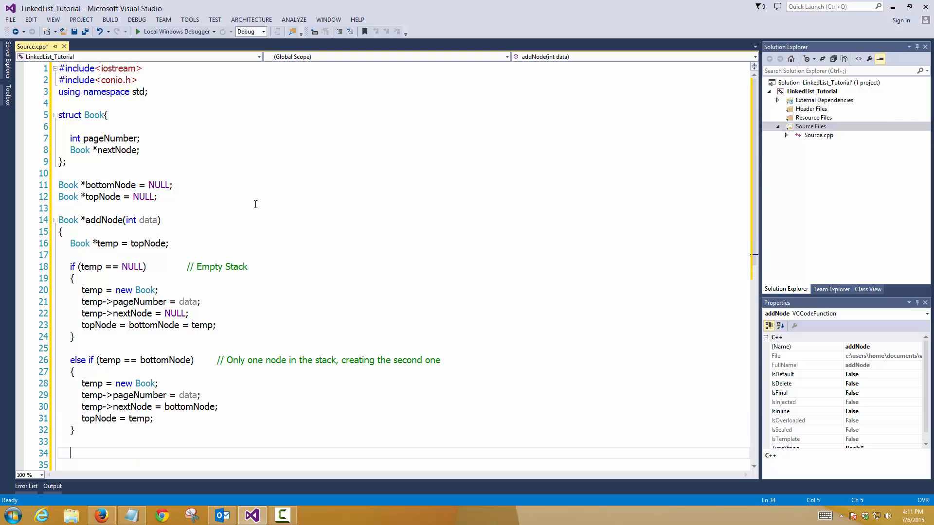
Add else if (temp != bottomNode) with a // More than one node comment.
text(else if ()
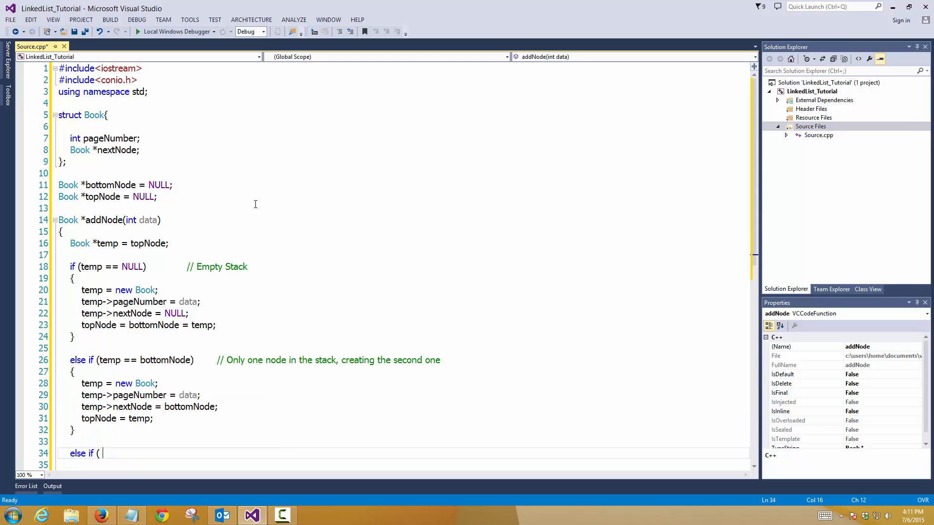
text(temp)
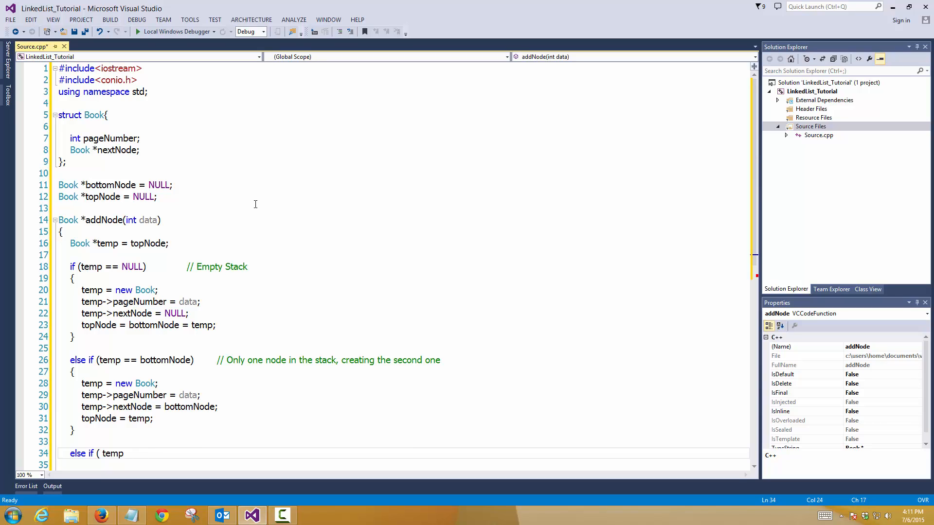
text(!= bottomNode)
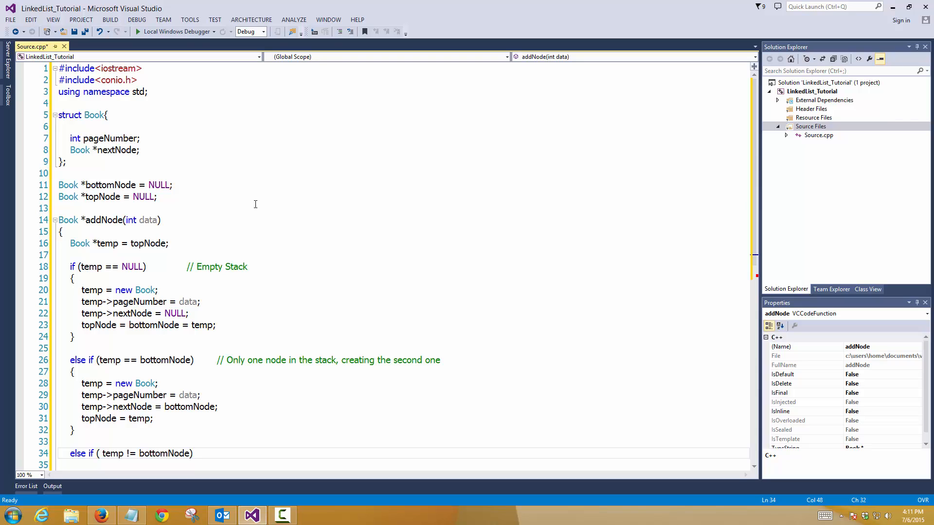
text(// More than one nodes are p)
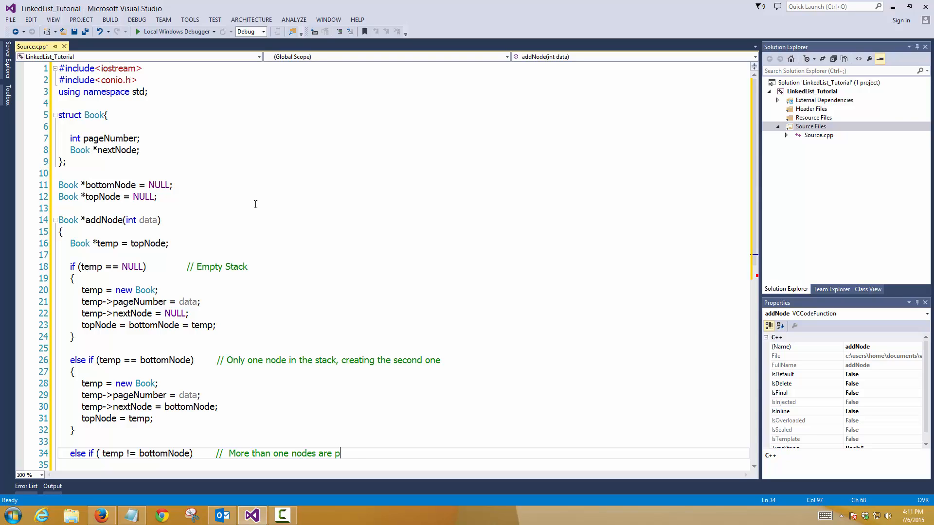
text(resent int h)
text(temp =)
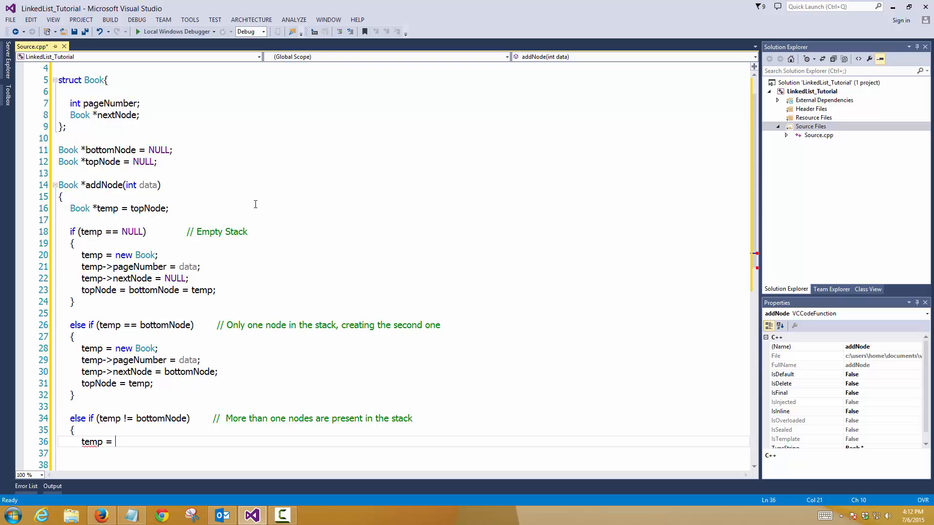
Inside it, create a new Book with pageNumber = data, nextNode = topNode and topNode = temp.
text(new Book;)
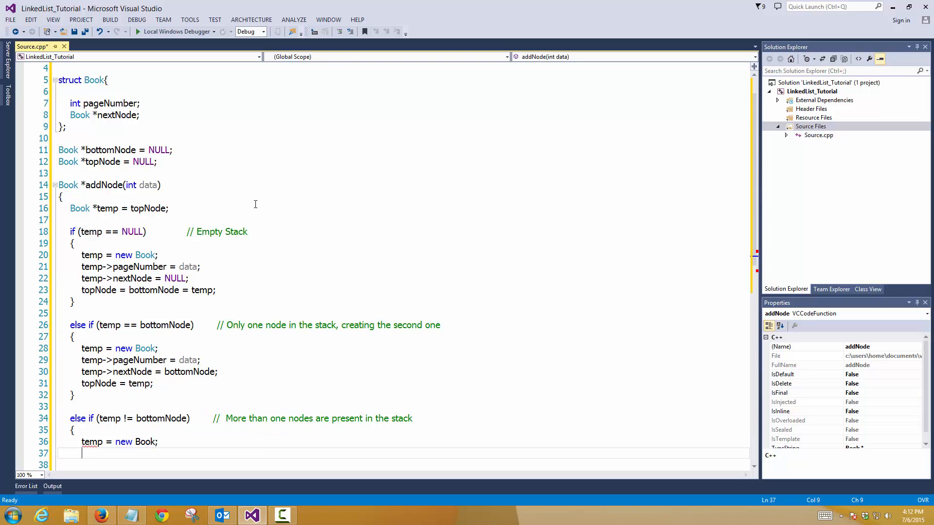
text(temp->pageNumber)
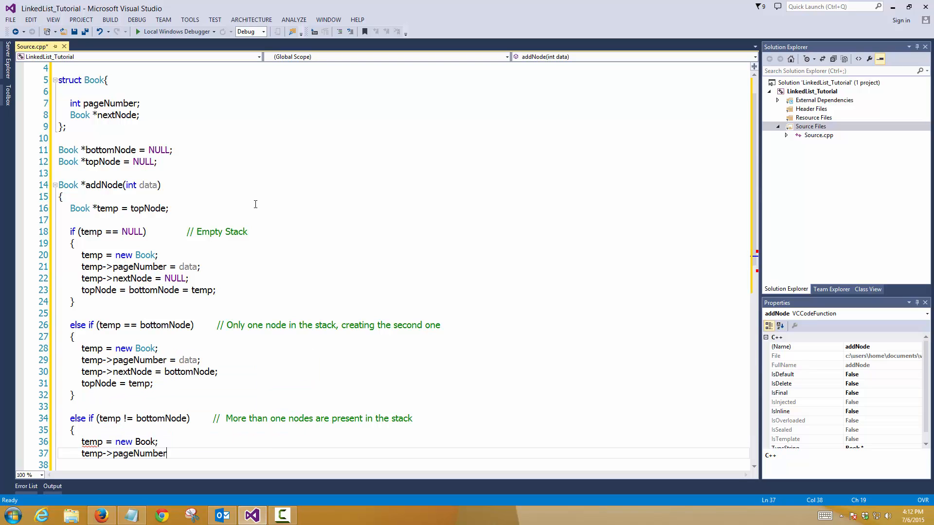
text(temp->nextNode)
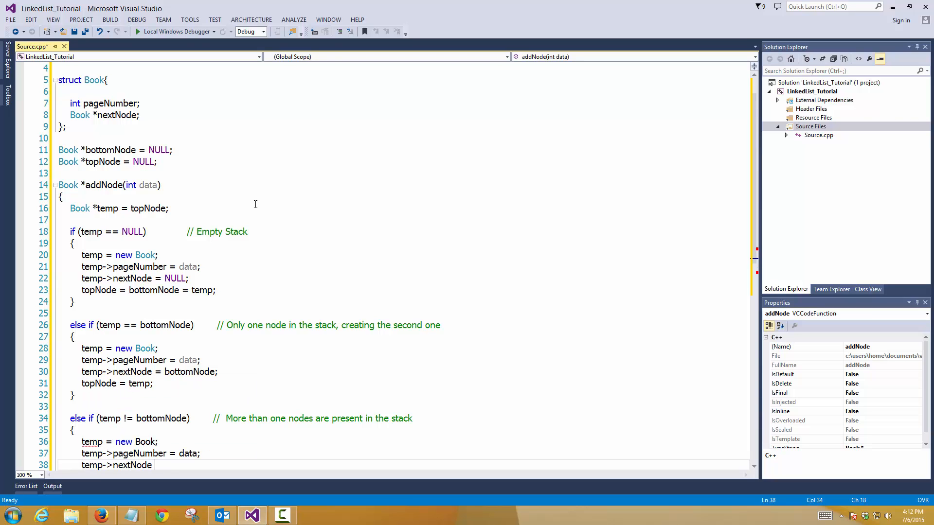
text(=)
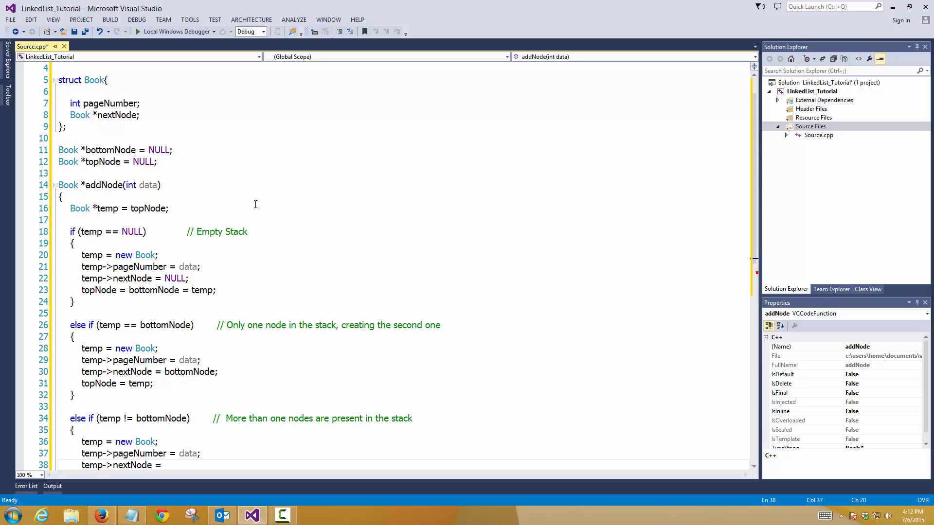
text(fron)
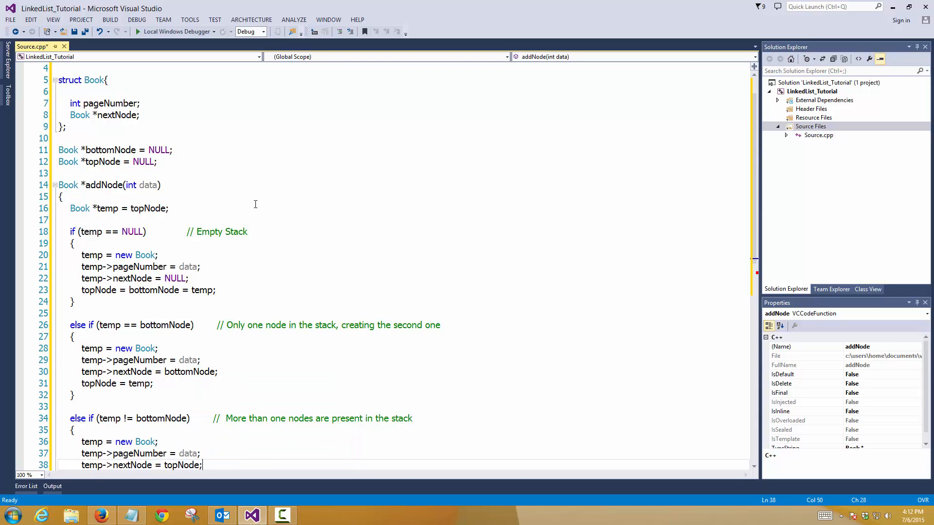
text(topNode = temp;)
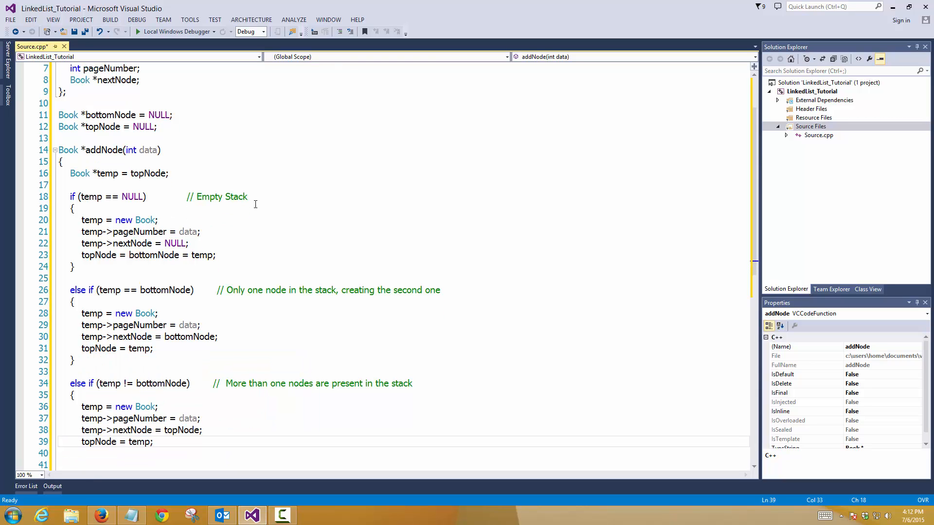
Insert a line after topNode = temp and close the branch's braces.
click(133, 430)
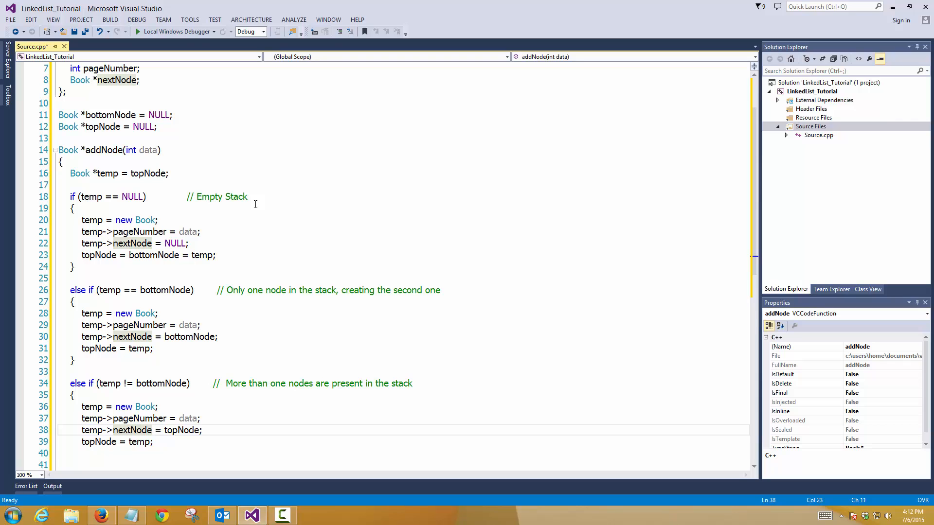
click(126, 442)
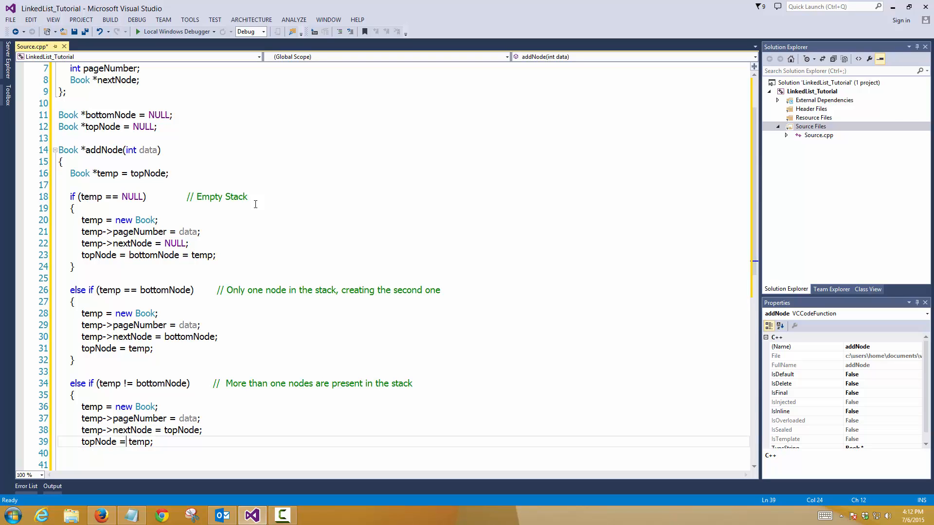
key(enter)
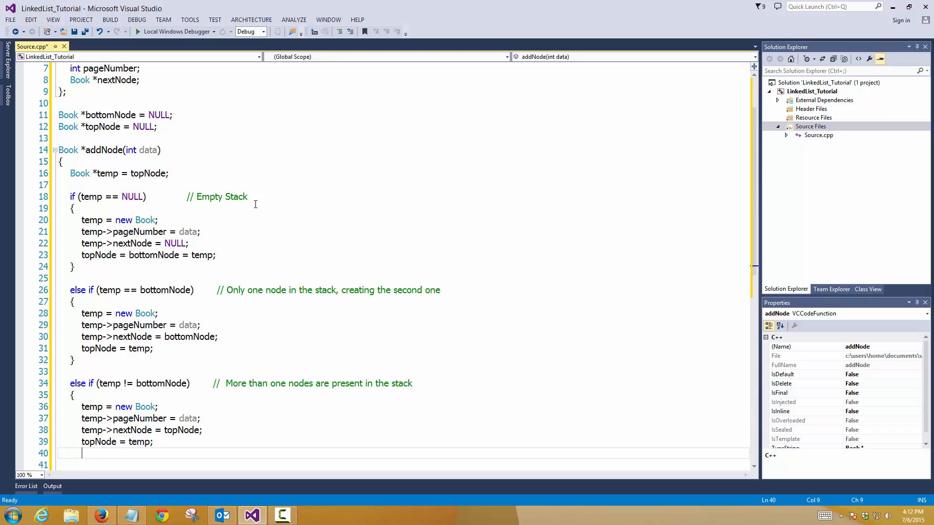
click(98, 441)
text(})
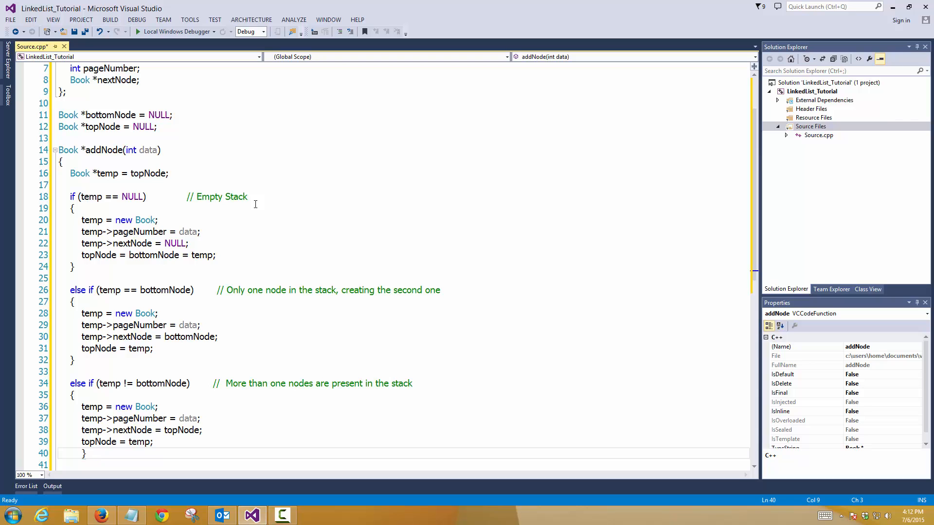
scroll(down, 3)
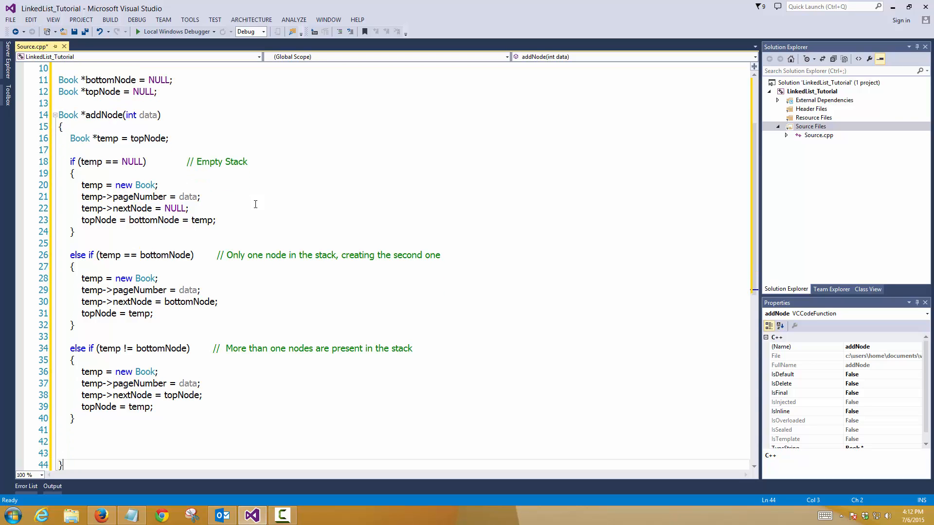
End addNode with return topNode; and start void PrintStack() below it.
text(return)
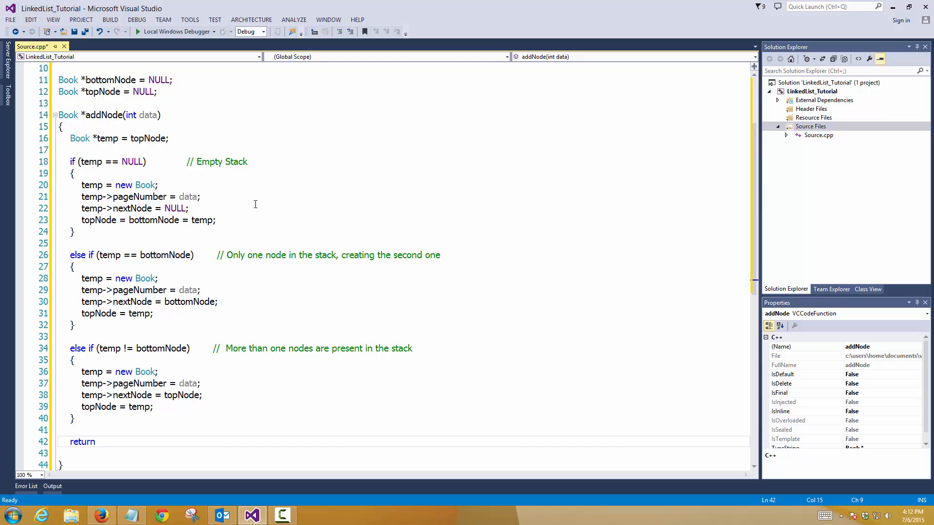
text(topNode;)
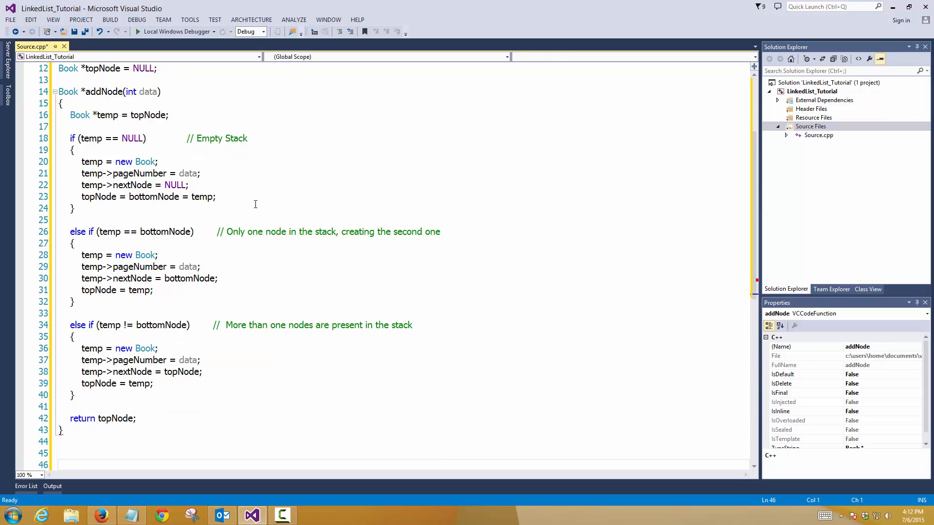
text(void PrintStack()
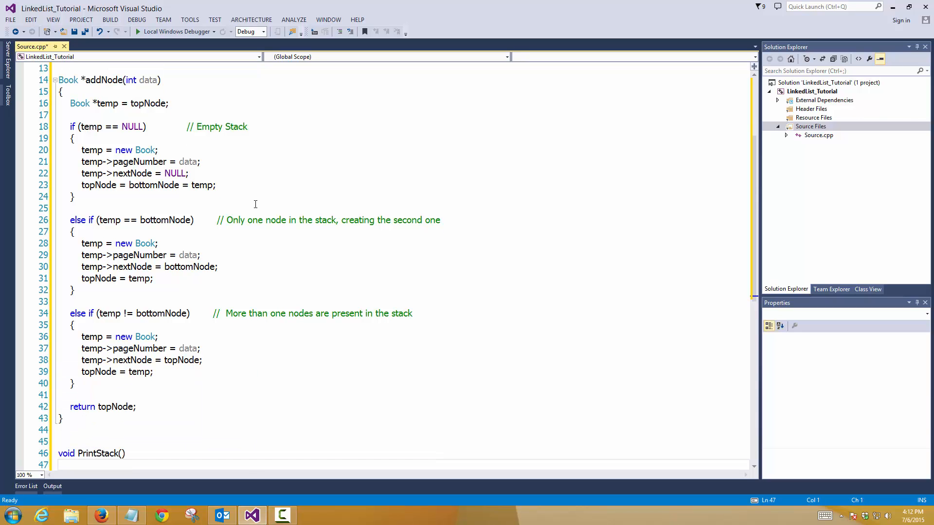
Declare Book *temp = topNode and start an if (temp == NULL) empty-stack check.
scroll(down, 3)
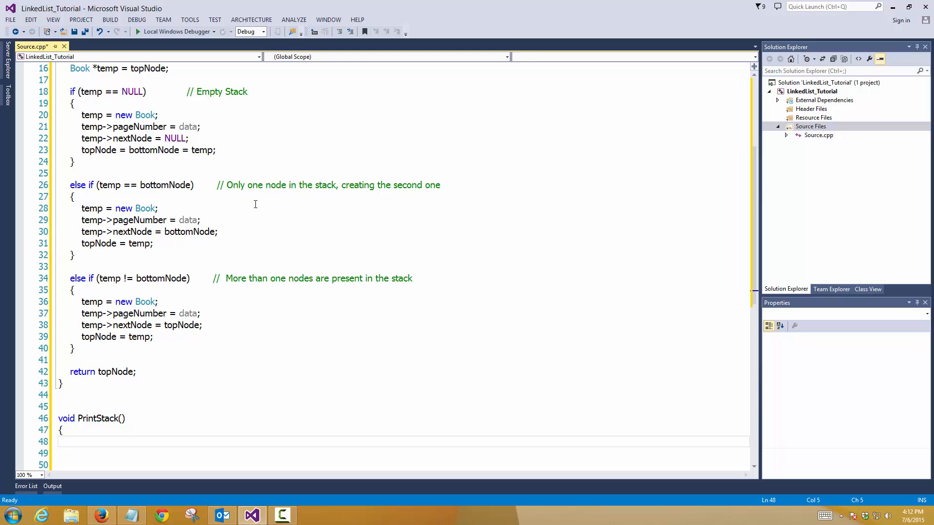
text(Book *temp =)
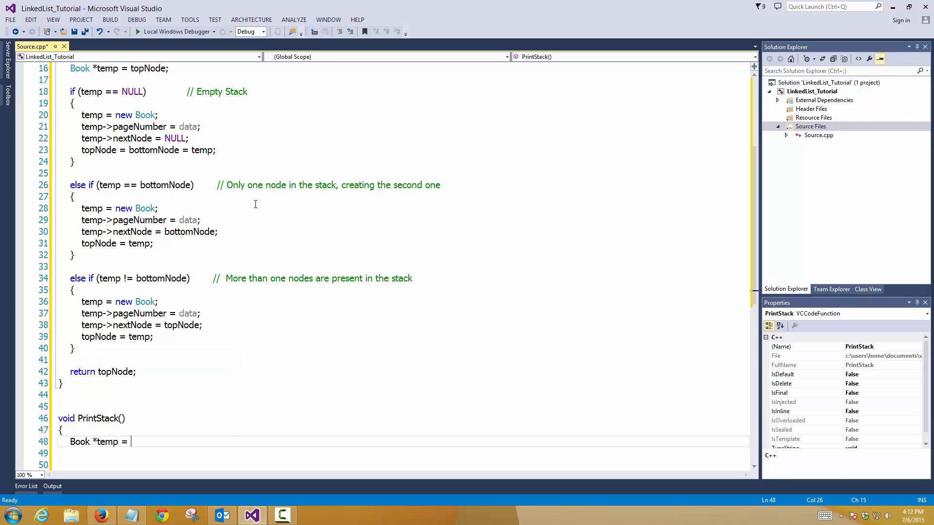
text(t)
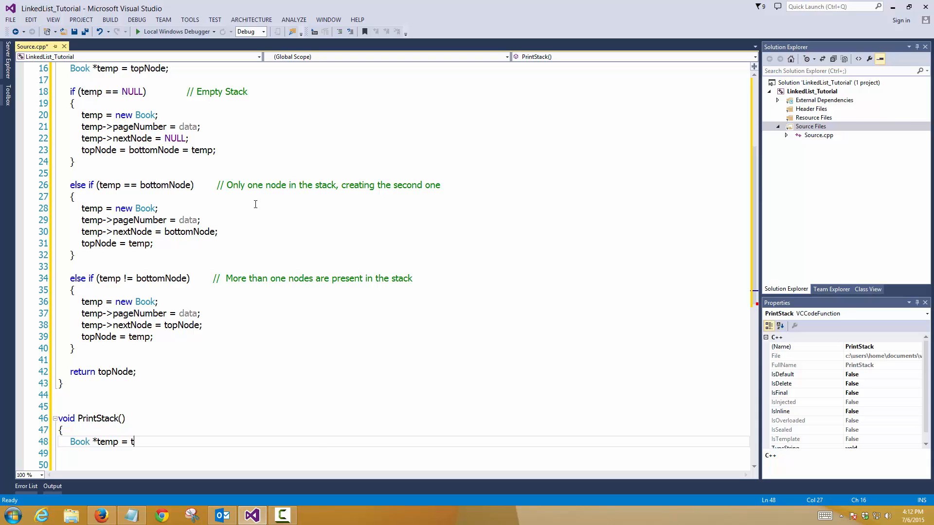
text(if)
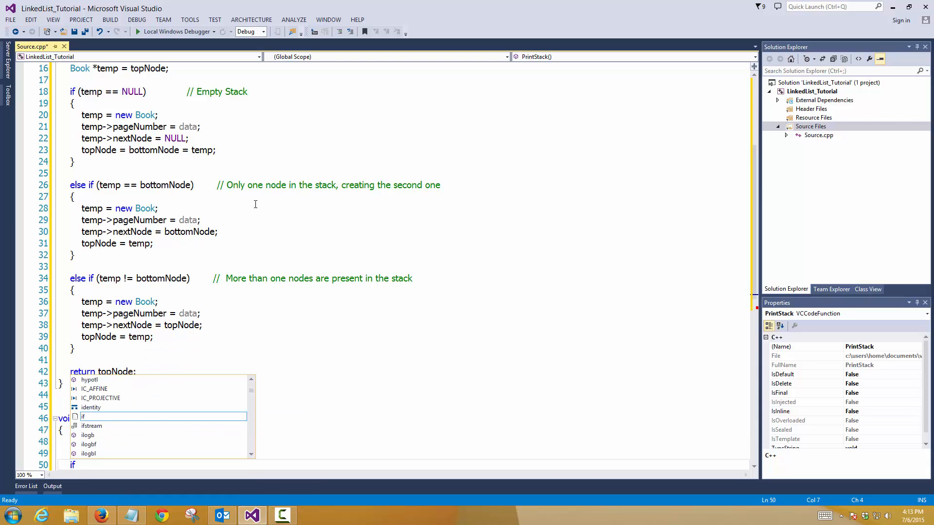
key(Escape)
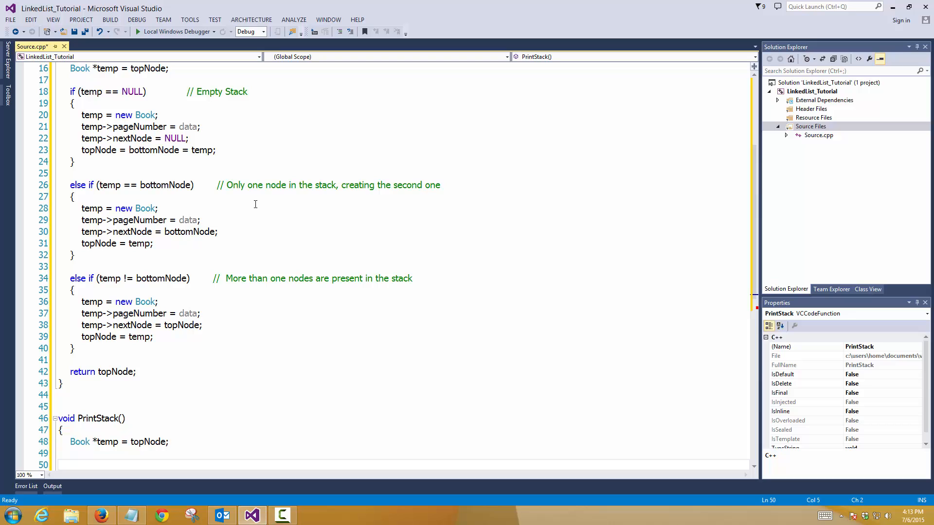
text(if (temp ))
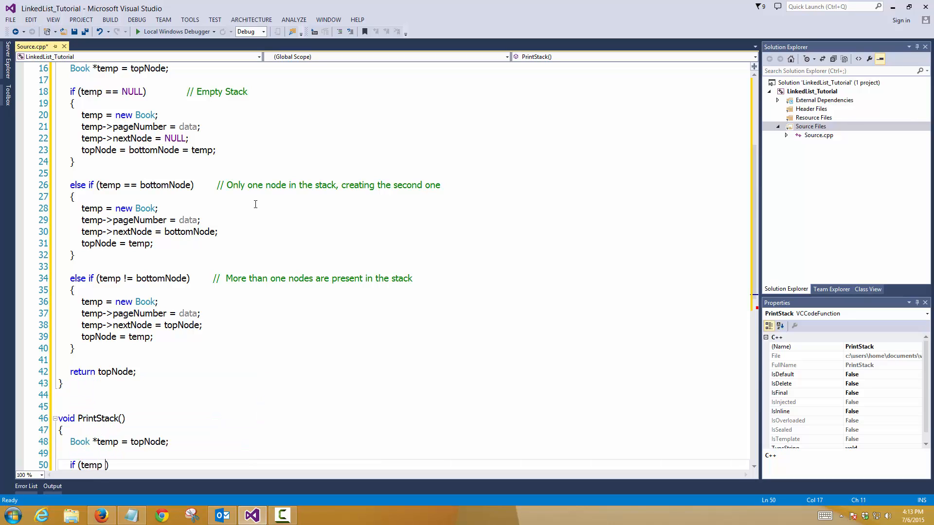
text(== NULL;)
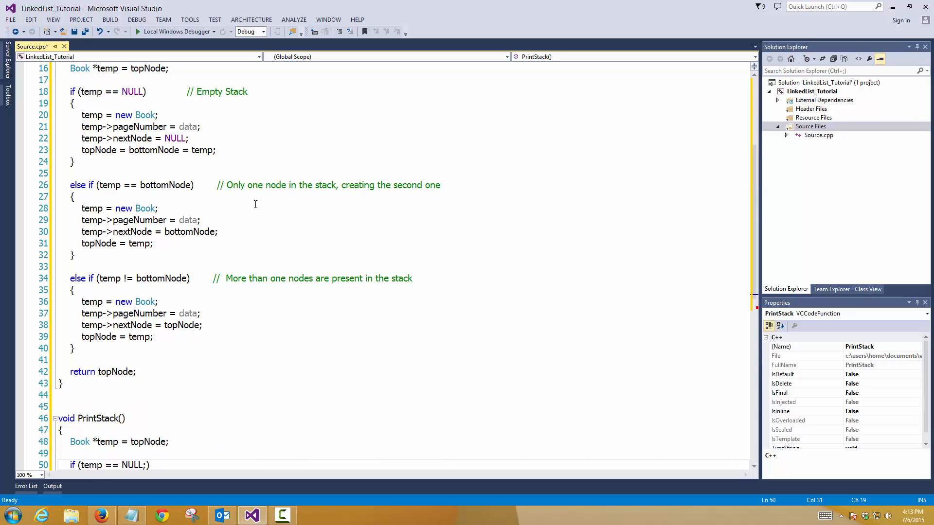
In the empty branch, cout a 'currently empty, please fill in some data' message followed by break.
text(cout << "T)
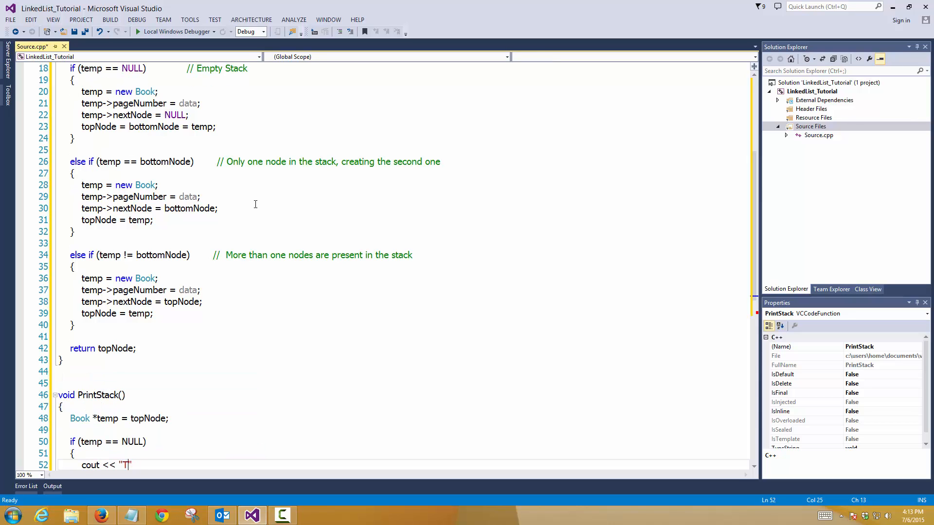
text(\nSorry the stack is)
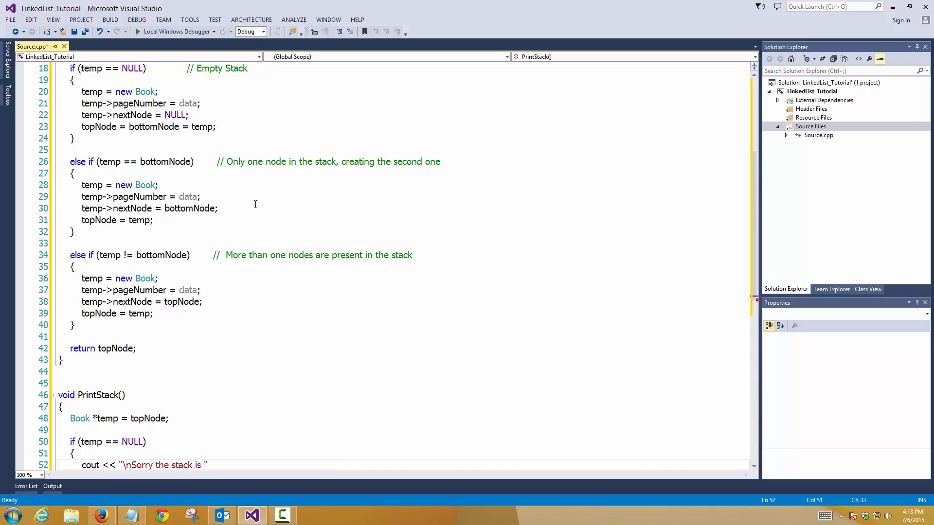
text(currently empty p)
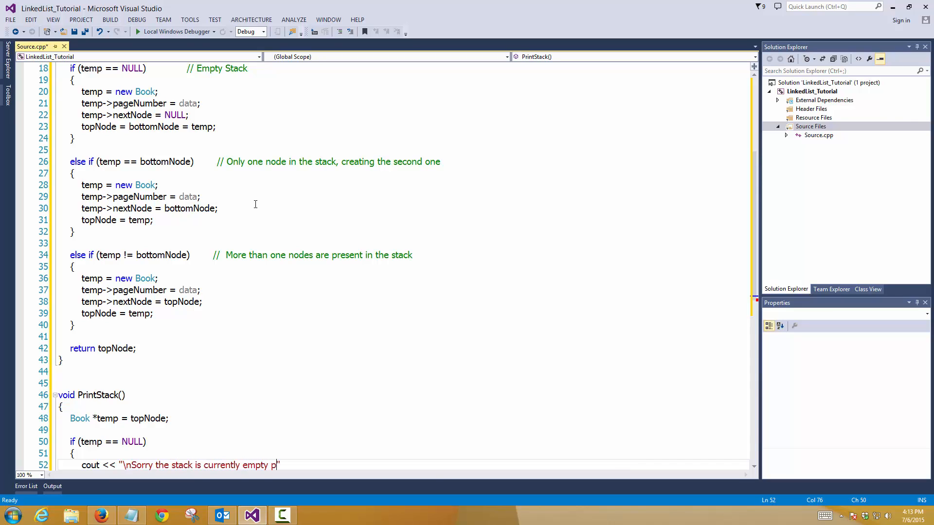
text(, plea)
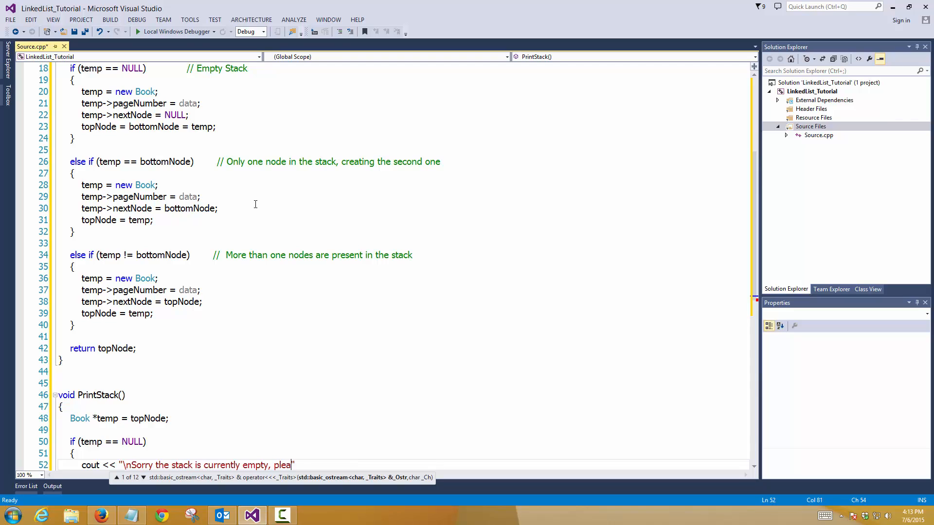
text(se fill in)
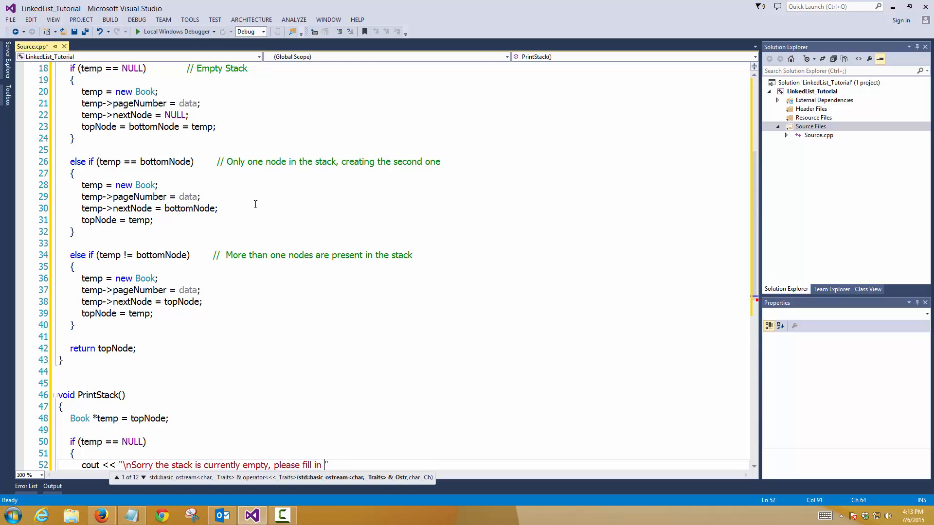
text(some data")
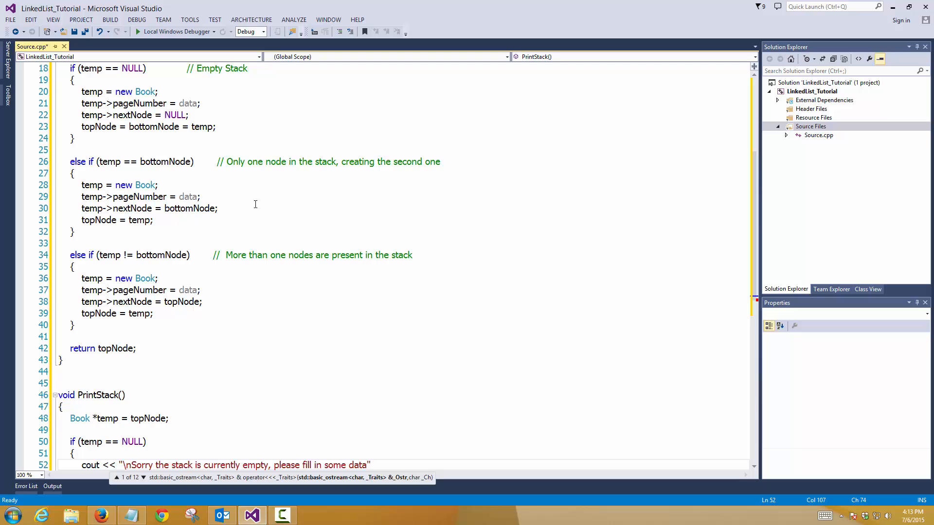
text(brek)
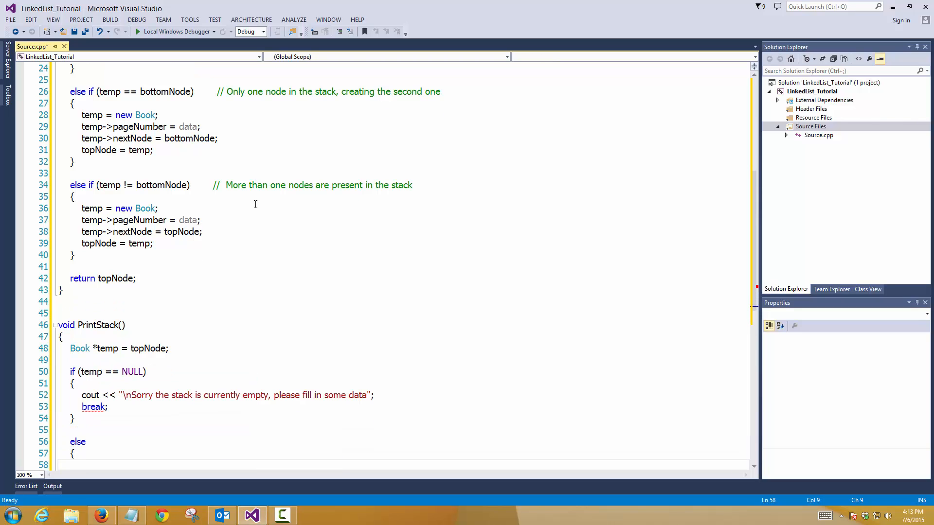
Else loop while temp, printing 'Current stack is :' << pageNumber and advancing temp to nextNode, then close the function.
scroll(down, 3)
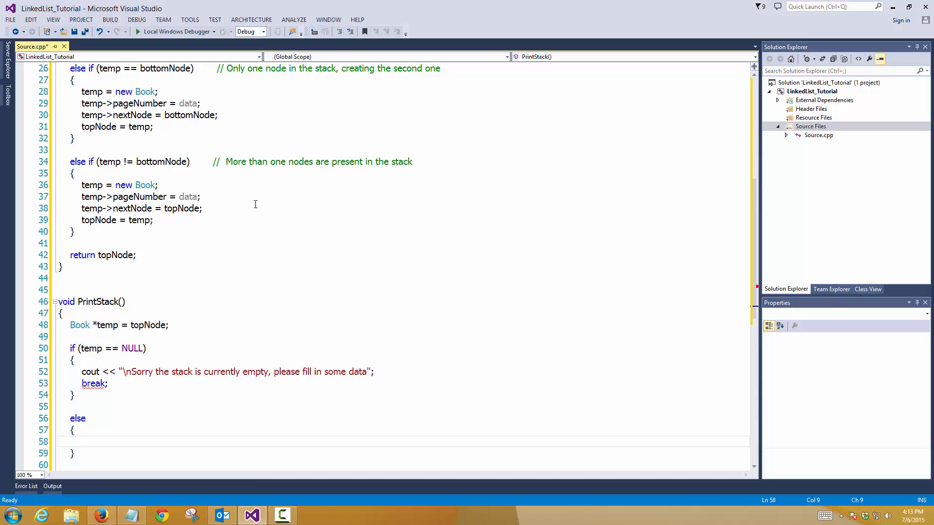
text(while (temp))
text({)
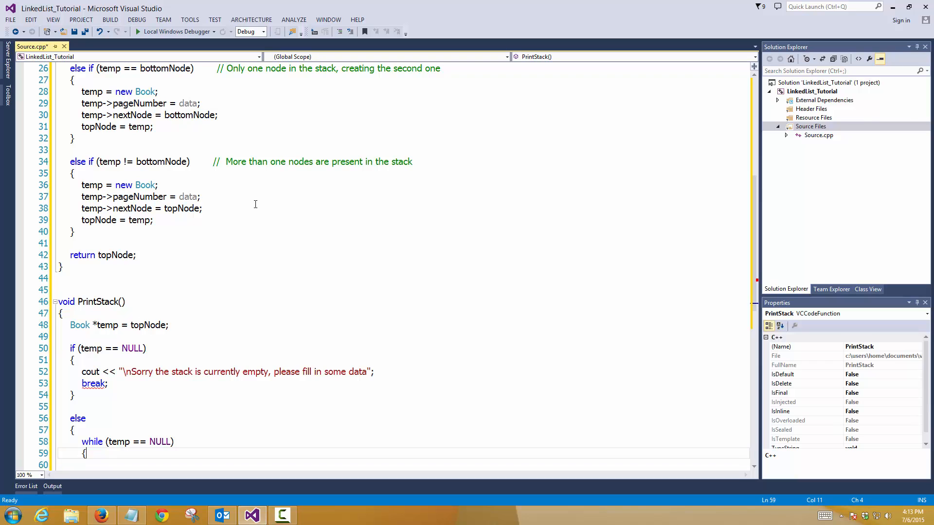
text(temp)
click(403, 465)
text(cout << "Current stack is)
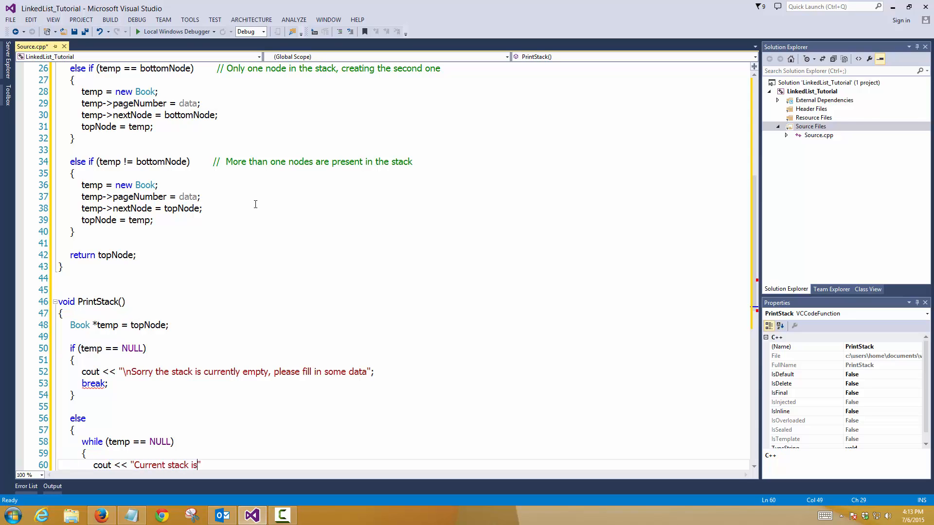
text(:)
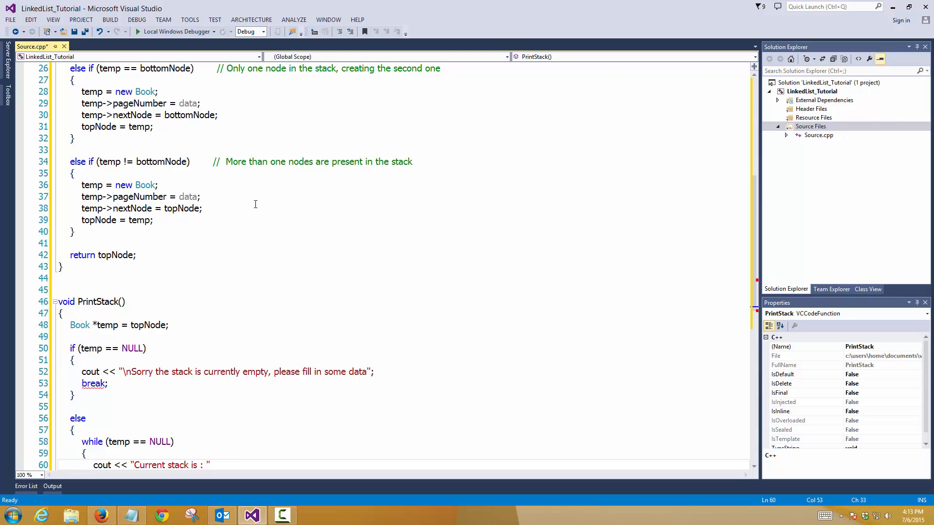
text(<<)
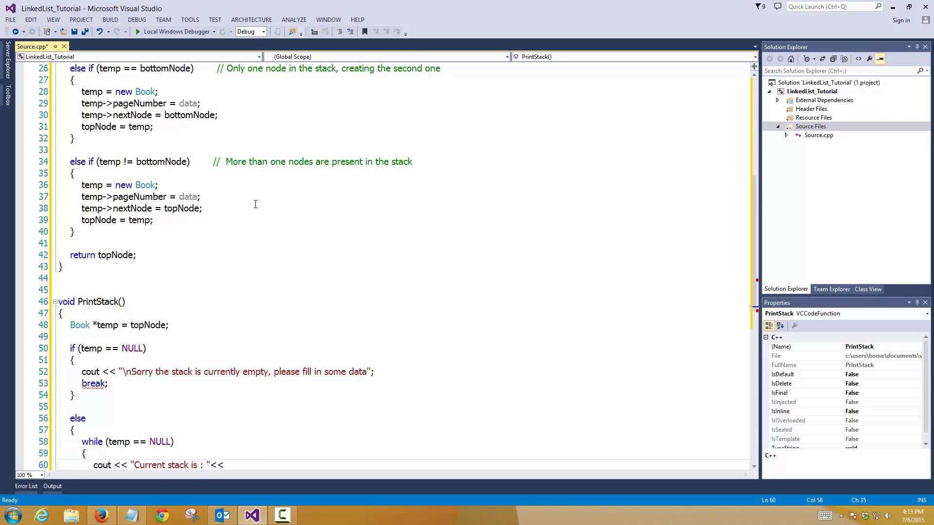
text(temp->pageNumber << ")
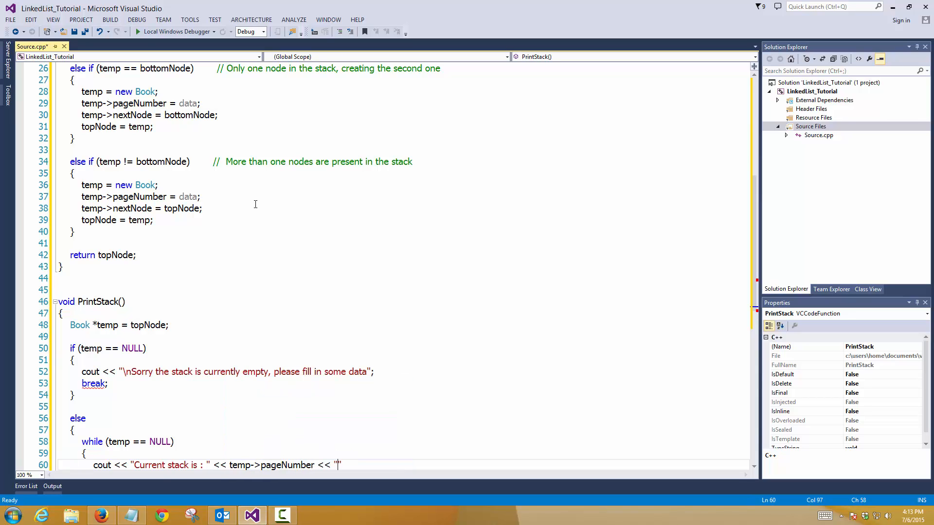
text(;)
text(temp = temp->nextNode;)
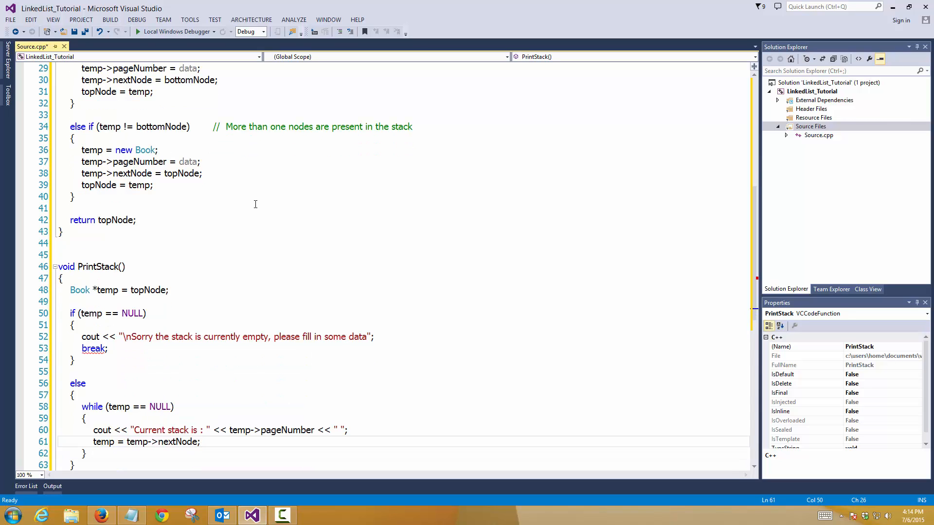
click(202, 430)
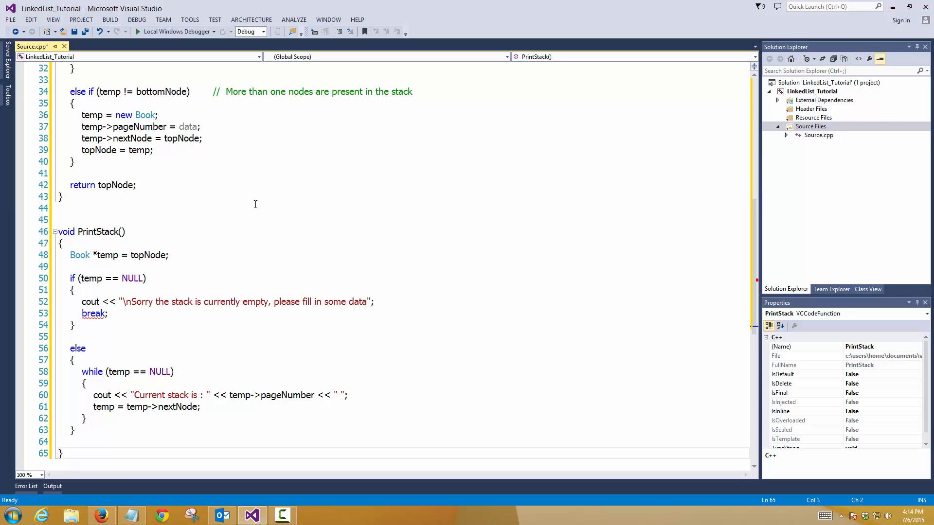
scroll(down, 3)
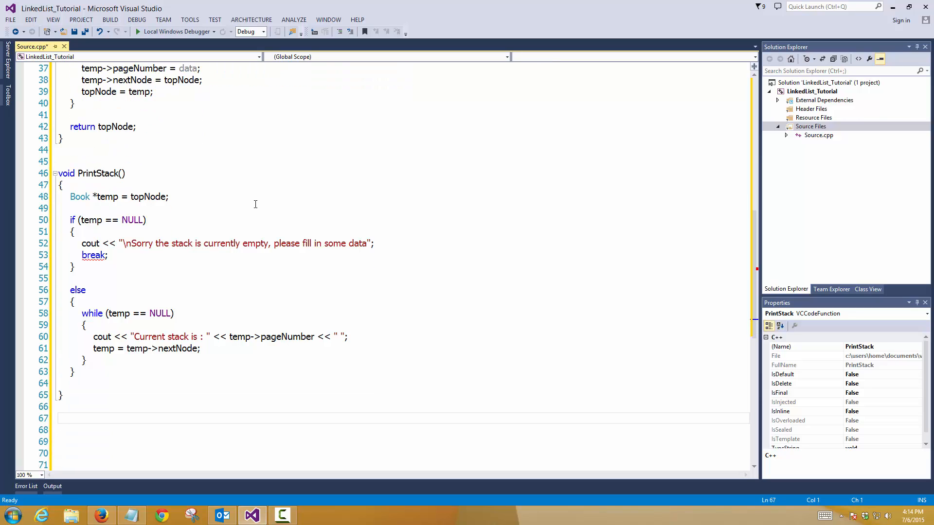
Write void Main() calling addNode(15), addNode(25), addNode(35) and then PrintStack().
text(void Main)
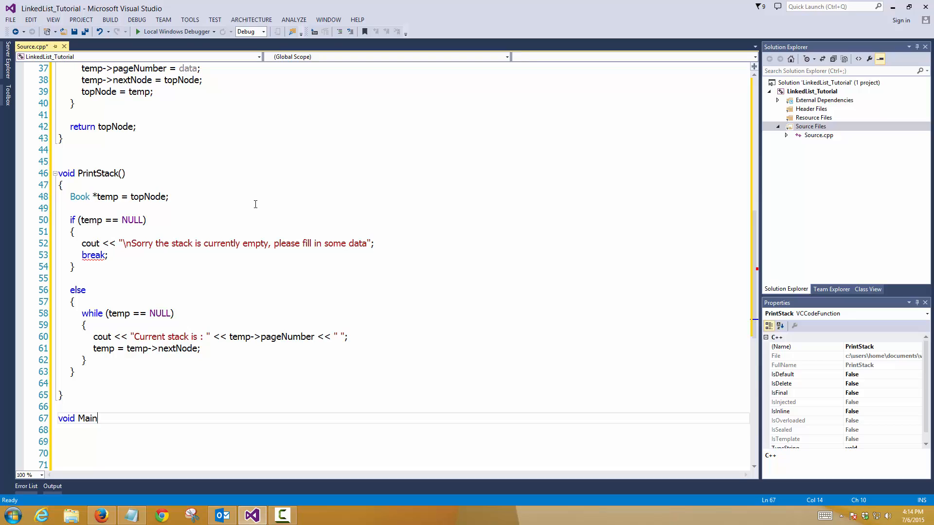
text(())
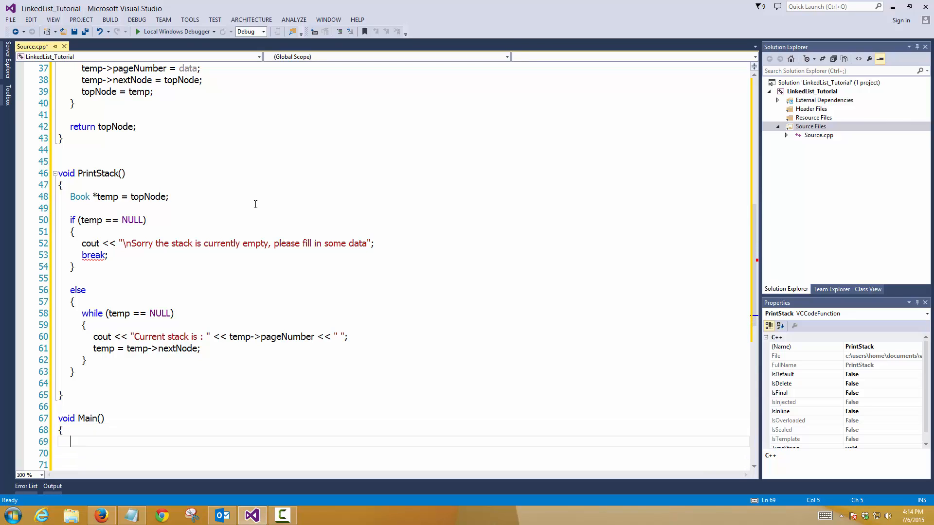
click(71, 441)
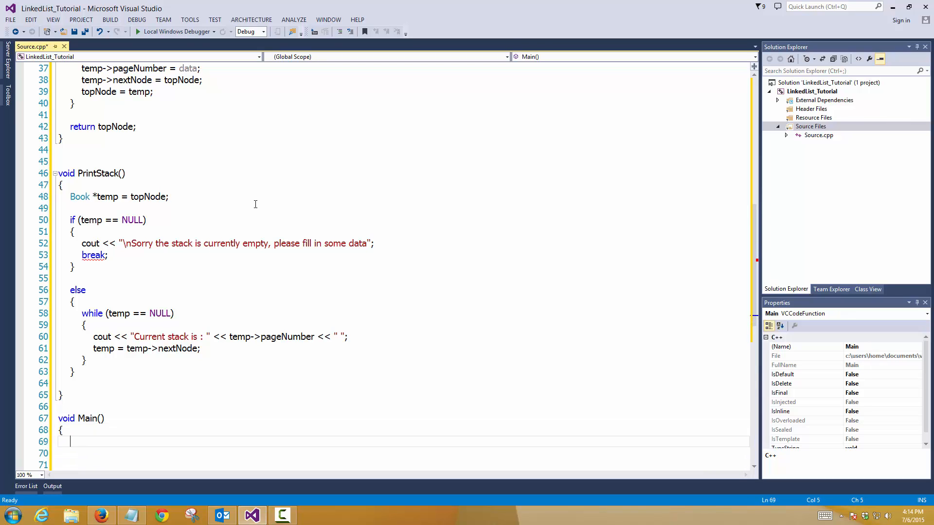
text(addNode(5);)
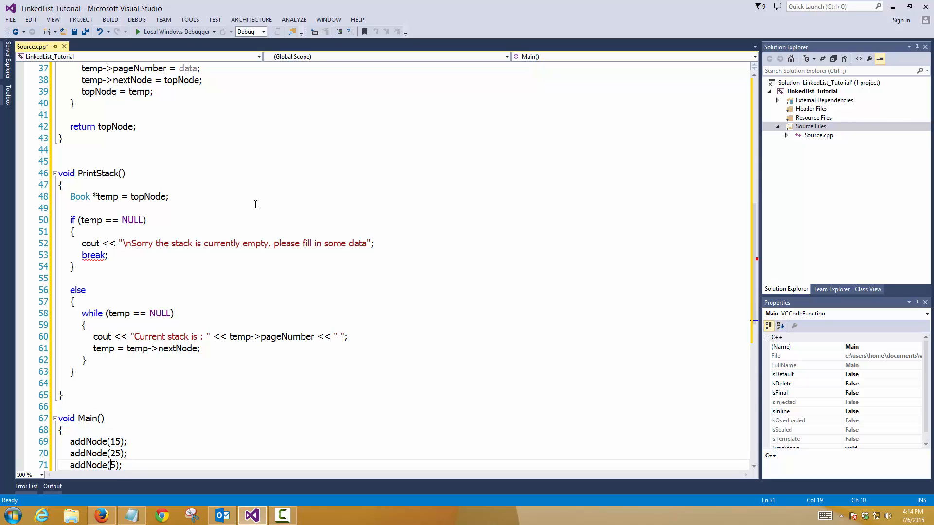
scroll(down, 3)
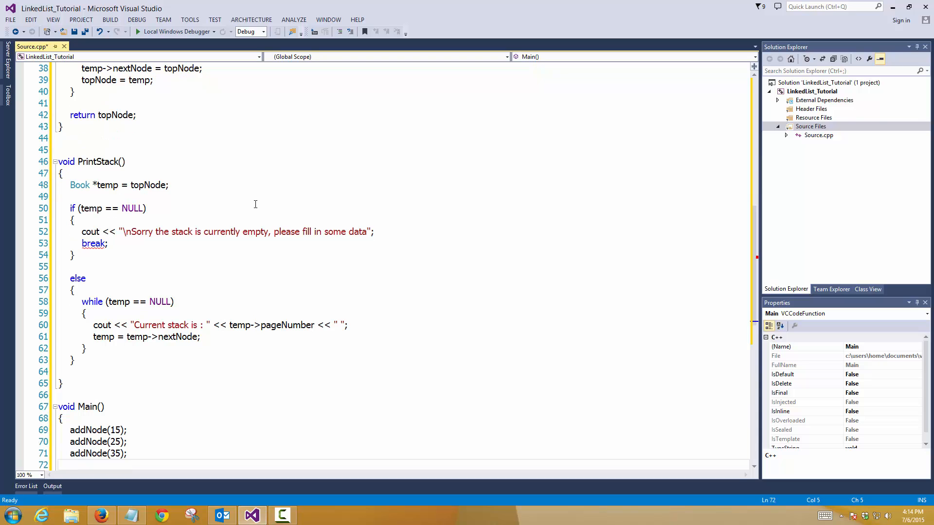
text(PrintStack();)
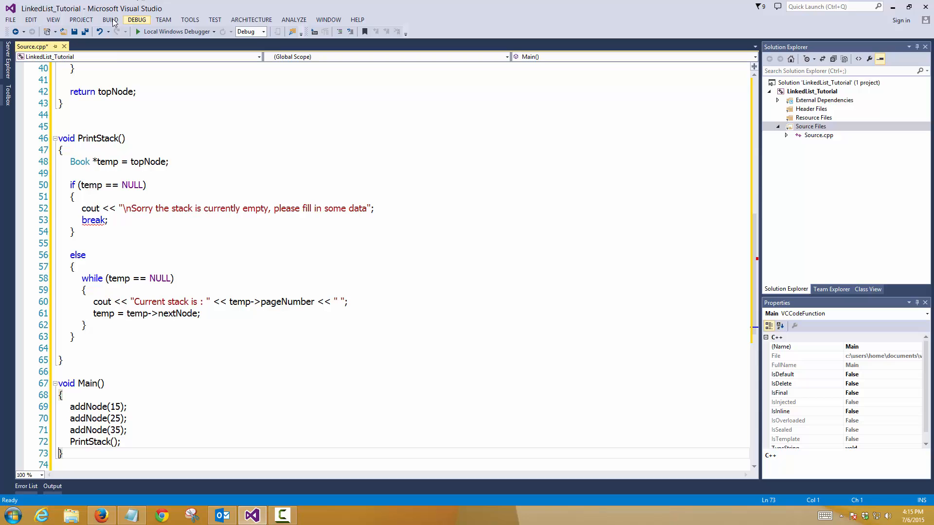
Build the solution and jump from the Error List to the C2043 illegal break in PrintStack.
click(110, 20)
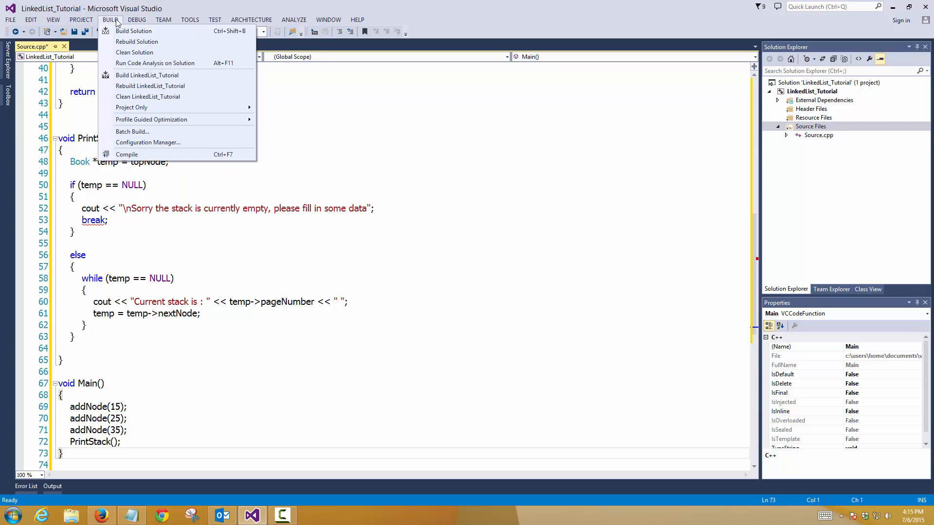
click(133, 30)
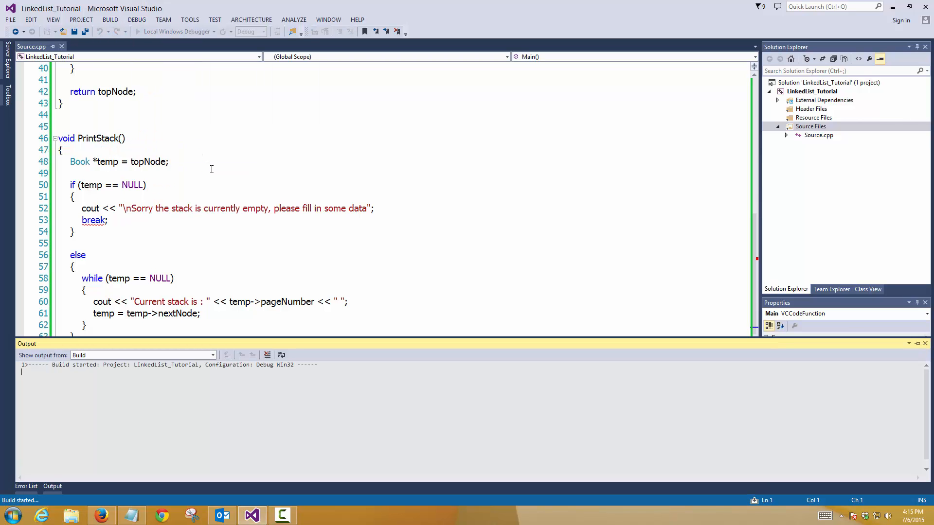
click(26, 486)
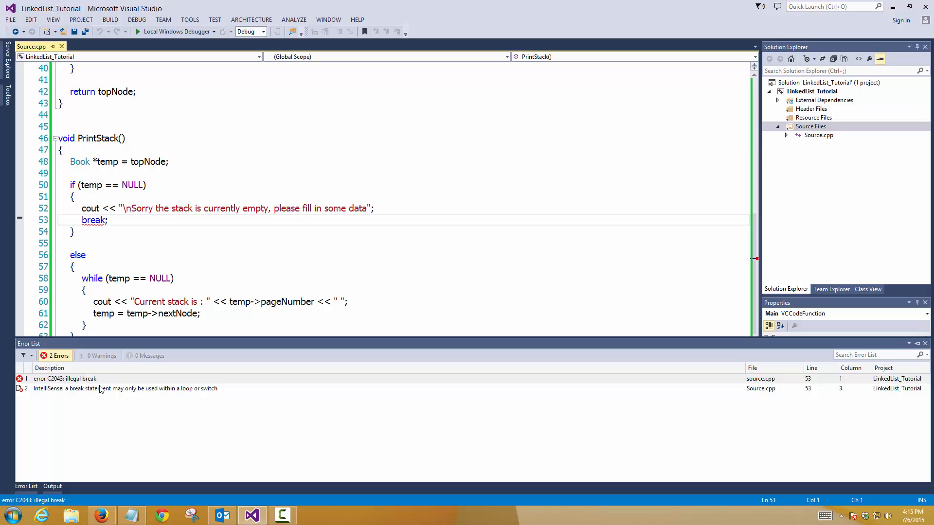
double_click(94, 220)
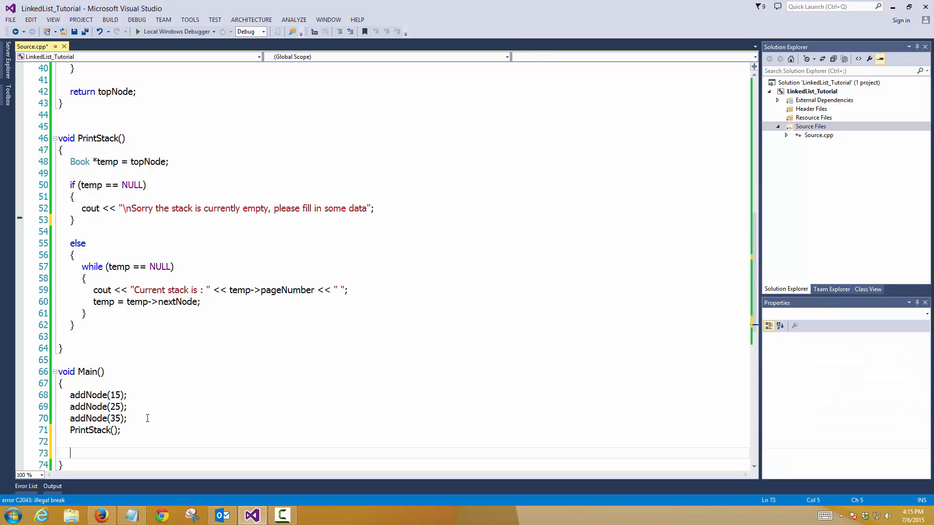
Add _getch(); to Main, rename it main, change the while to temp != NULL, rebuild and run.
text(_get)
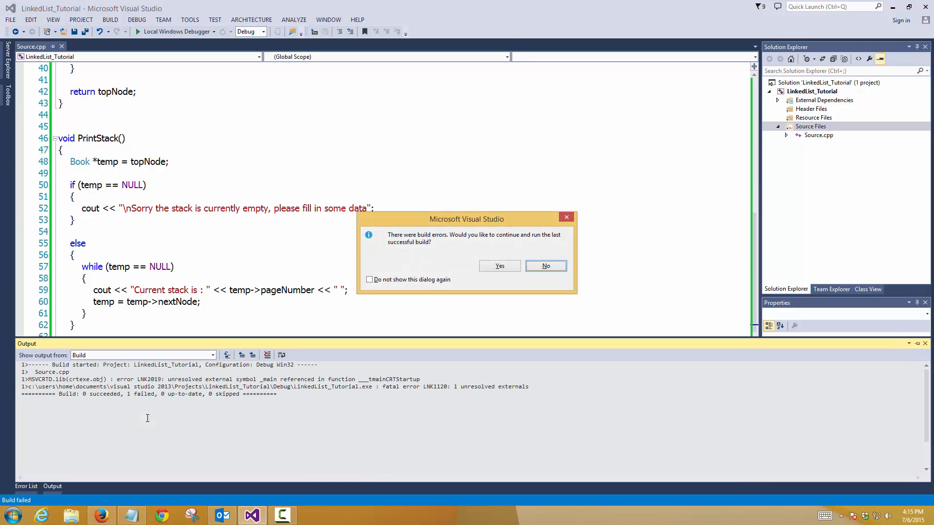
click(544, 266)
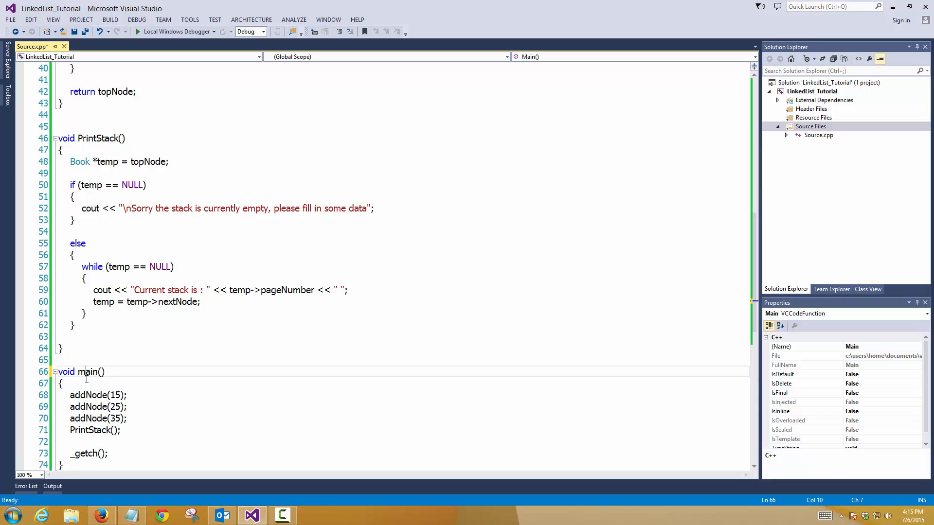
key(F7)
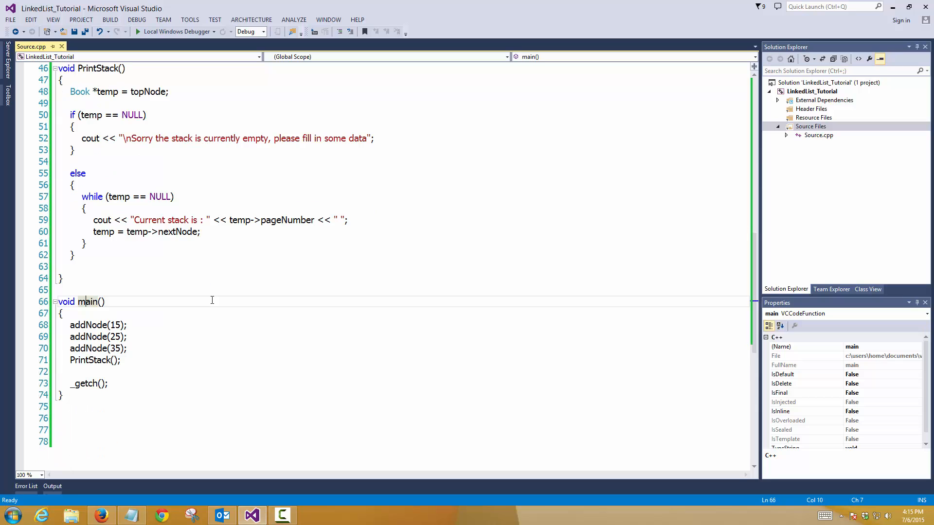
scroll(up, 3)
text(!)
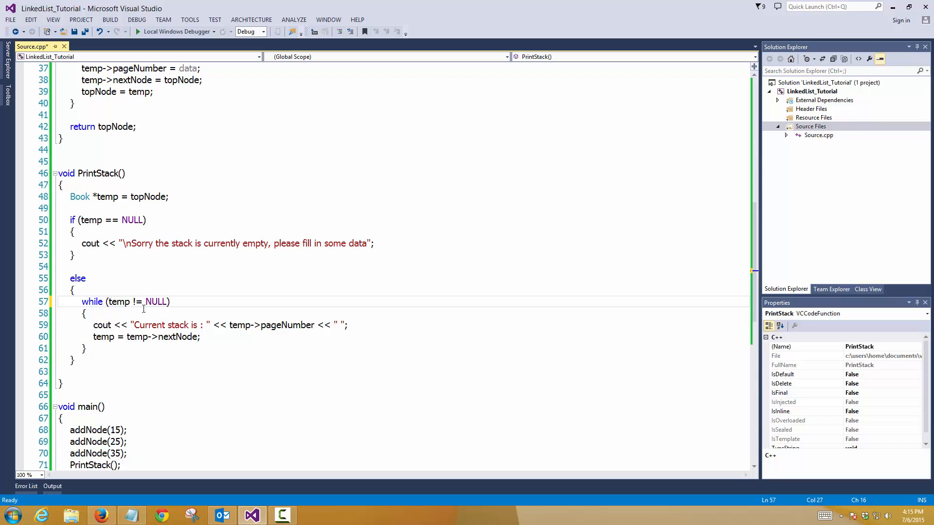
click(139, 31)
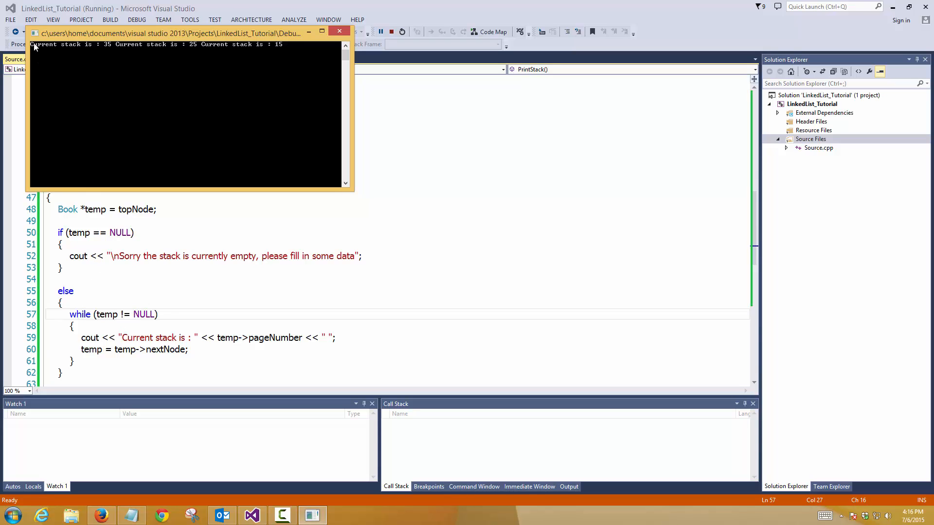
mouse_move(167, 56)
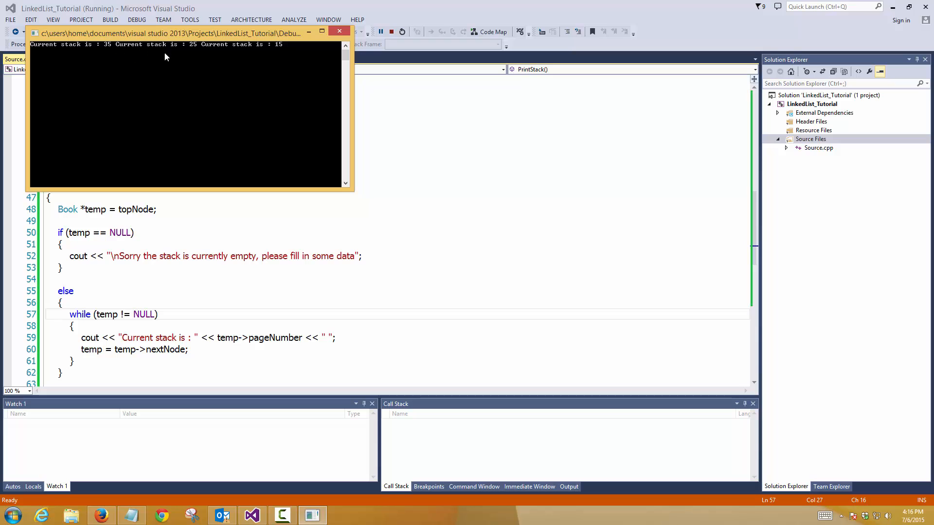
mouse_move(271, 56)
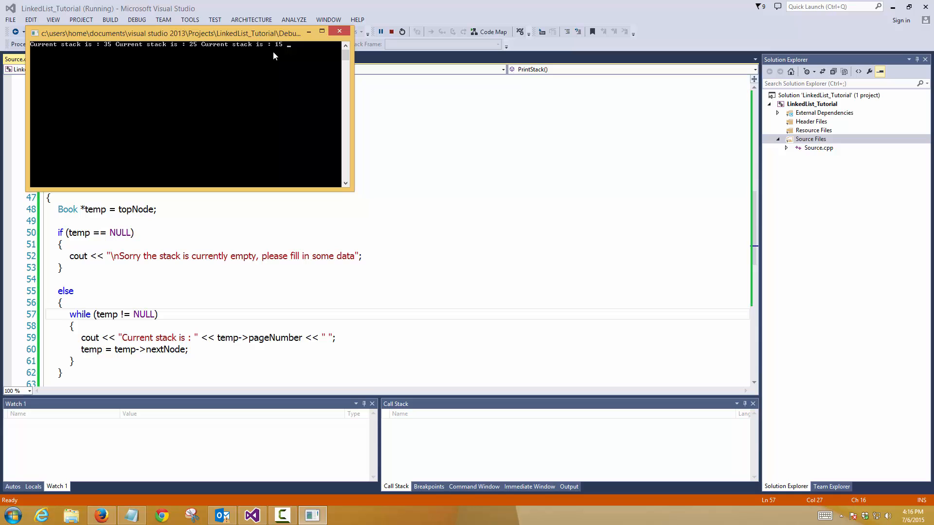
Close the output console and select the "Current stack is : " literal in the PrintStack loop.
click(339, 31)
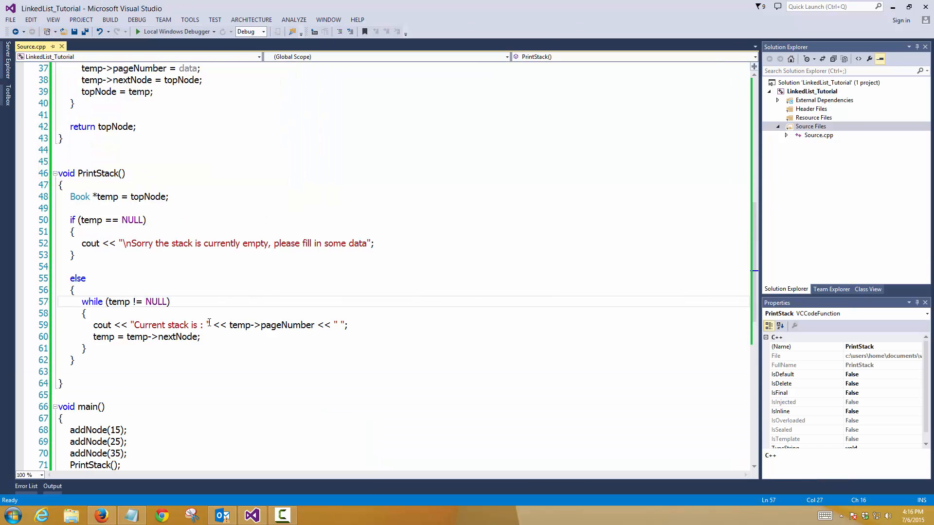
double_click(143, 325)
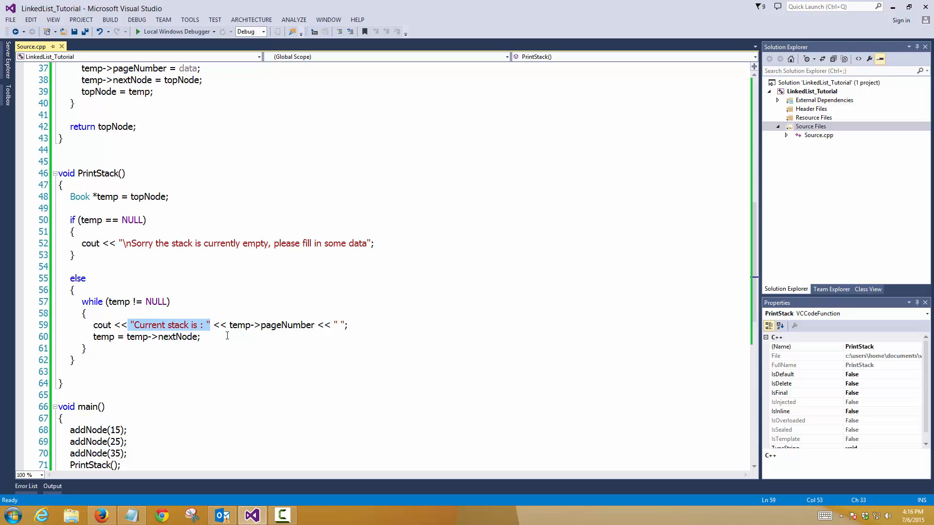
Remove the label from the loop, add cout << "The current stack is : "; in main, run and close the console.
key(Delete)
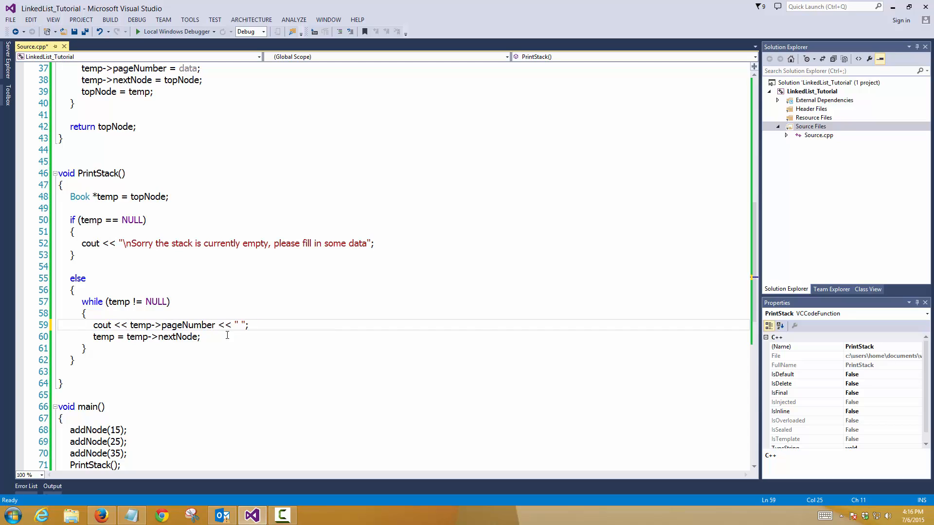
click(139, 453)
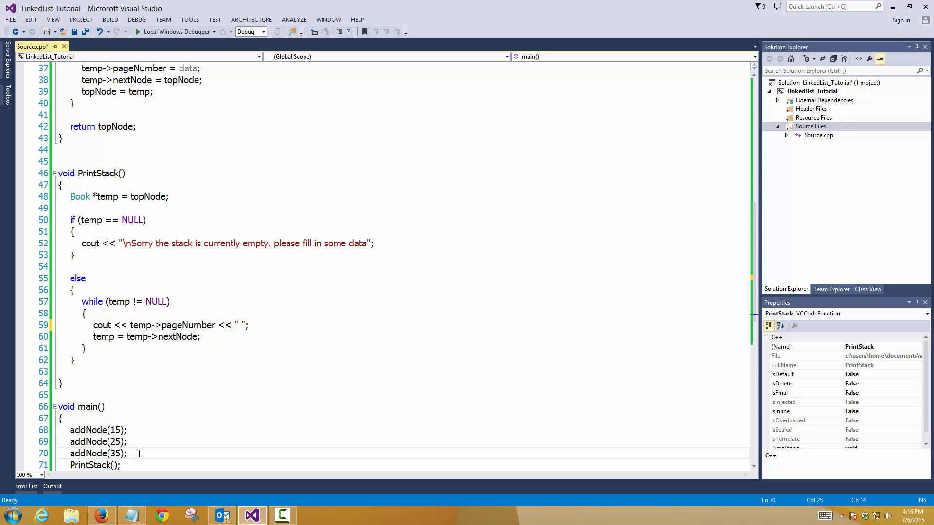
text(cout<<)
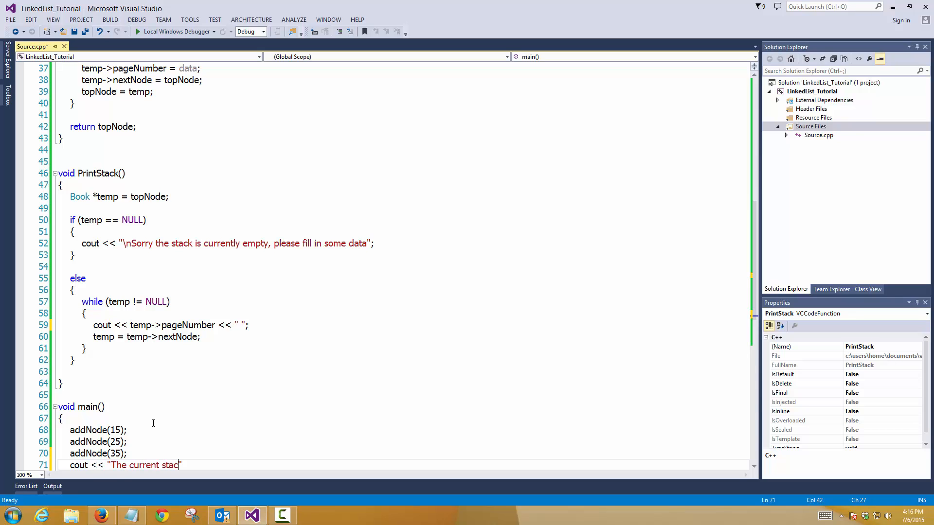
text(k is : ")
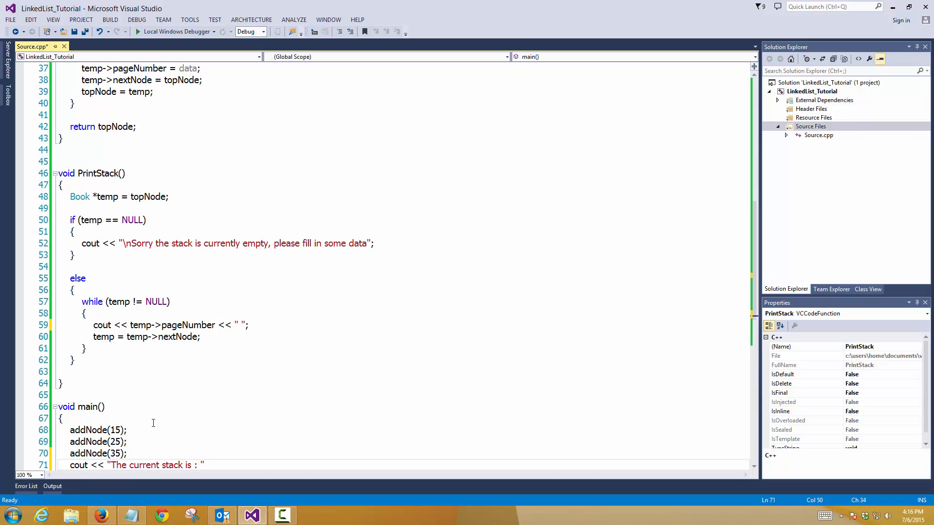
text(;)
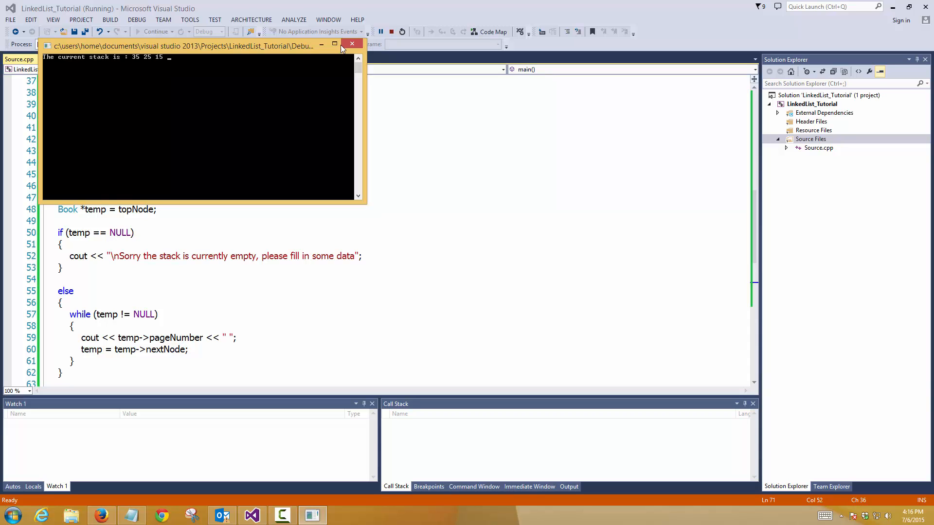
click(352, 44)
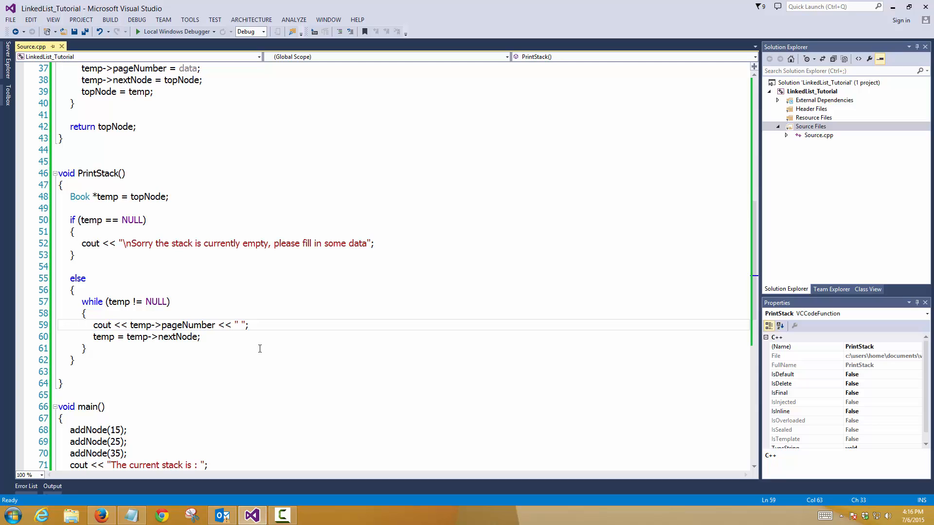
Change the loop's separator after each page number to " -> ".
text(->)
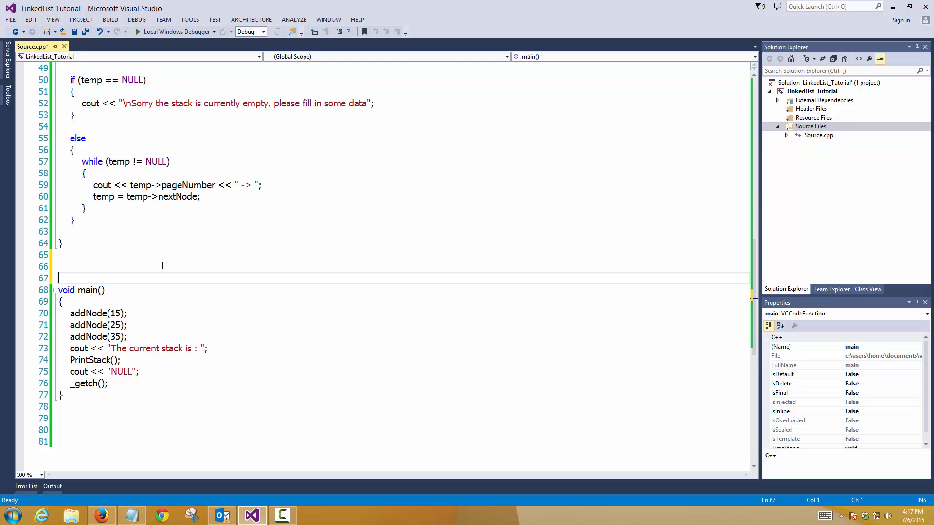
Define void PopNode() with temp = topNode and an if (temp == NULL) branch calling PrintStack().
text(void Po)
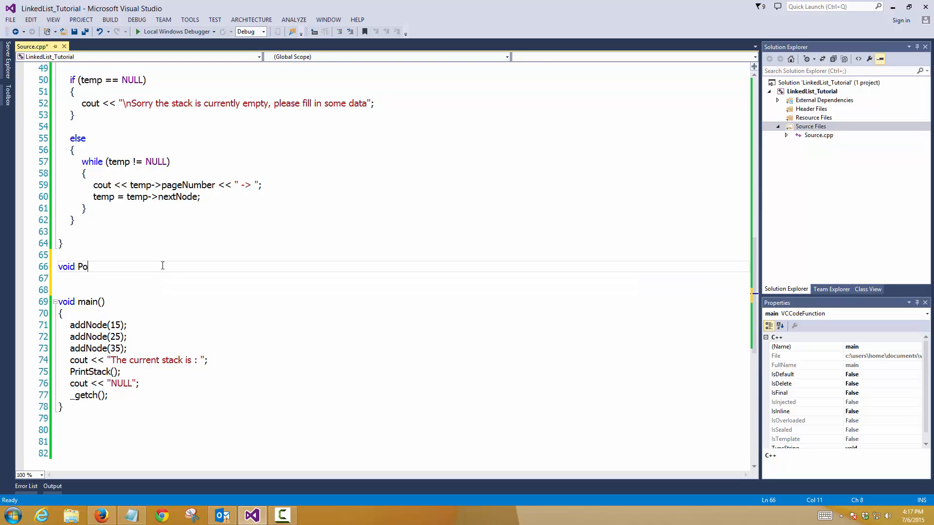
text(pNode())
click(404, 278)
text({)
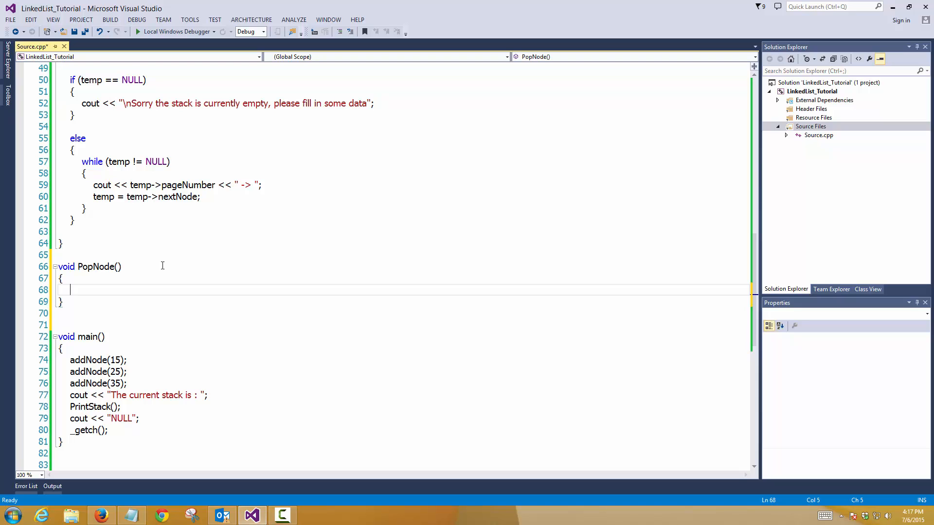
click(97, 267)
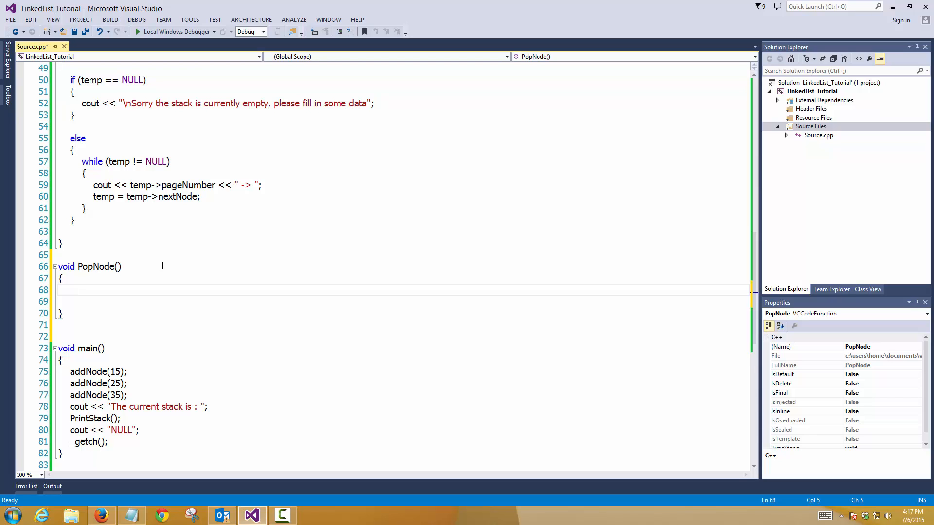
text(Book *temp =)
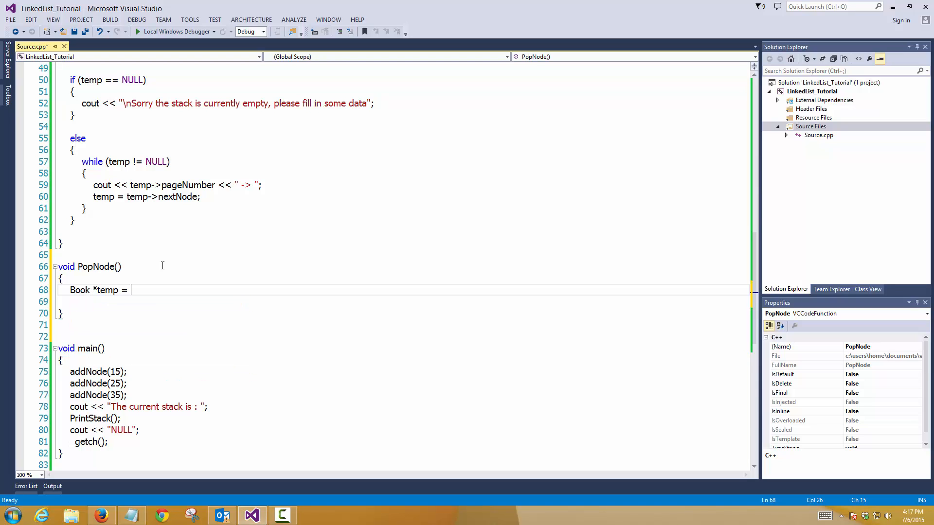
text(topNode;)
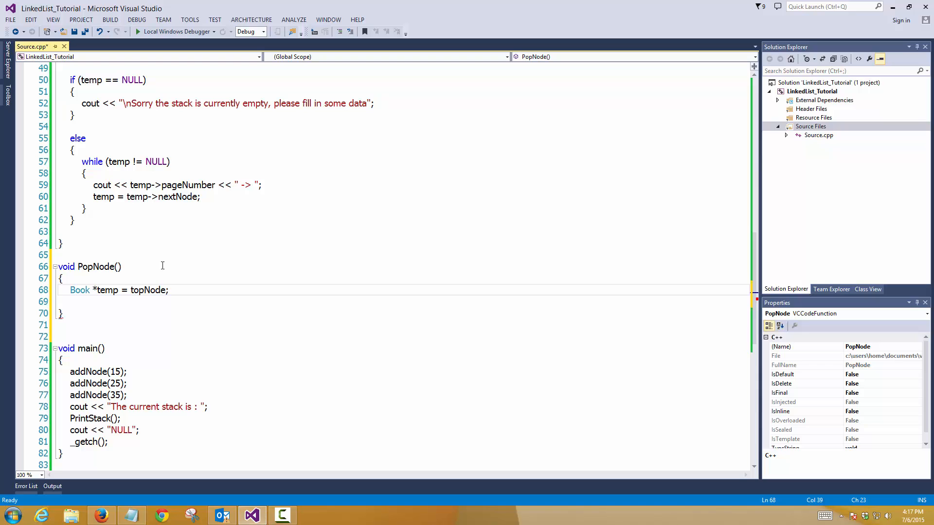
text(if (temp)
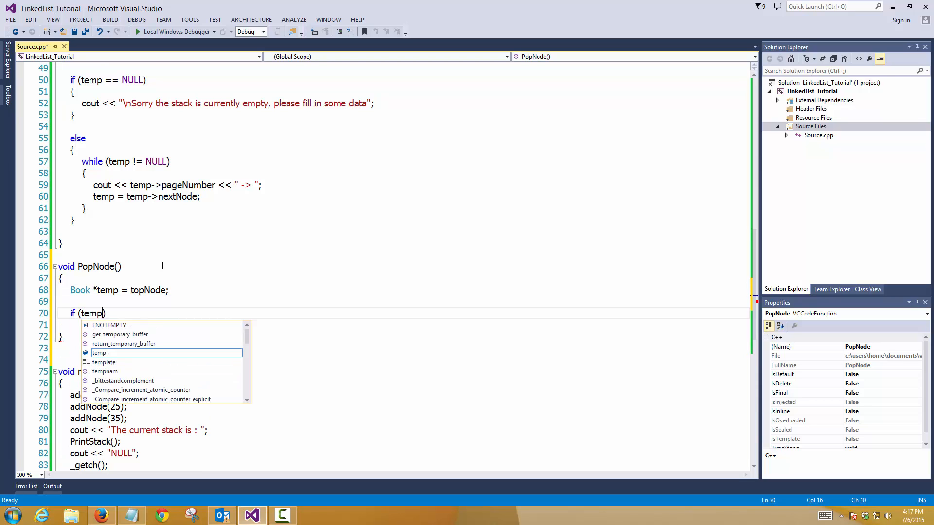
text(== NULL))
click(397, 325)
text({)
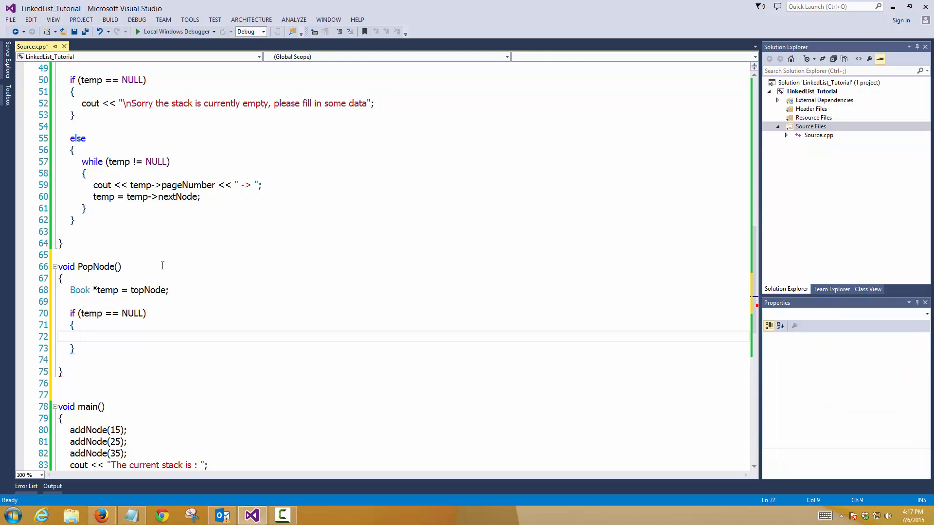
text(PrintStack)
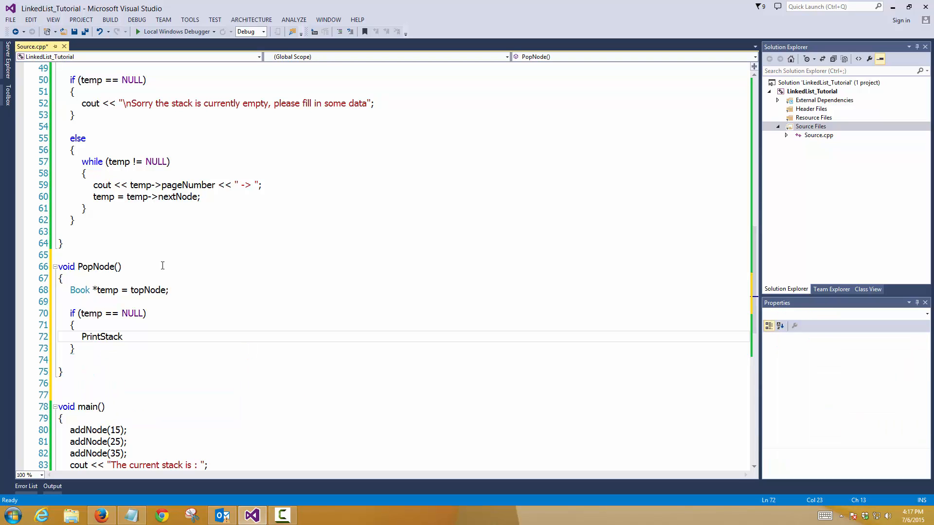
text(();)
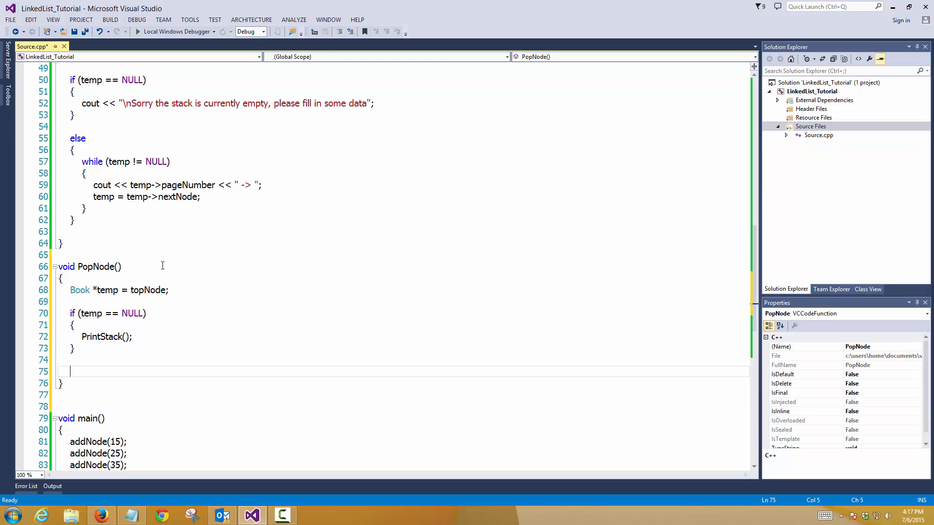
In the else branch set topNode = topNode->nextNode, delete temp, then call PrintStack().
text(else)
text({)
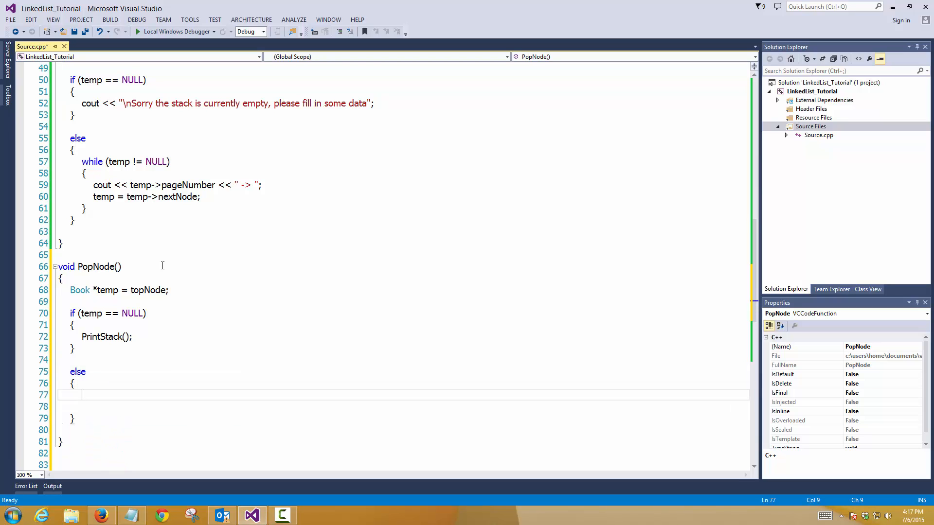
text(t)
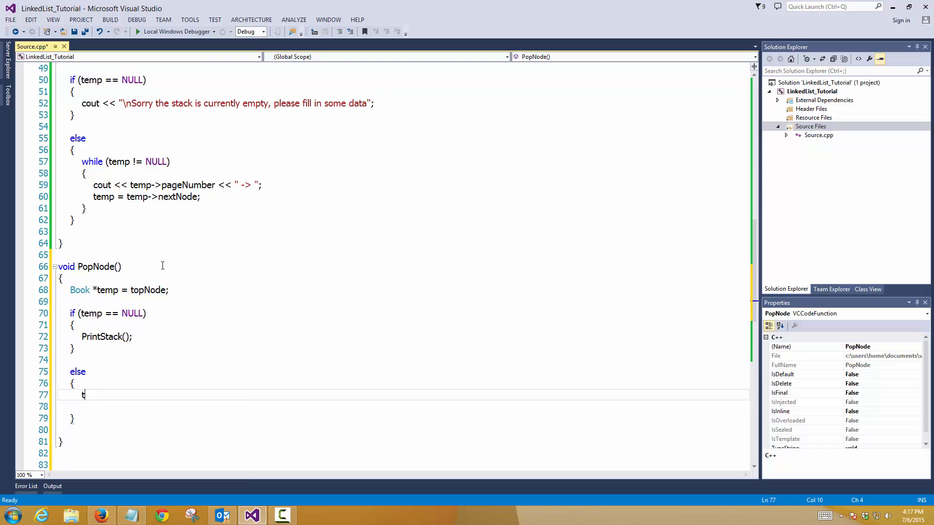
text(em)
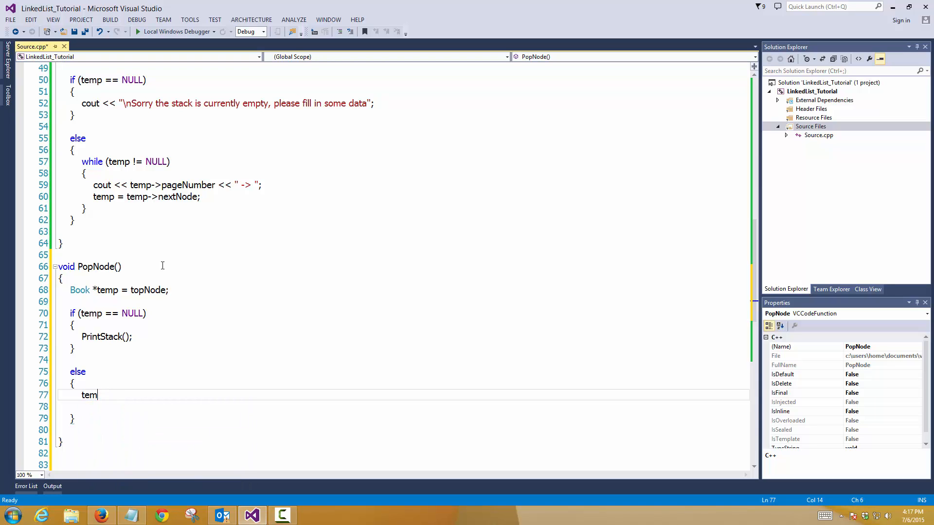
key(Backspace)
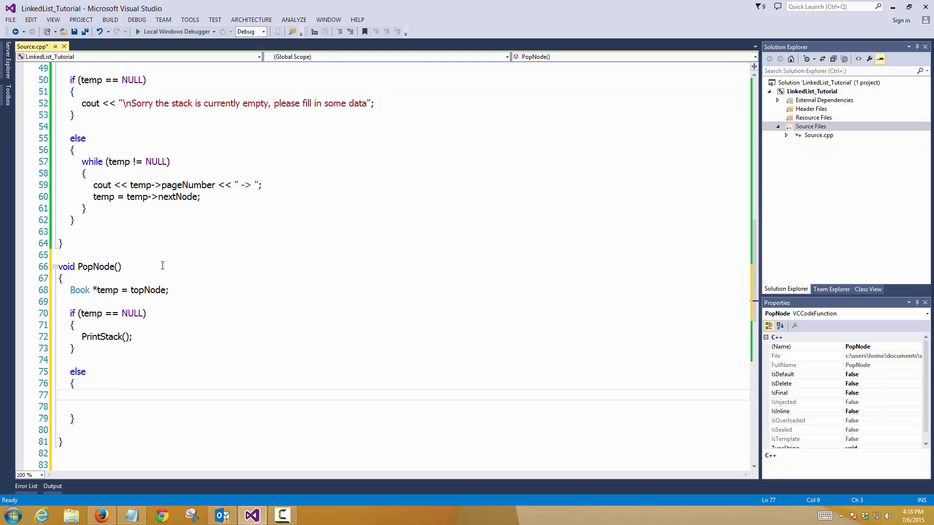
text(topNode =)
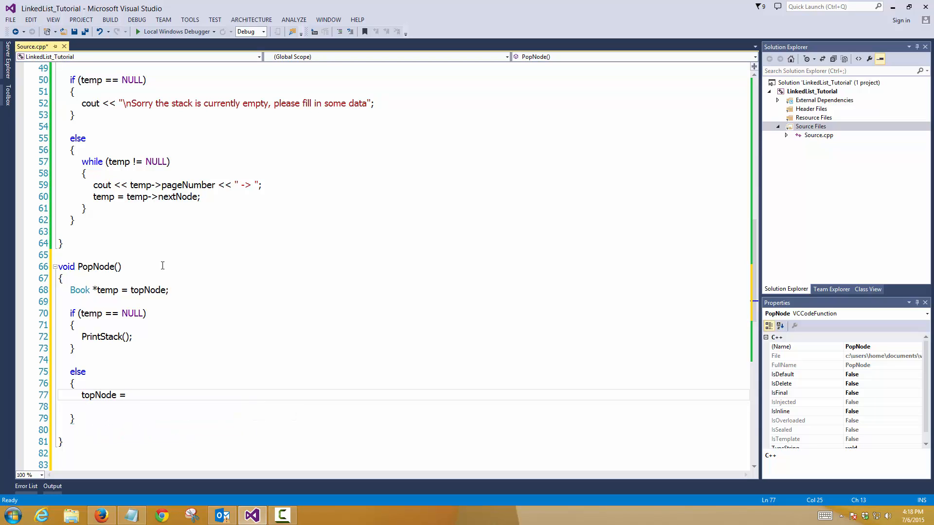
text(topNode->nextNode;)
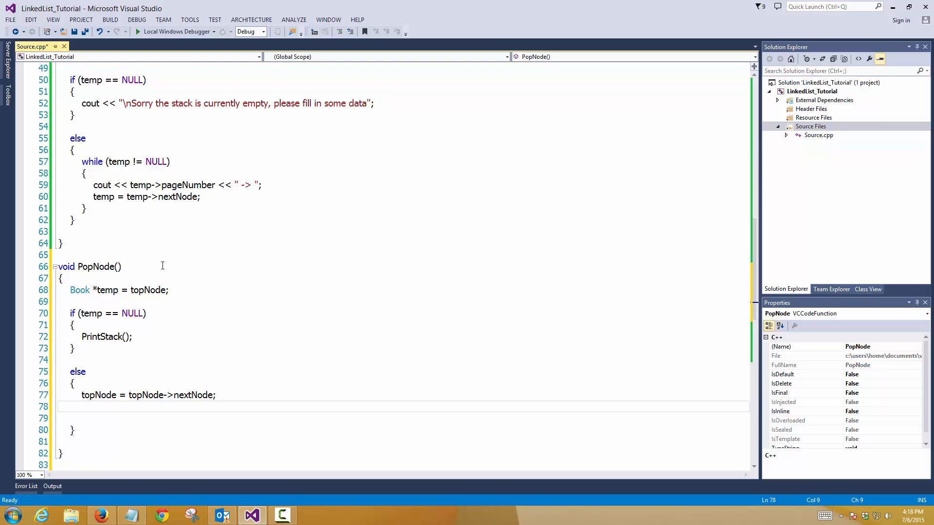
text(d)
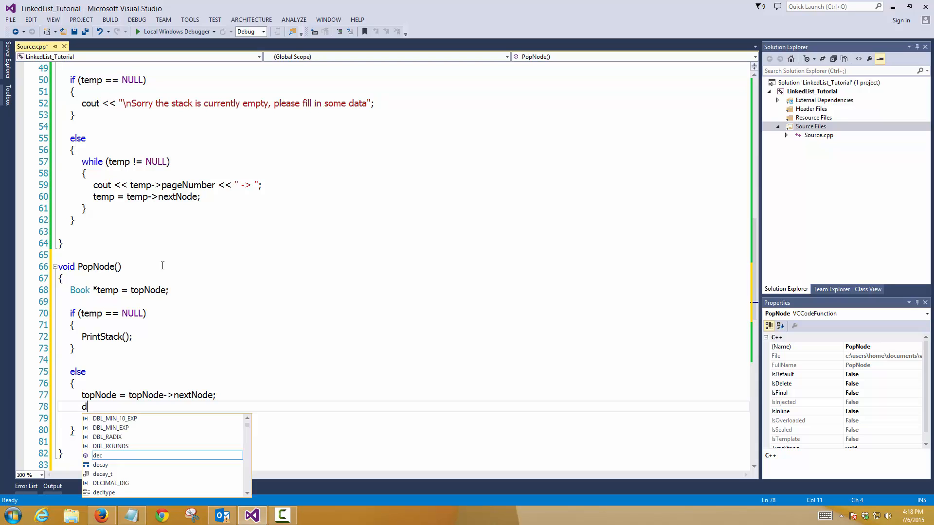
text(elete)
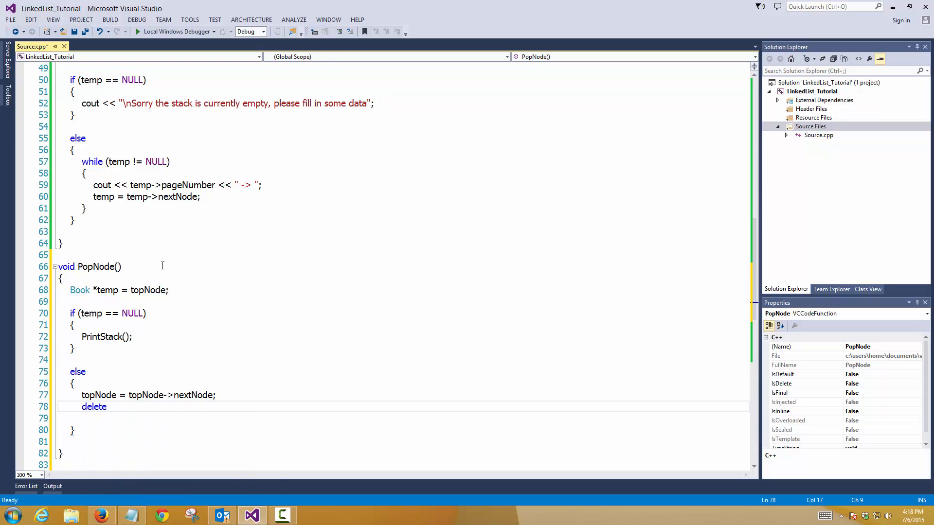
text(temp;)
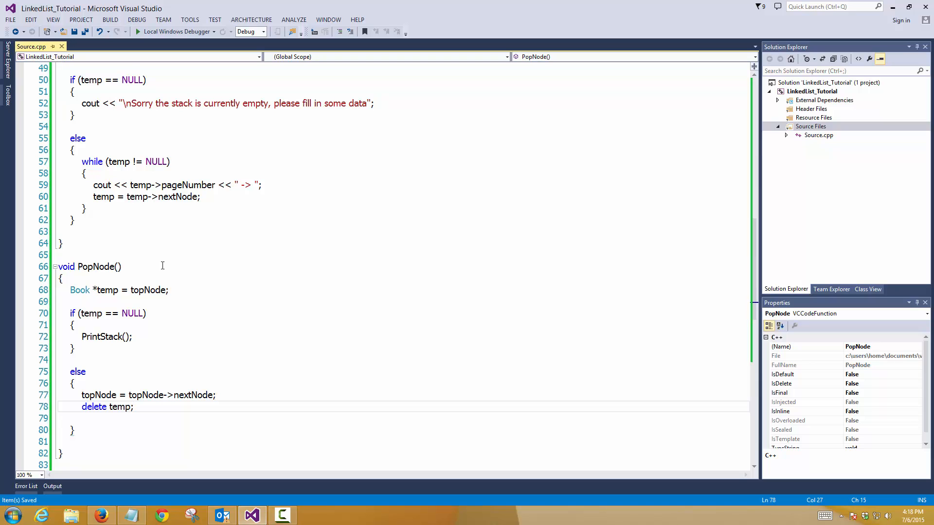
text(P)
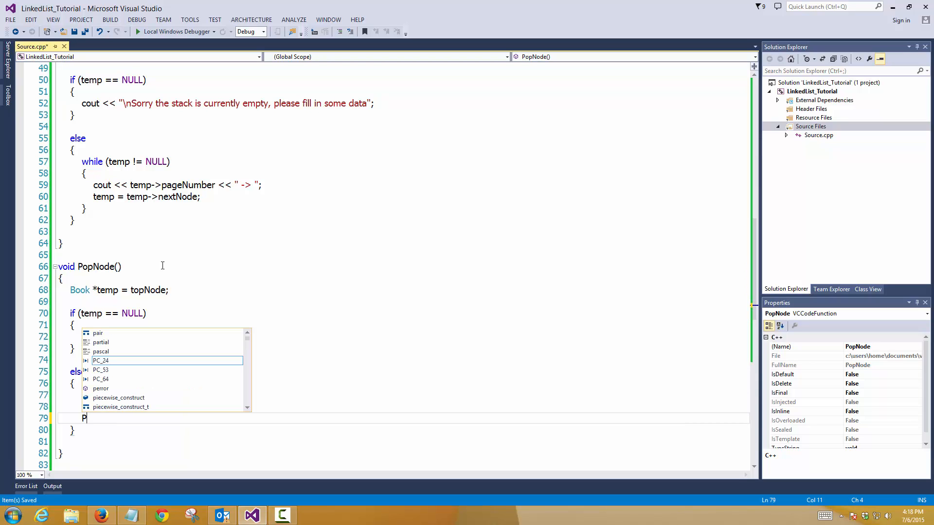
text(PrintStack();)
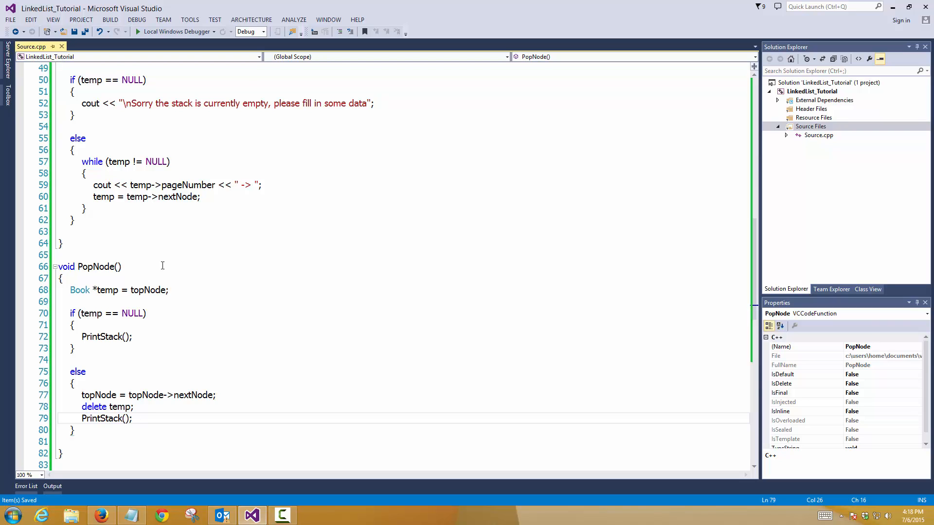
scroll(down, 3)
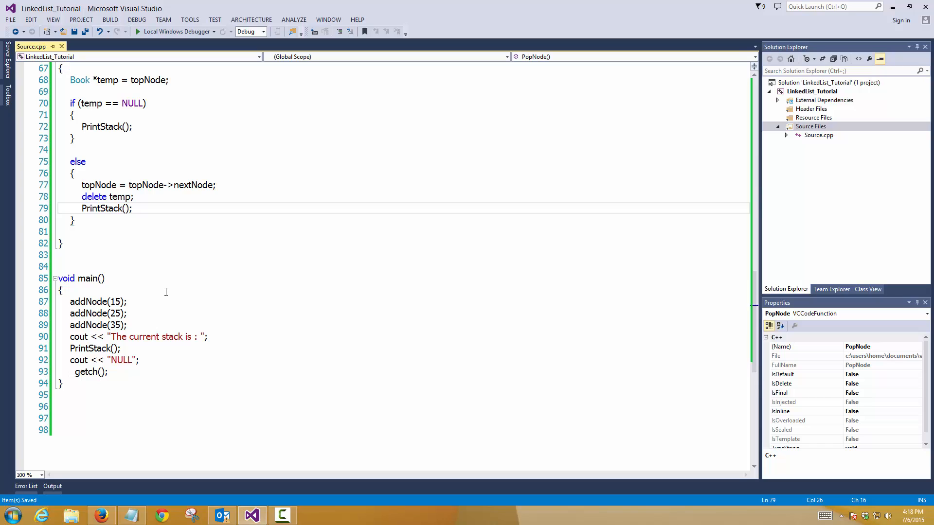
Add a PopNode() call in main on a new line after cout << "NULL";.
click(139, 360)
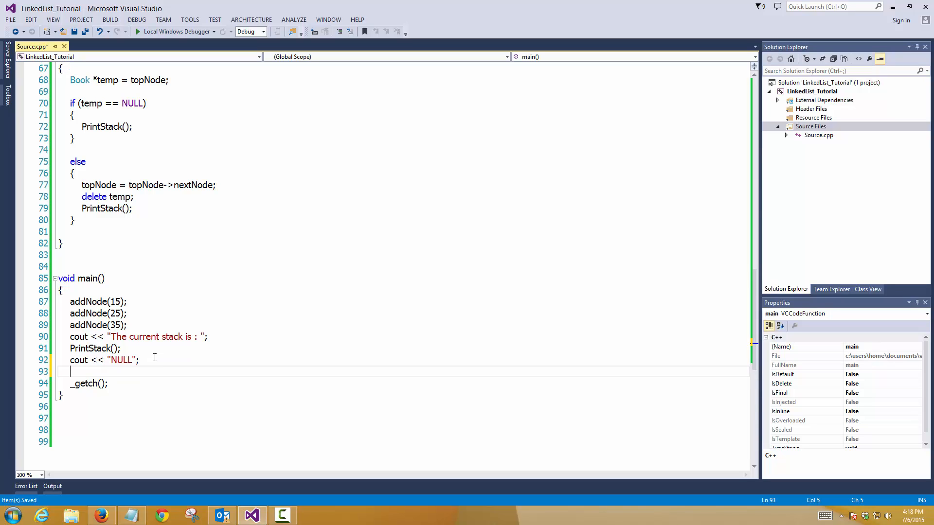
text(PopNode(0))
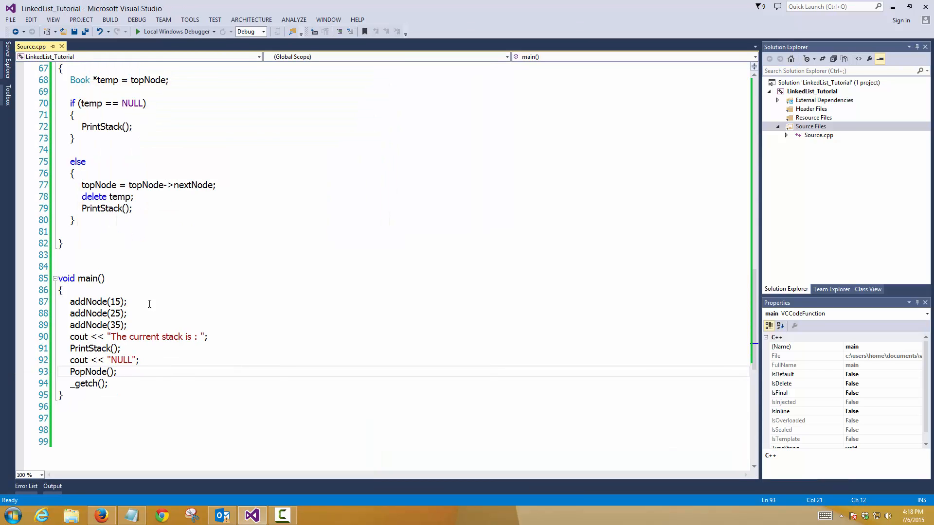
scroll(up, 3)
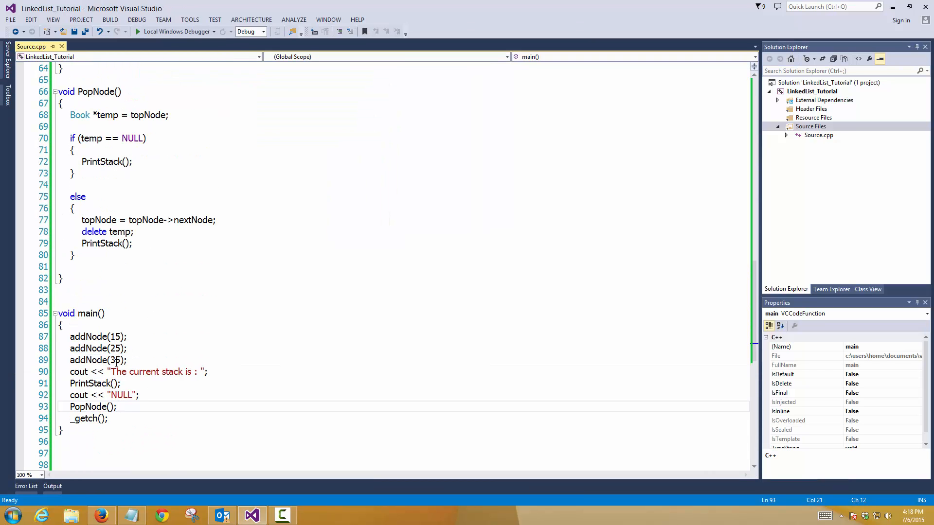
scroll(up, 3)
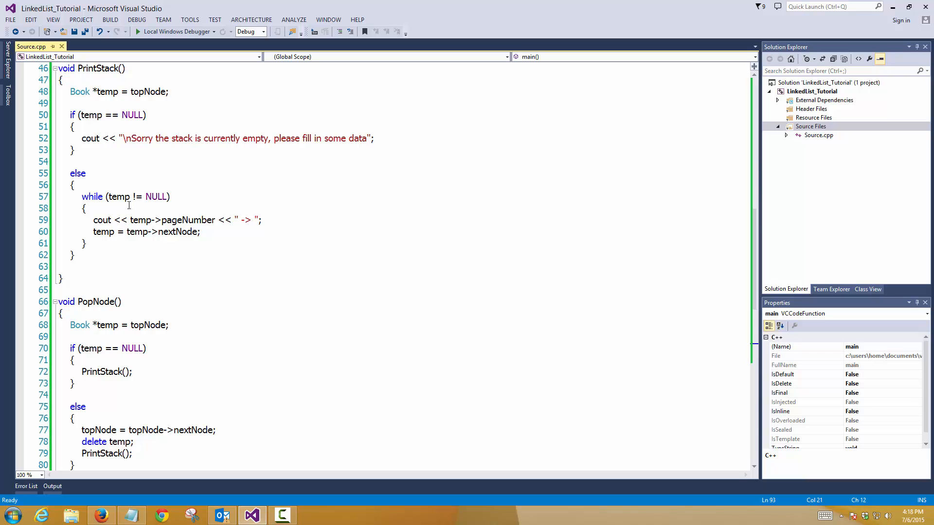
scroll(down, 3)
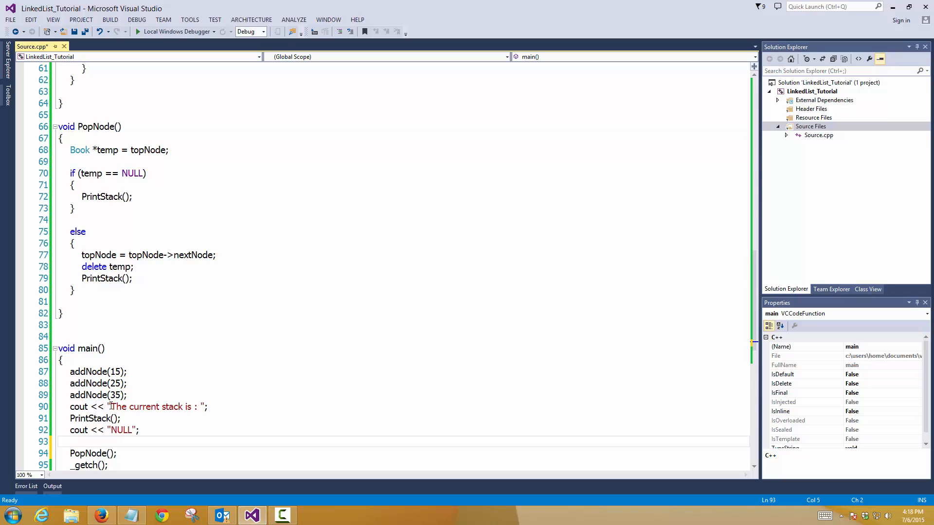
Add cout << "\n\n" before PopNode(), attempt a run, and decline running the last build after it fails.
text(cout << "")
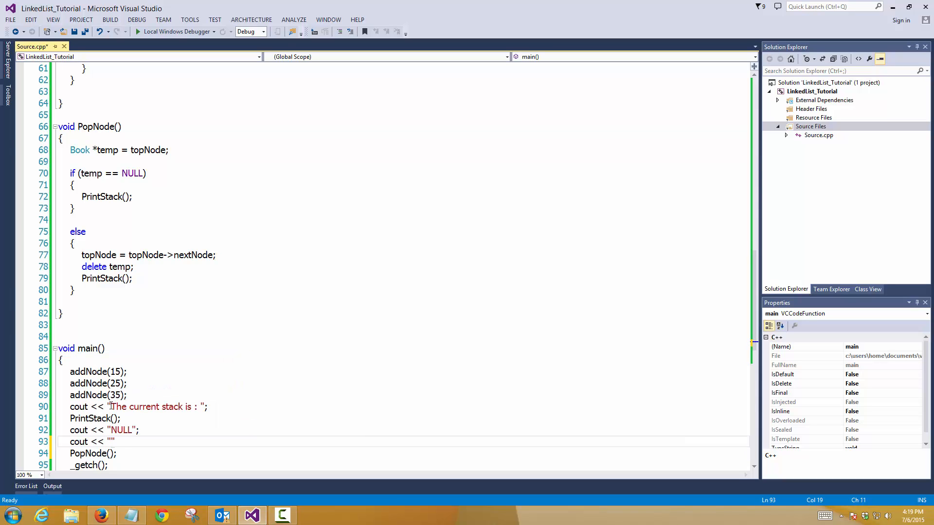
text(\n\n)
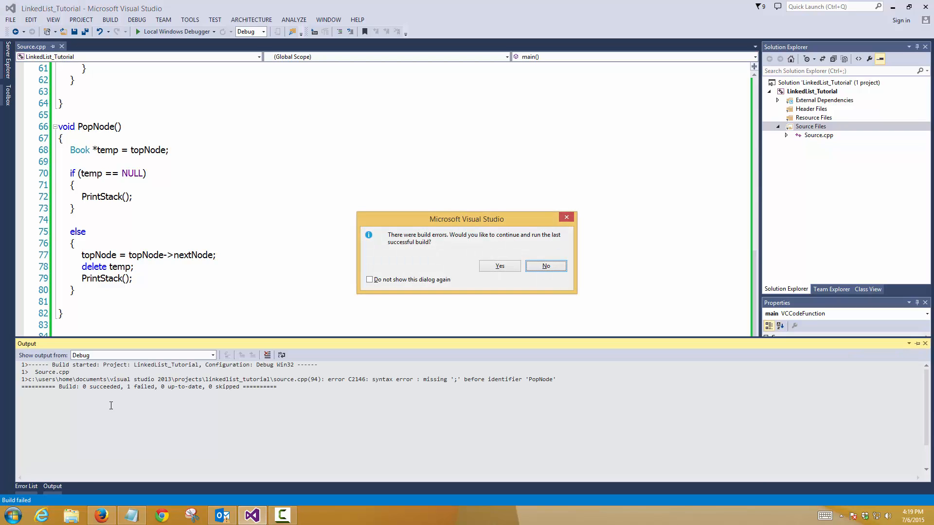
click(545, 266)
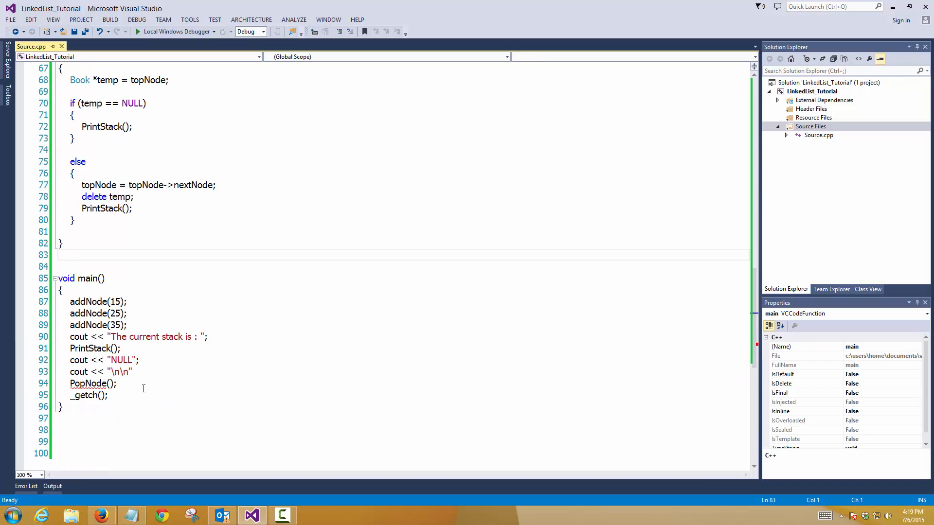
Return to the cout << "\n\n" line to add the missing semicolon.
click(139, 372)
text(;)
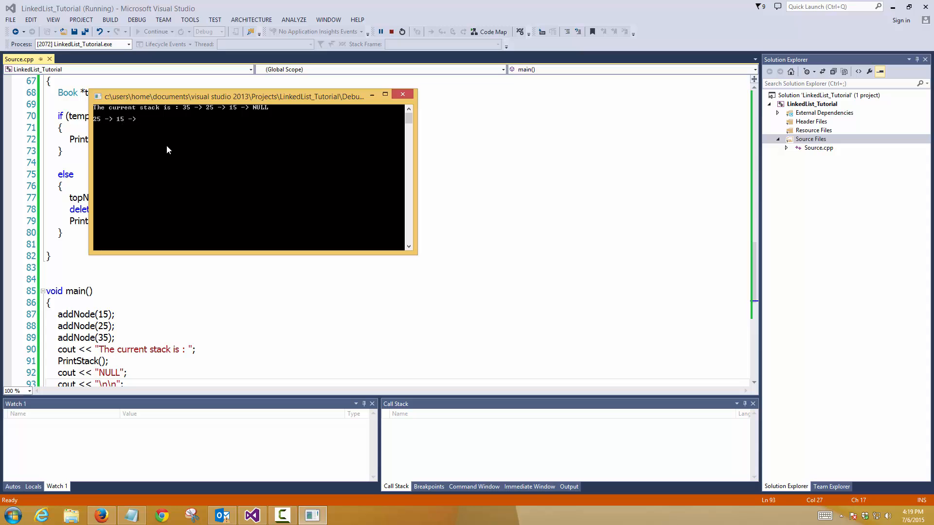
mouse_move(159, 113)
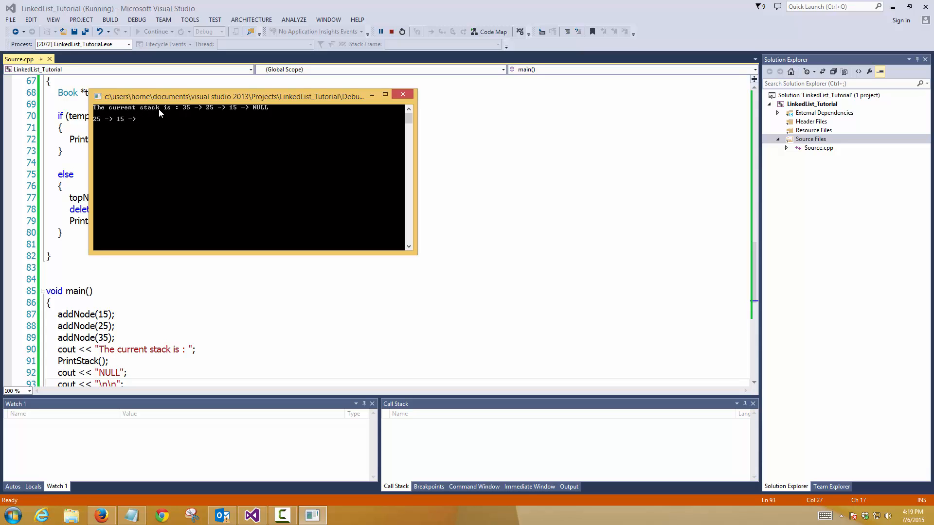
mouse_move(238, 112)
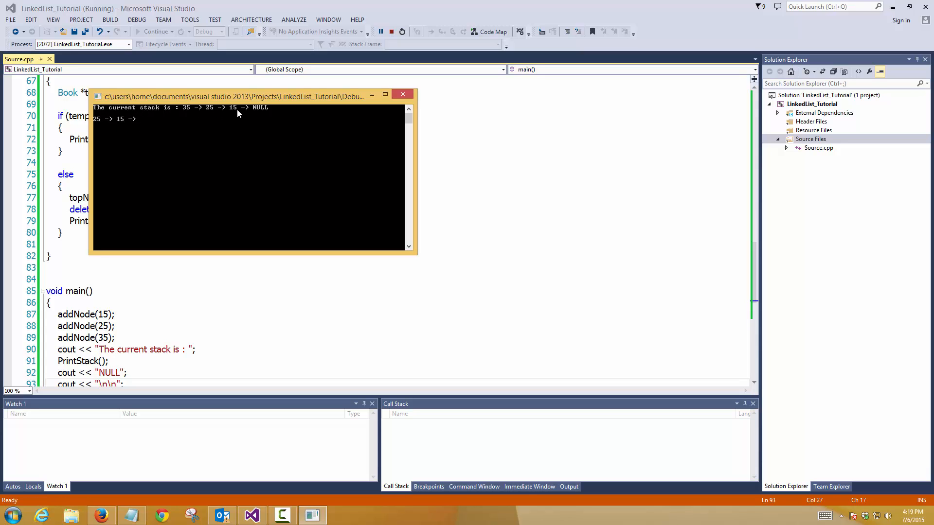
mouse_move(121, 97)
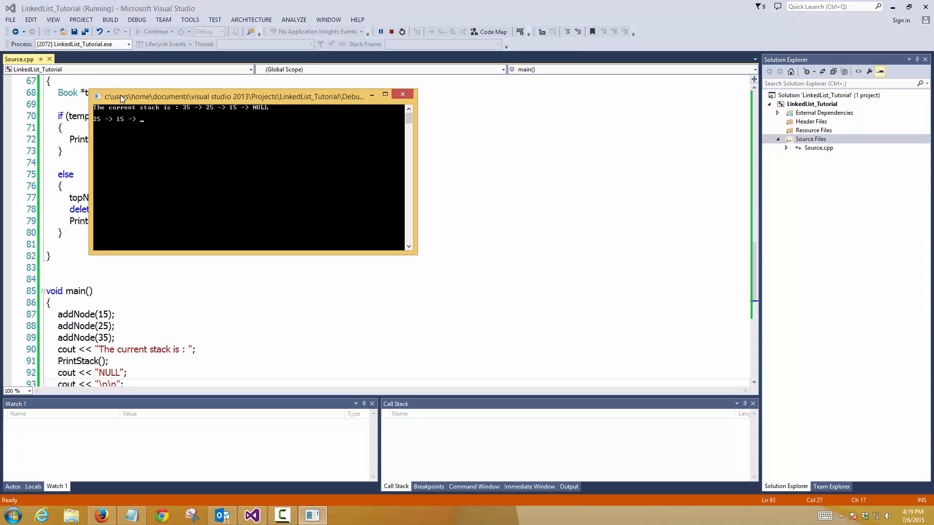
mouse_move(104, 123)
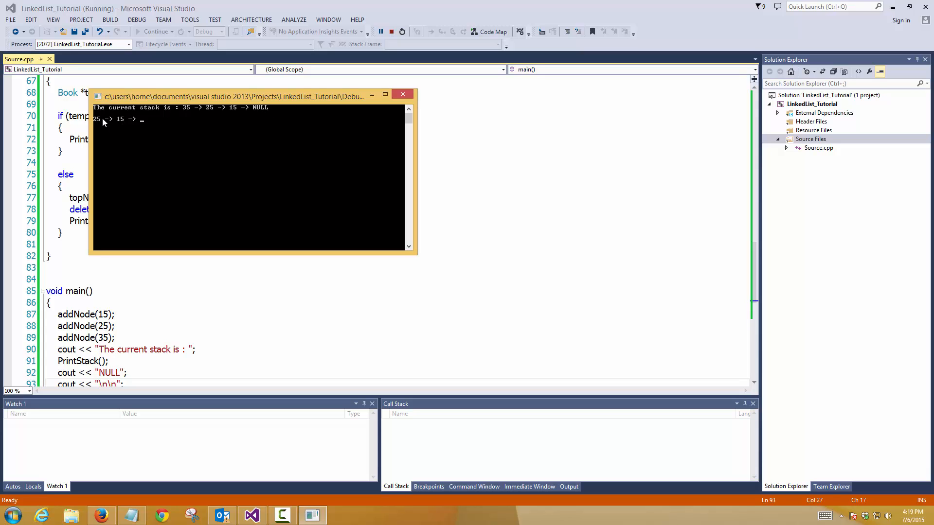
mouse_move(230, 128)
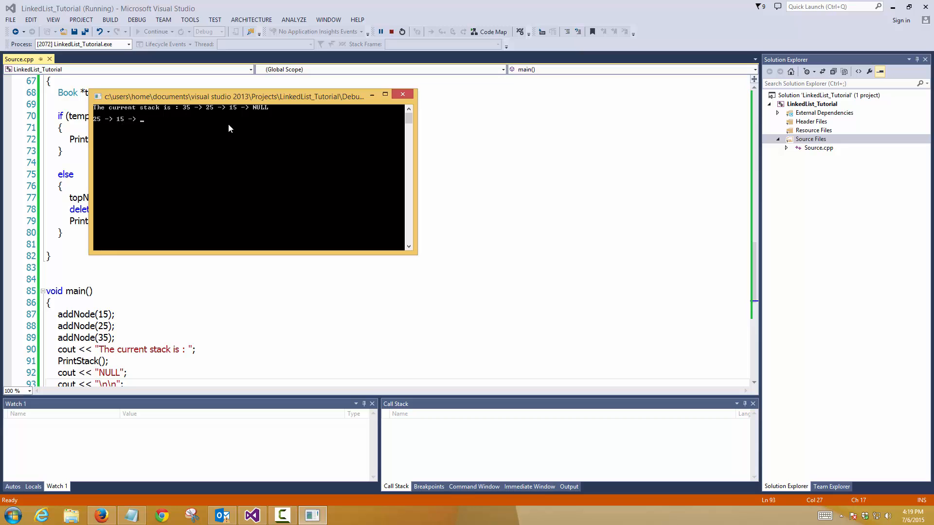
mouse_move(204, 138)
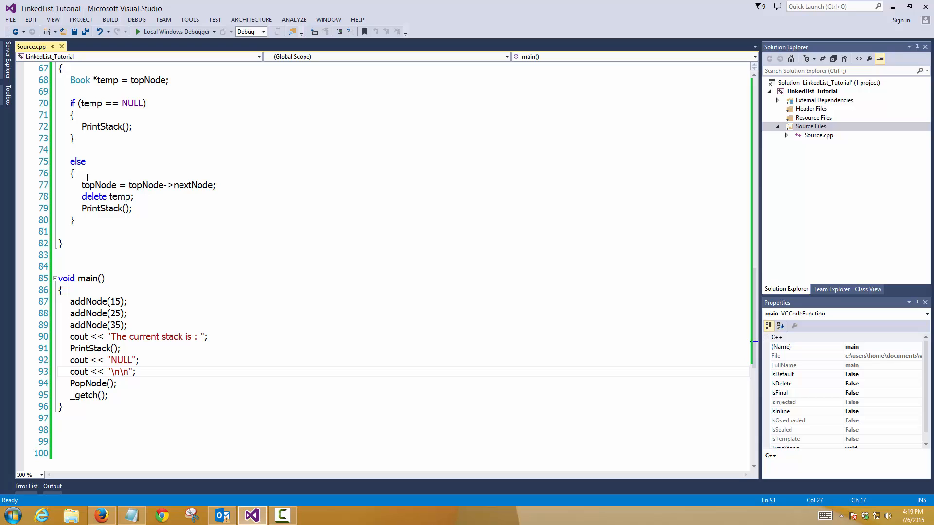
mouse_move(148, 329)
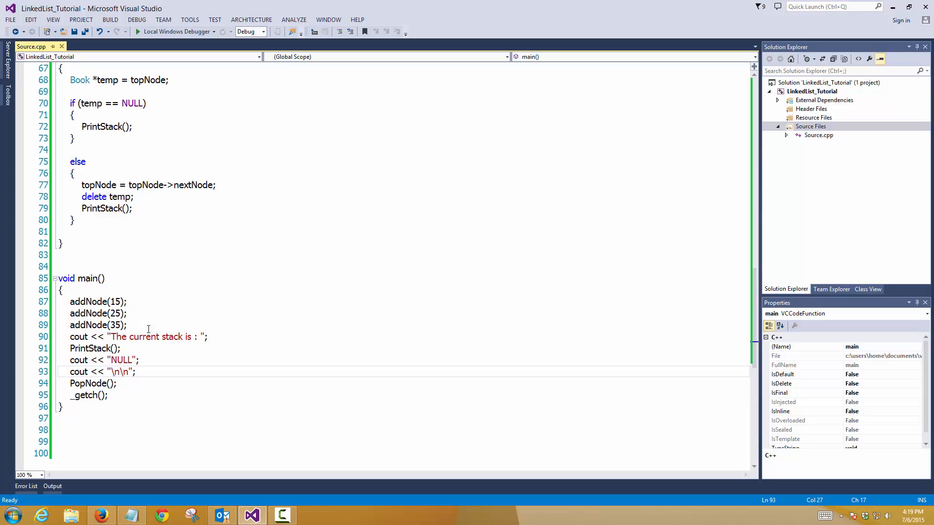
scroll(up, 3)
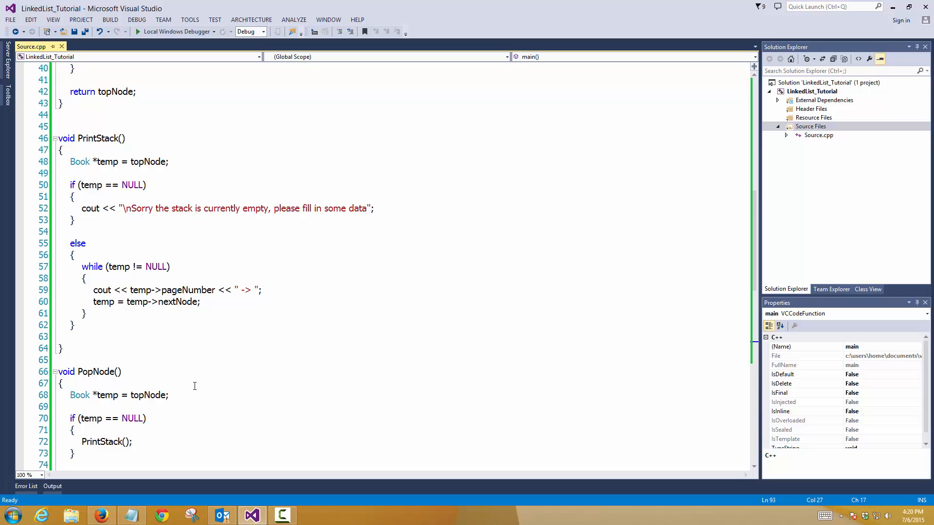
scroll(down, 3)
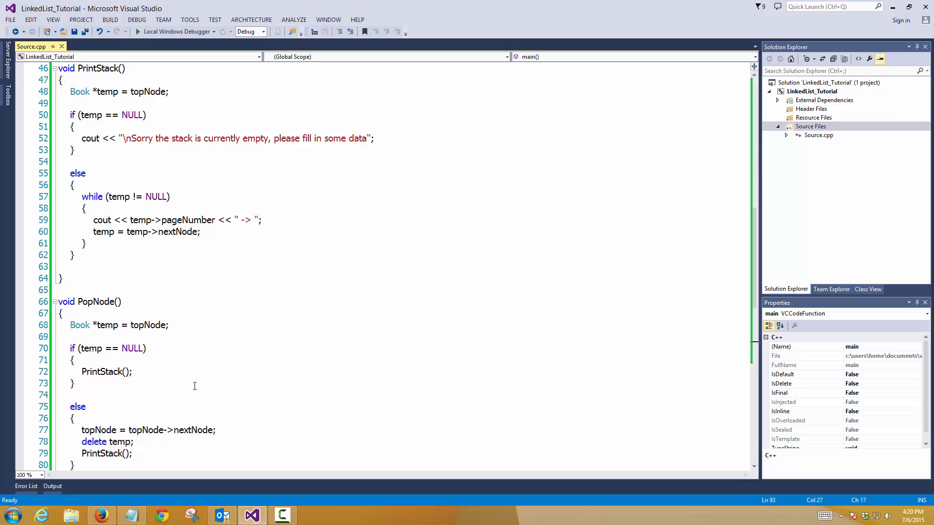
scroll(down, 3)
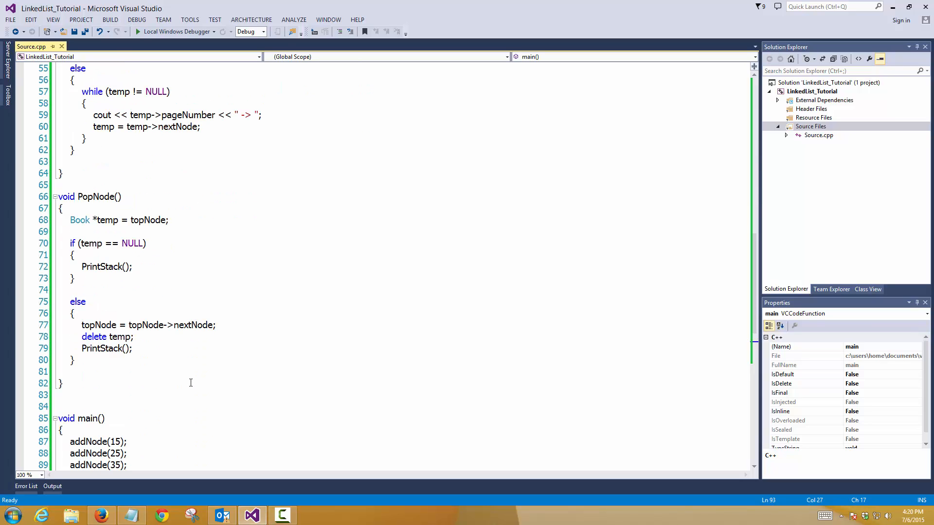
mouse_move(195, 380)
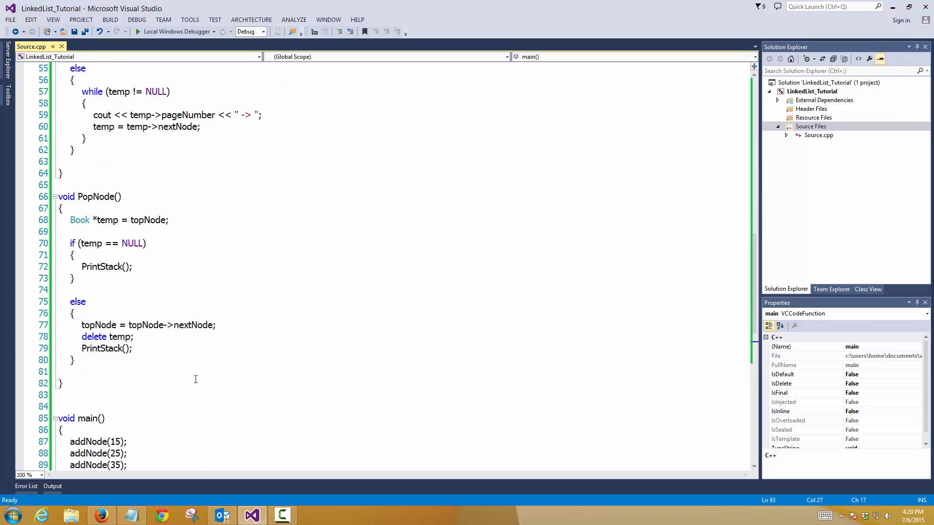